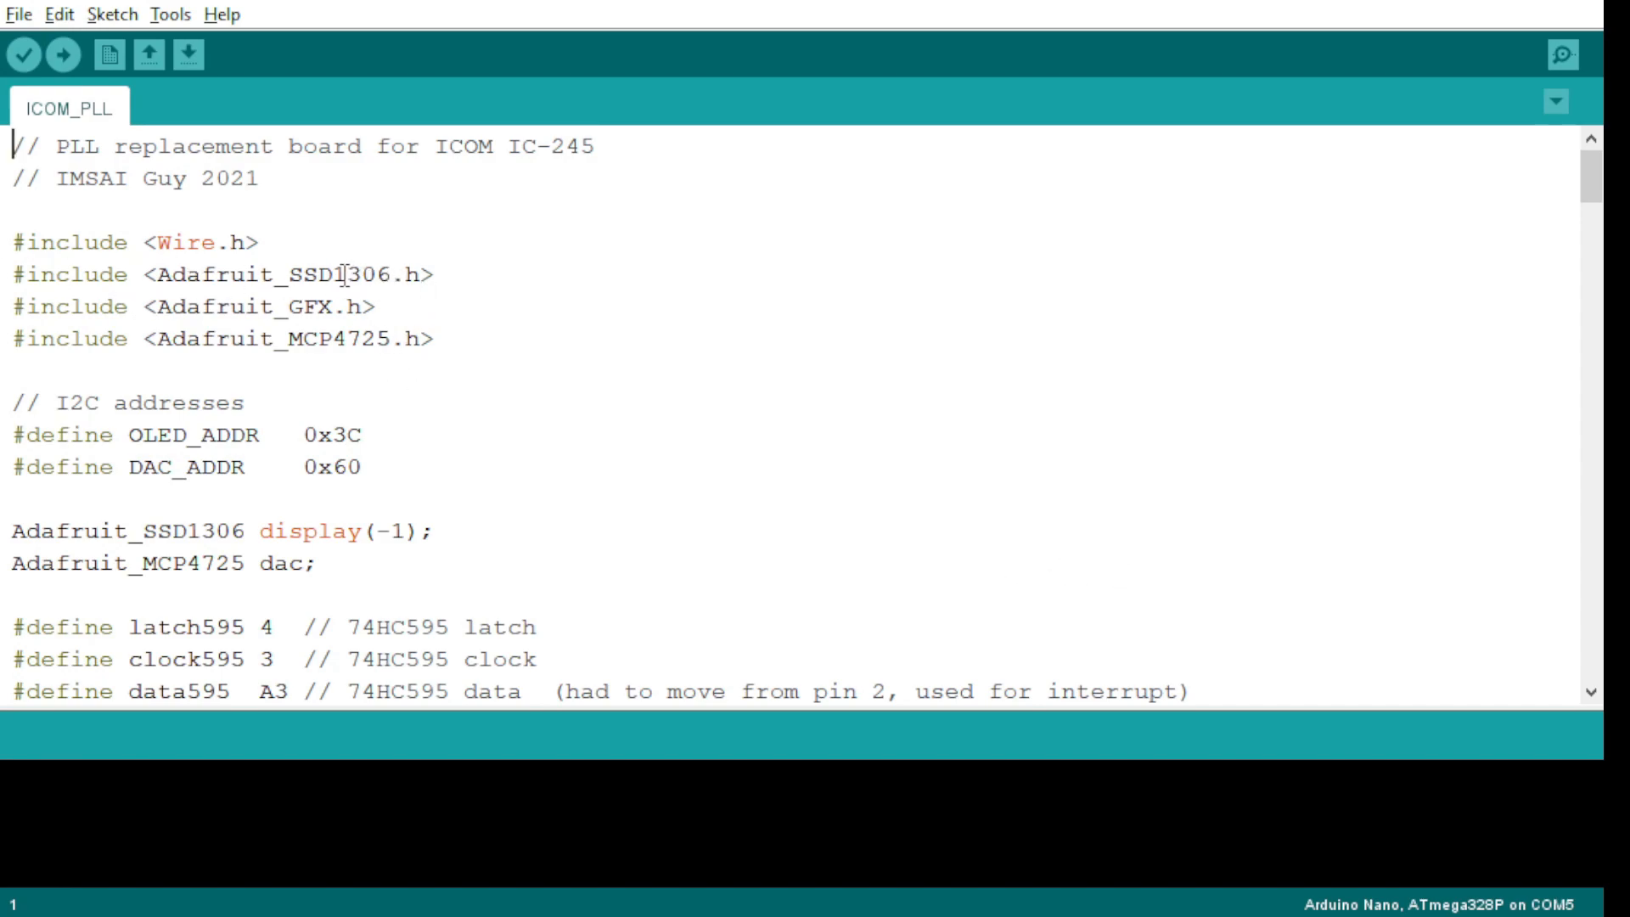
# - Point out the MCP4725 DAC include, then scroll past the I2C addresses to the 595 and button pin defines
pyautogui.moveTo(338, 275); pyautogui.dragTo(378, 307)
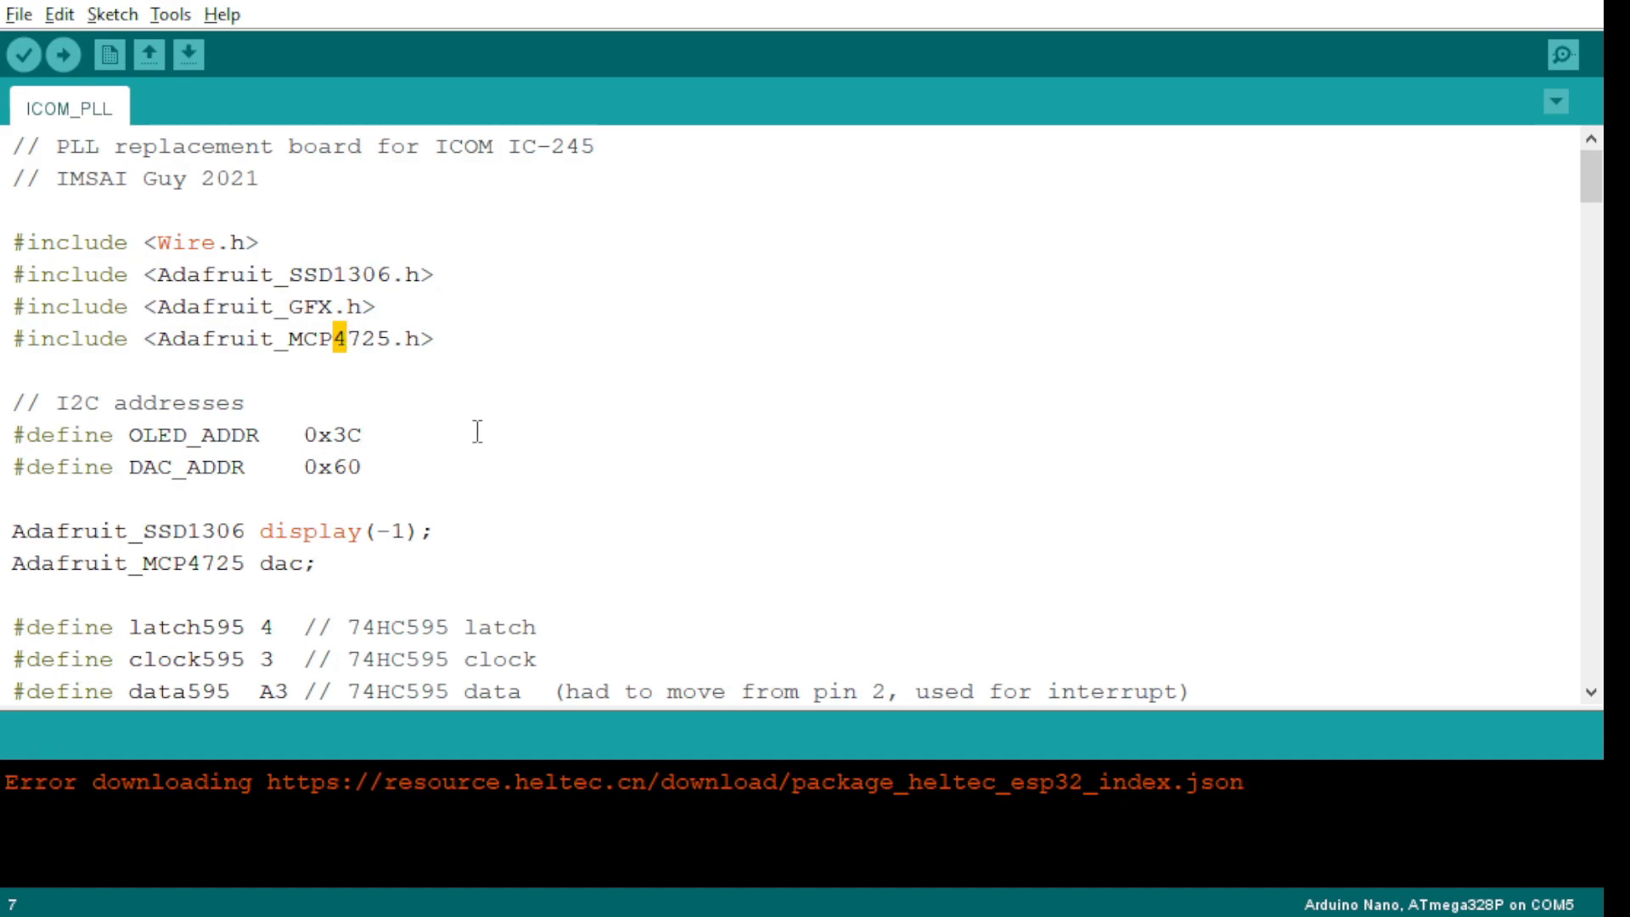
pyautogui.scroll(-3)
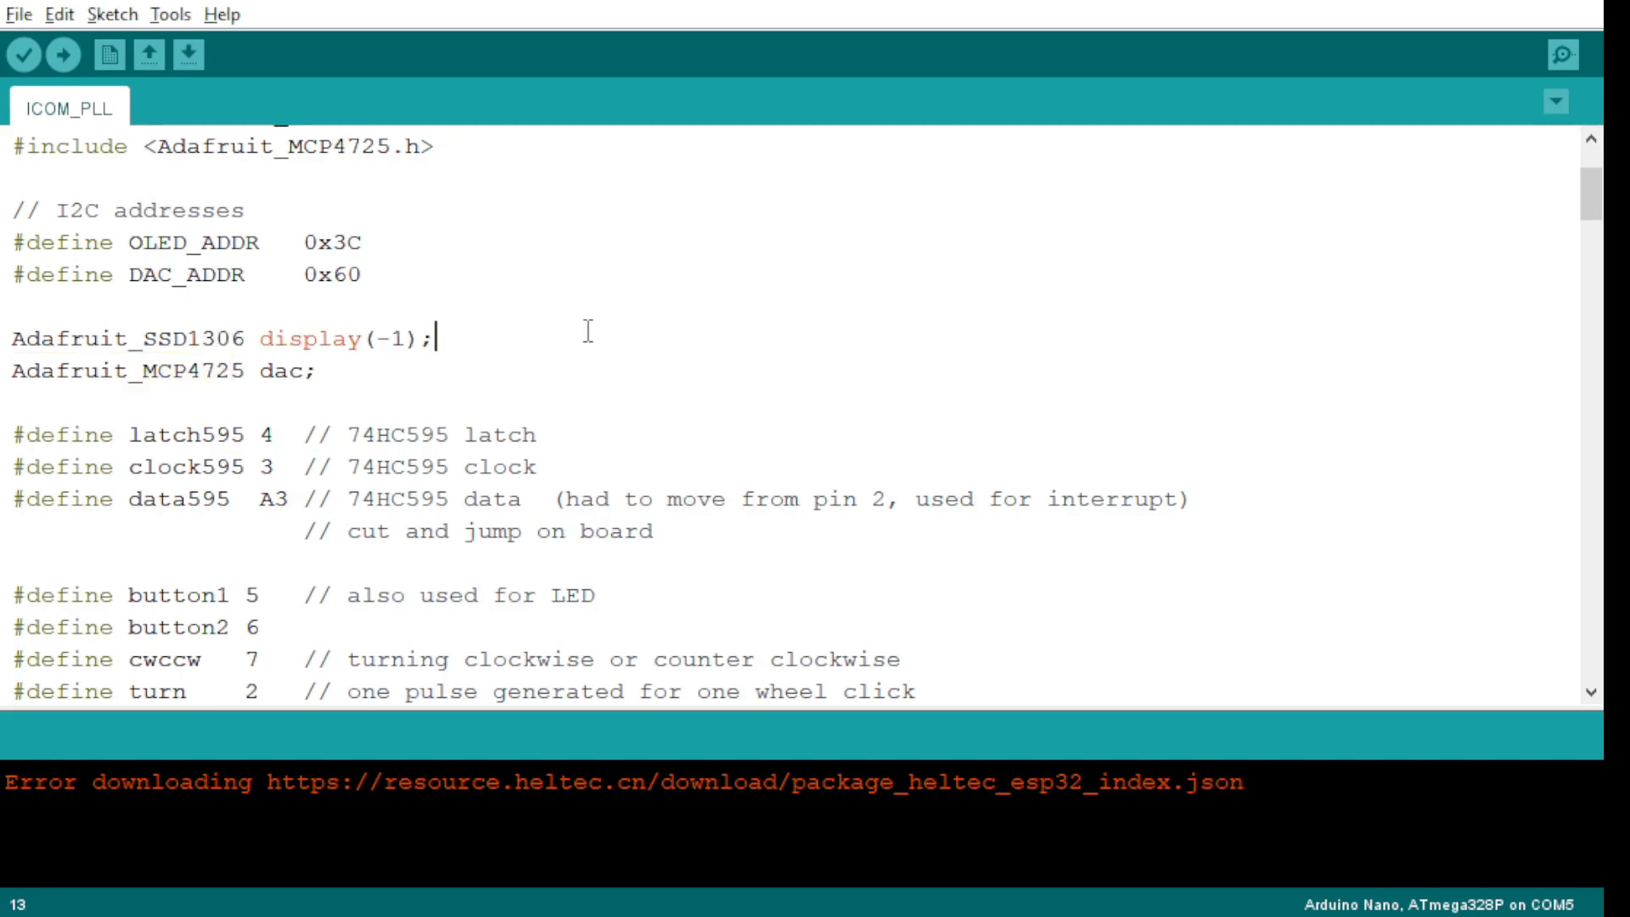
pyautogui.scroll(-3)
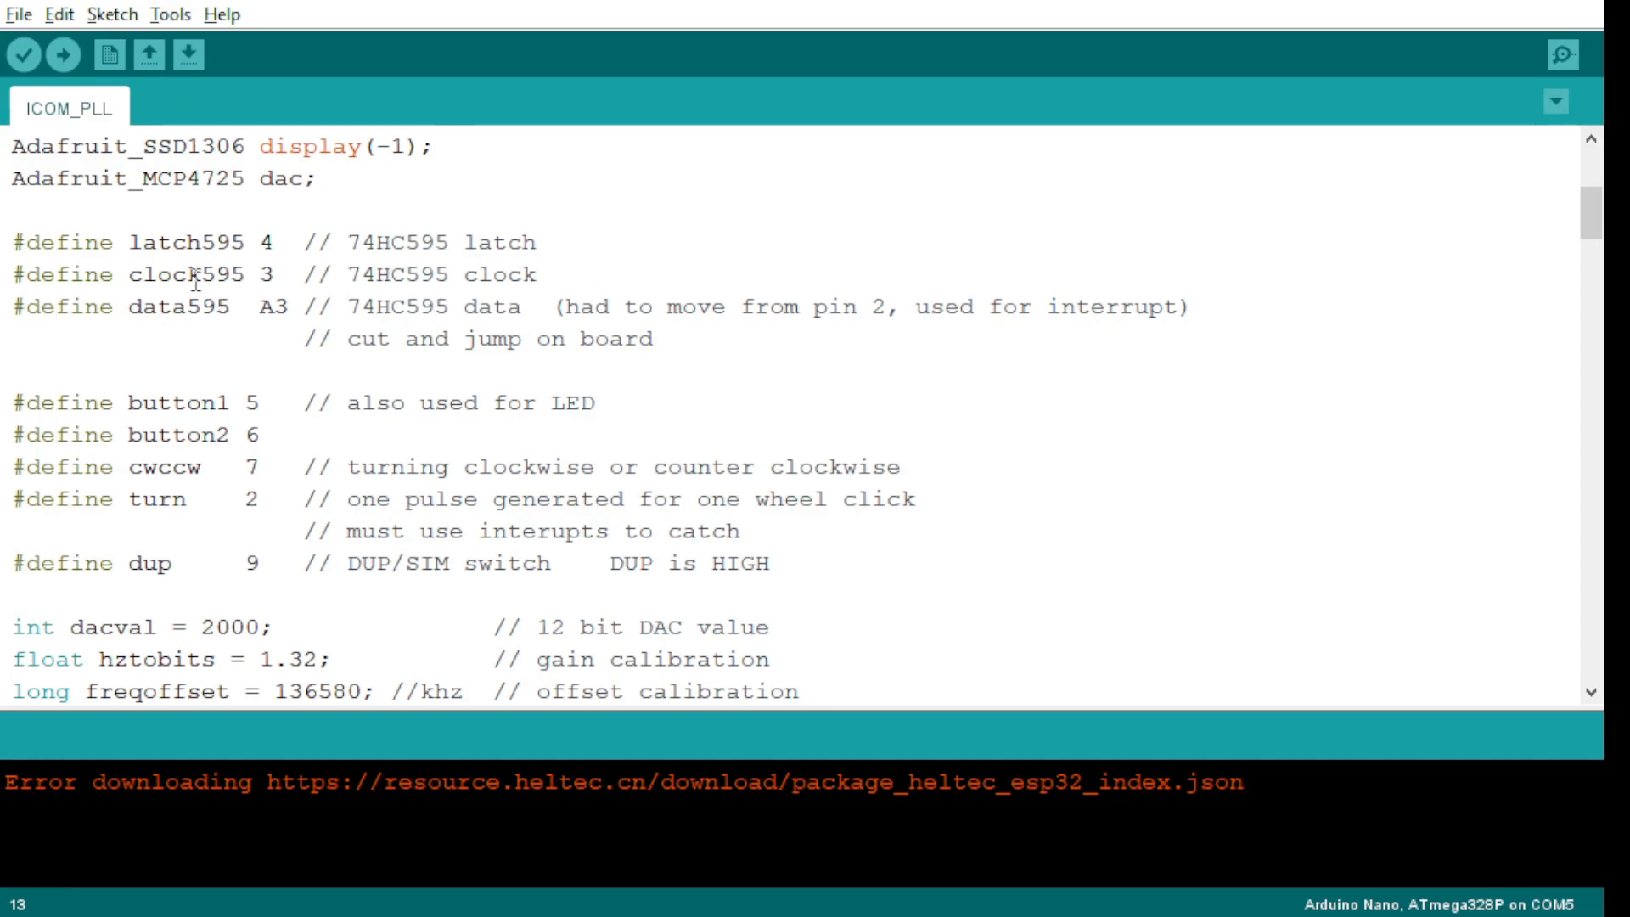
pyautogui.moveTo(416, 320)
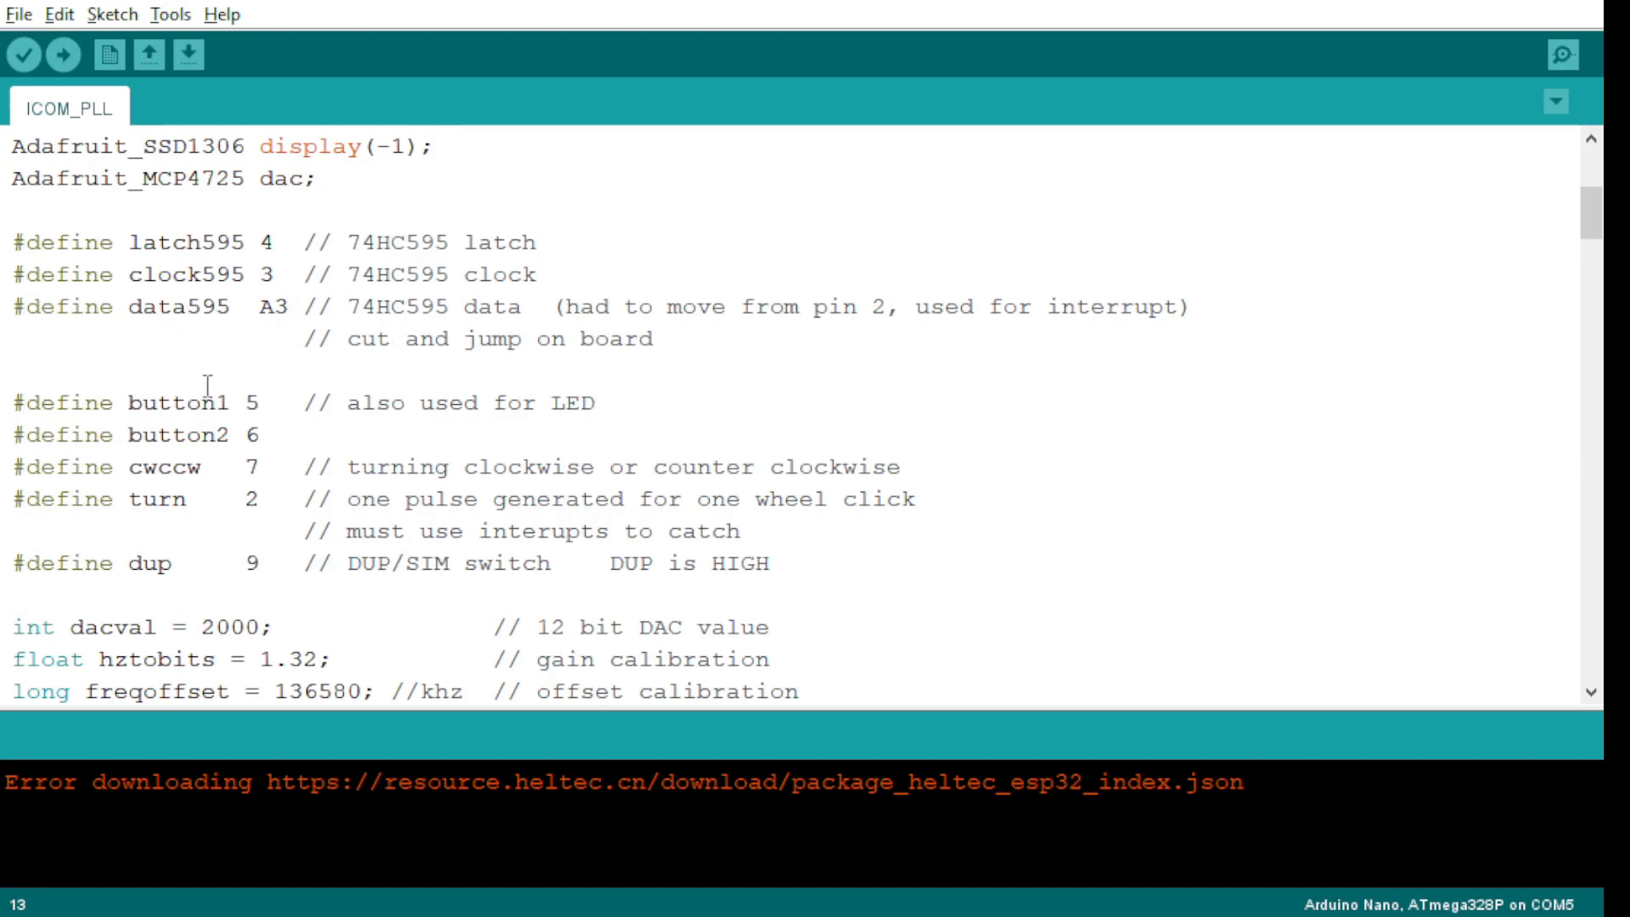
# - Scroll past dacval, hztobits and freqoffset to the start of setup()
pyautogui.scroll(-3)
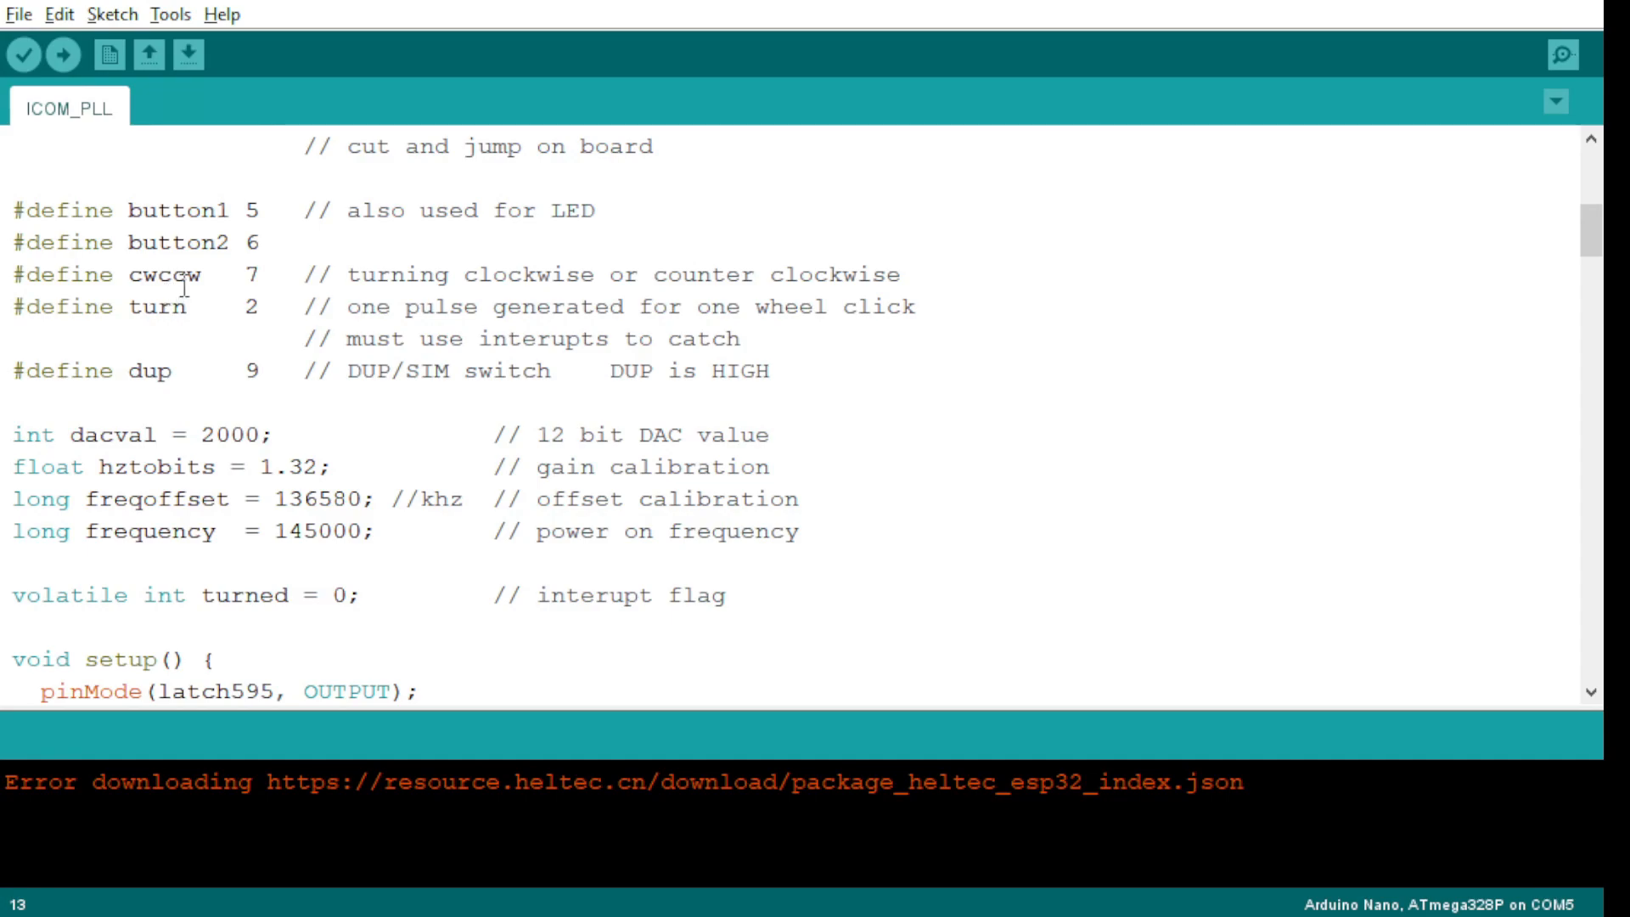
pyautogui.moveTo(168, 312)
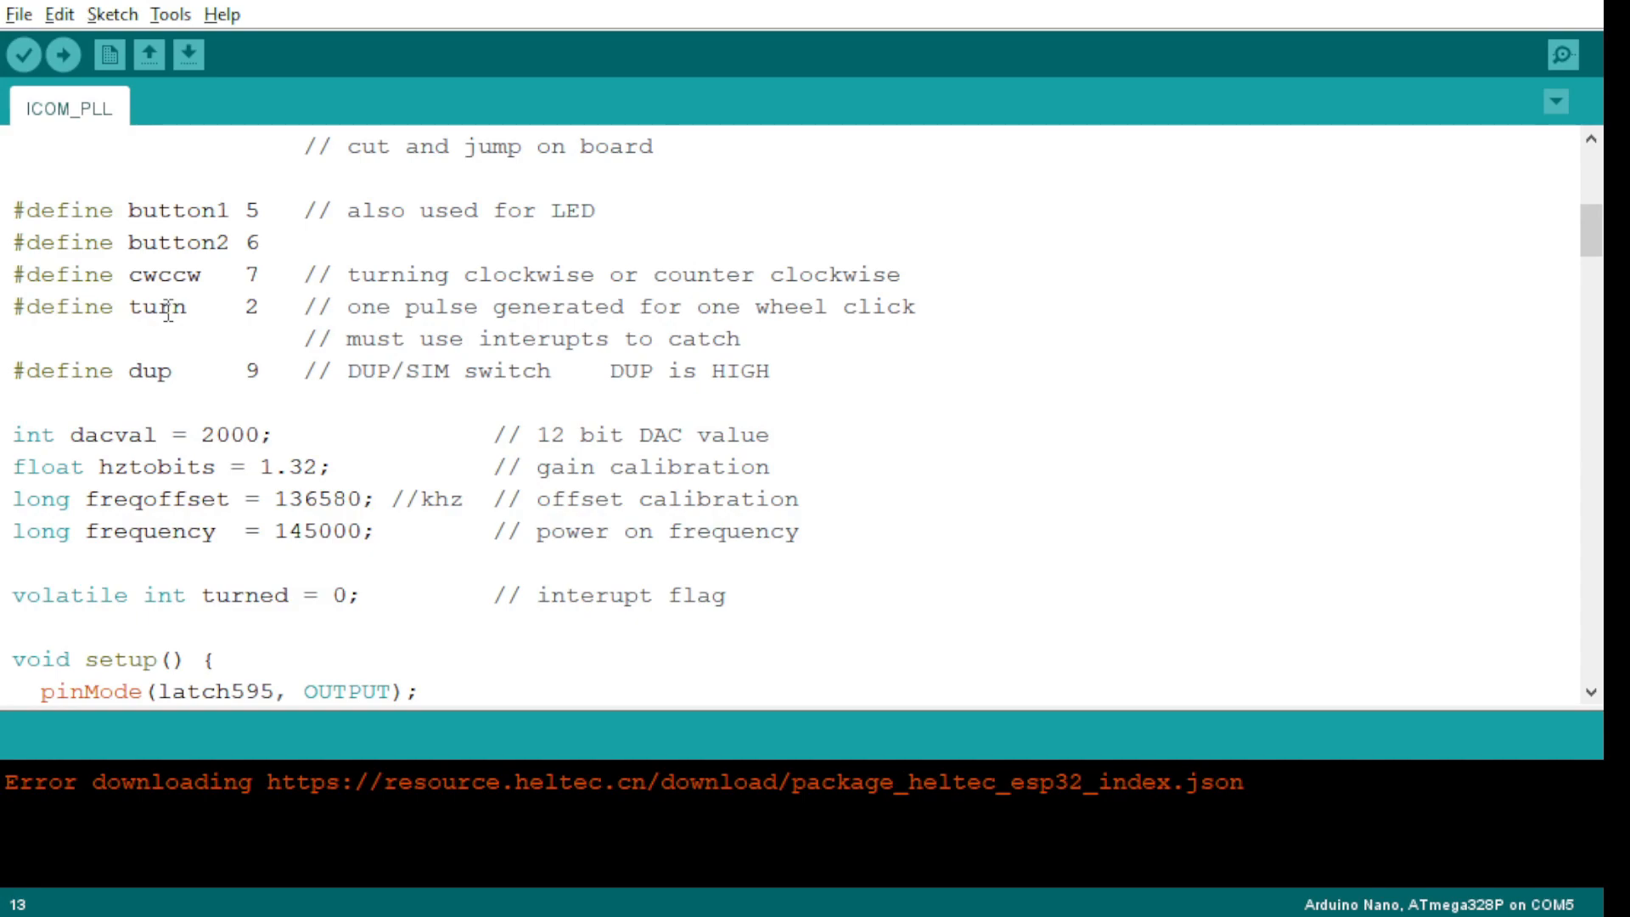
pyautogui.moveTo(190, 340)
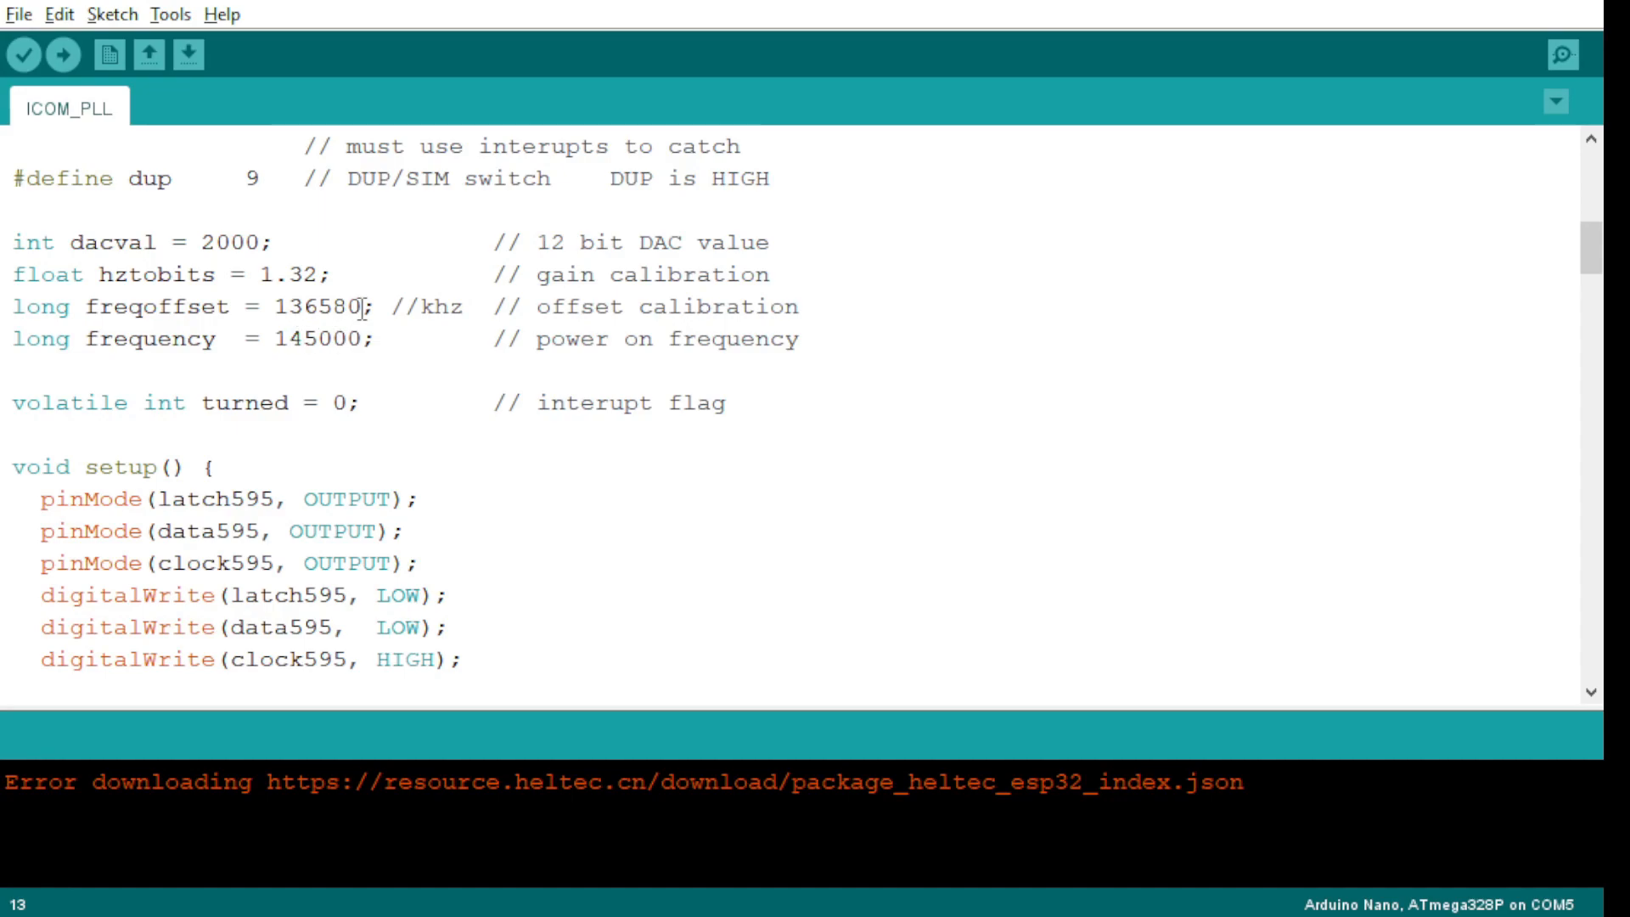
pyautogui.moveTo(396, 243)
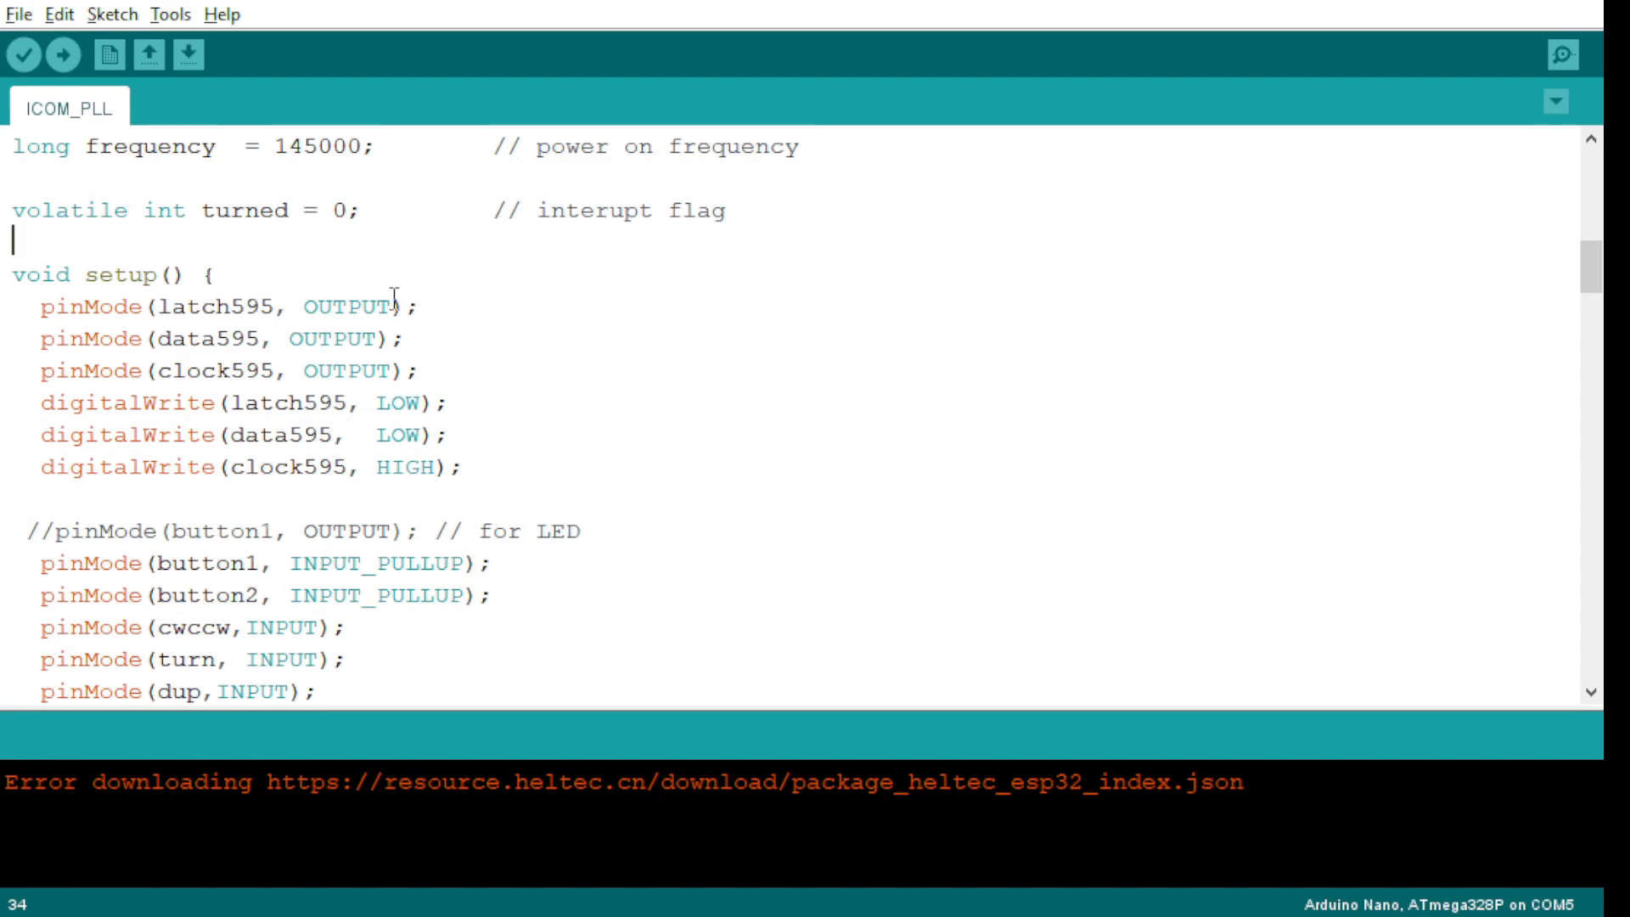
pyautogui.moveTo(408, 285)
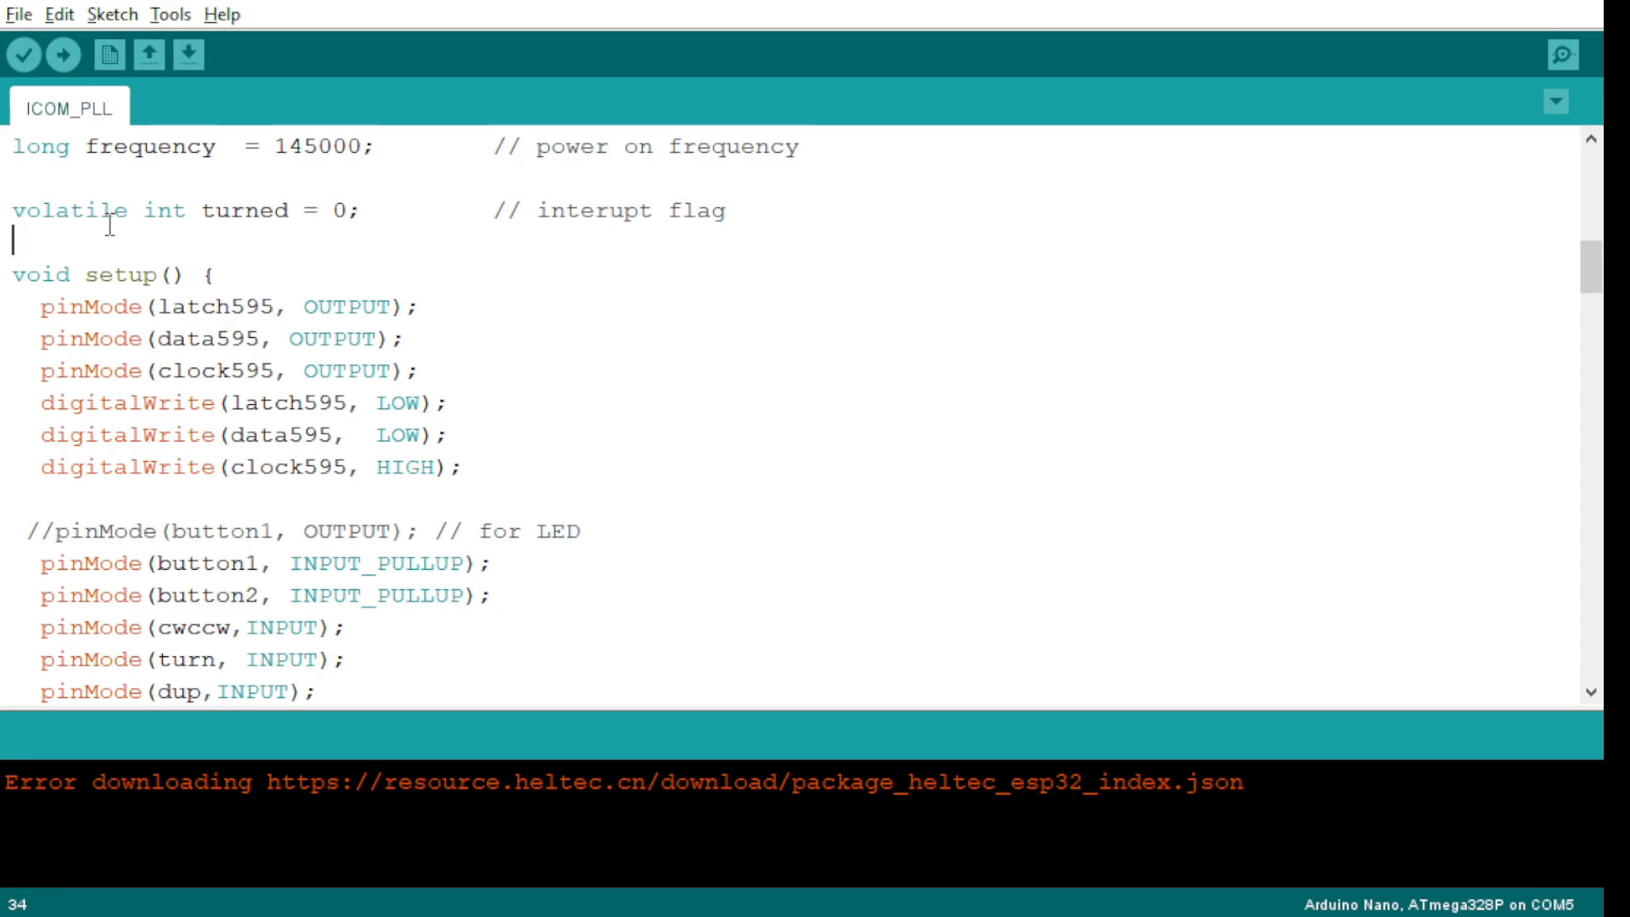
pyautogui.moveTo(142, 229)
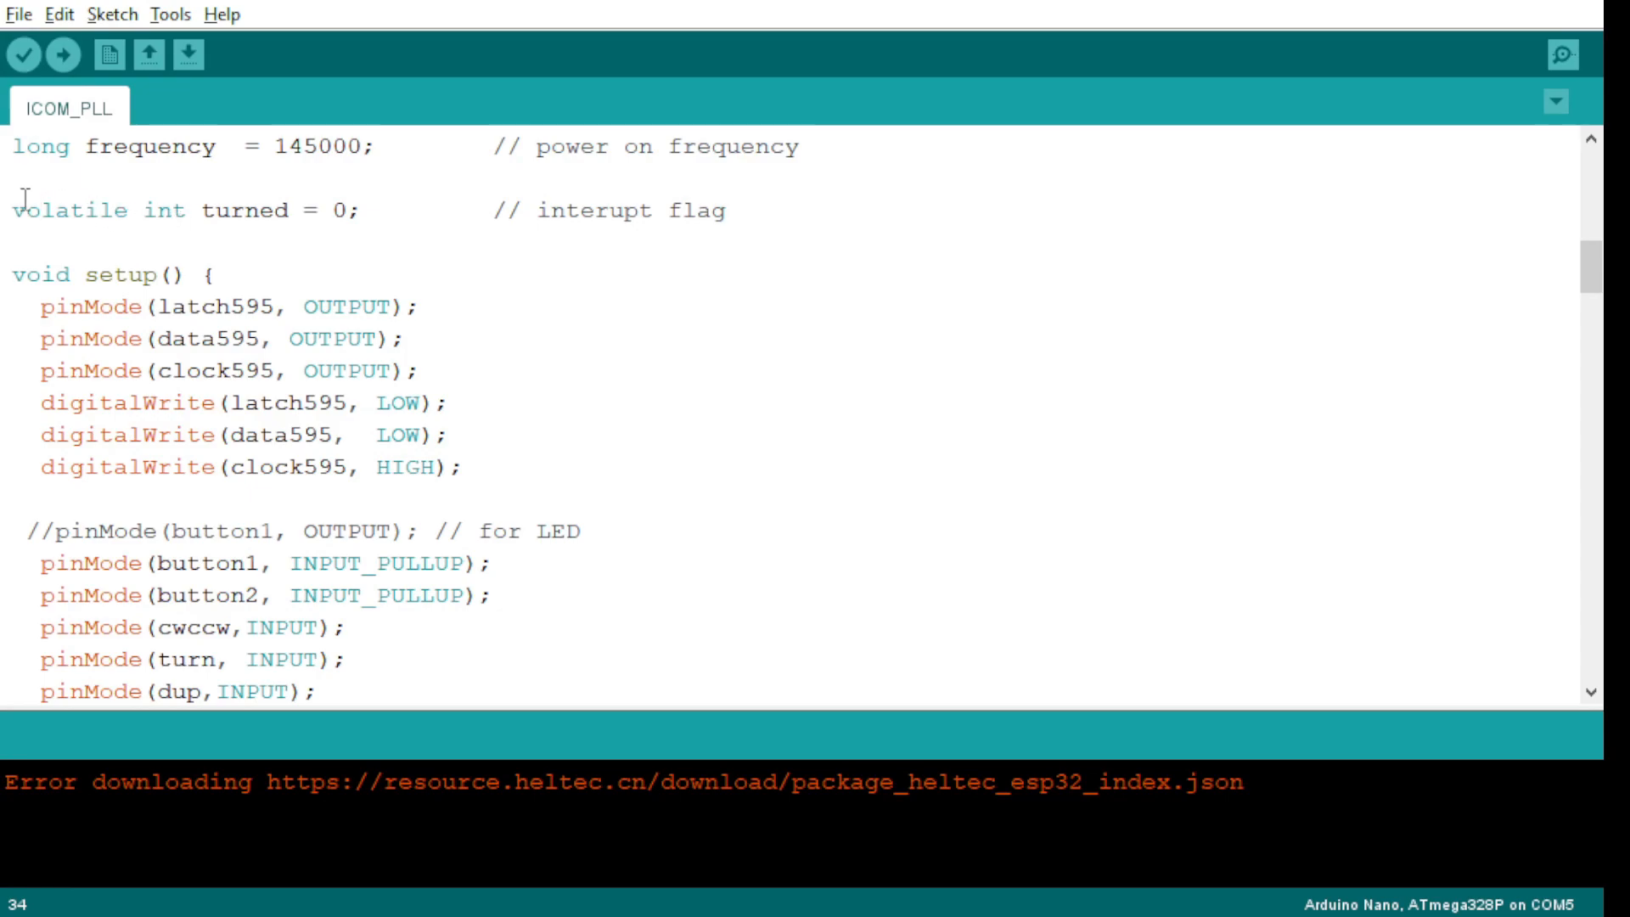
pyautogui.moveTo(155, 268)
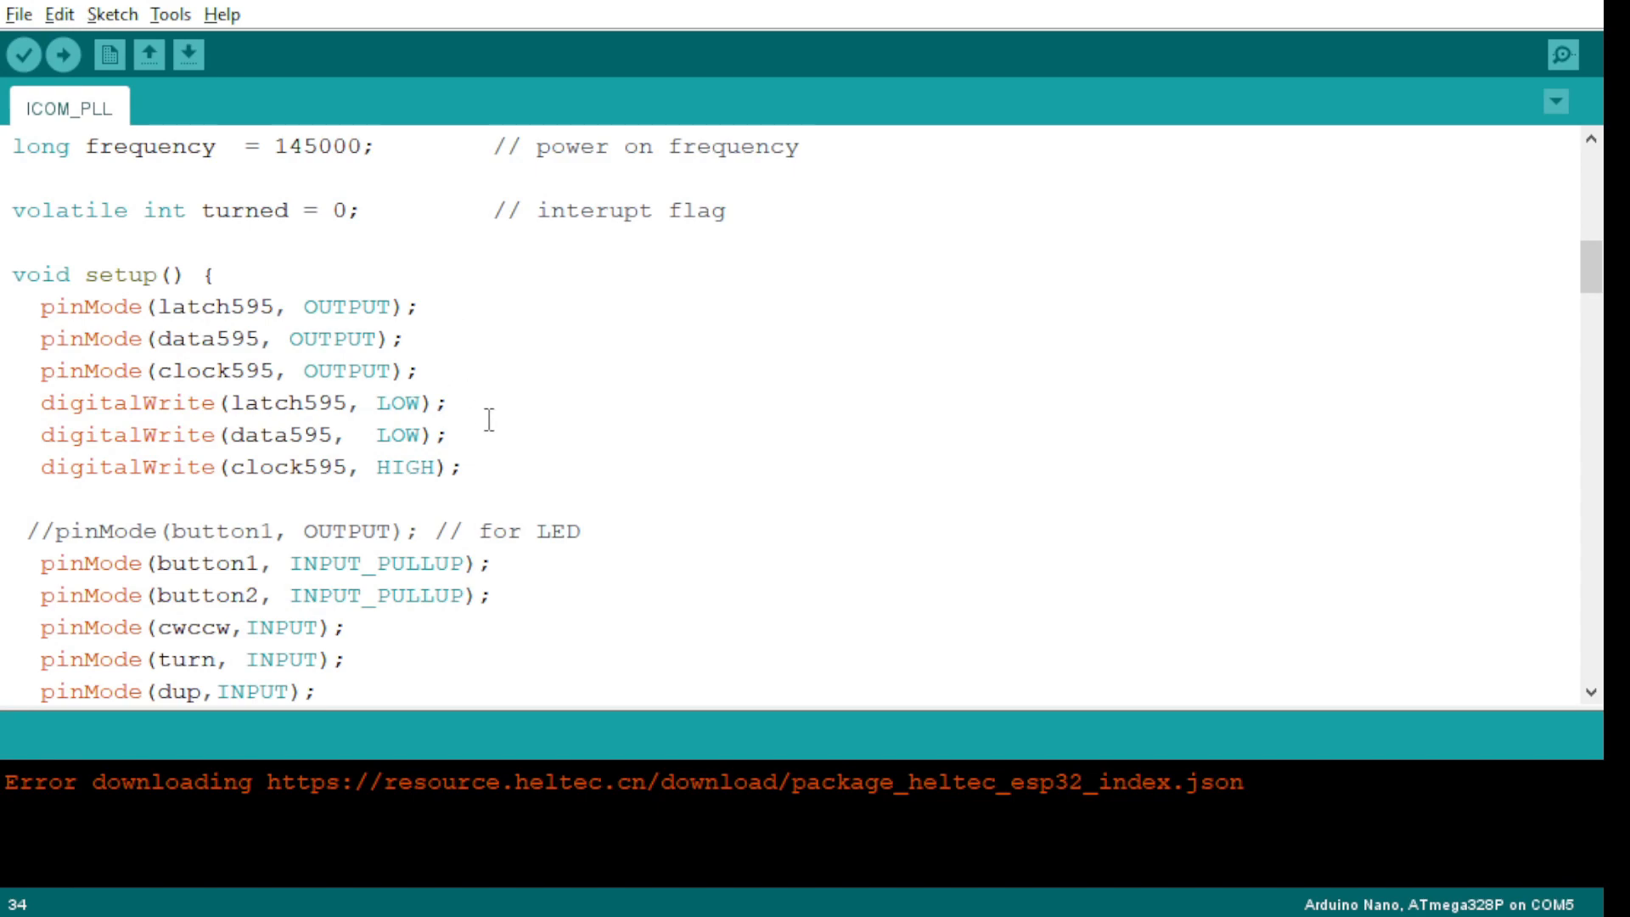
# - Scroll through setup()'s pinMode, attachInterrupt, DAC and display.begin lines to void loop()
pyautogui.scroll(-3)
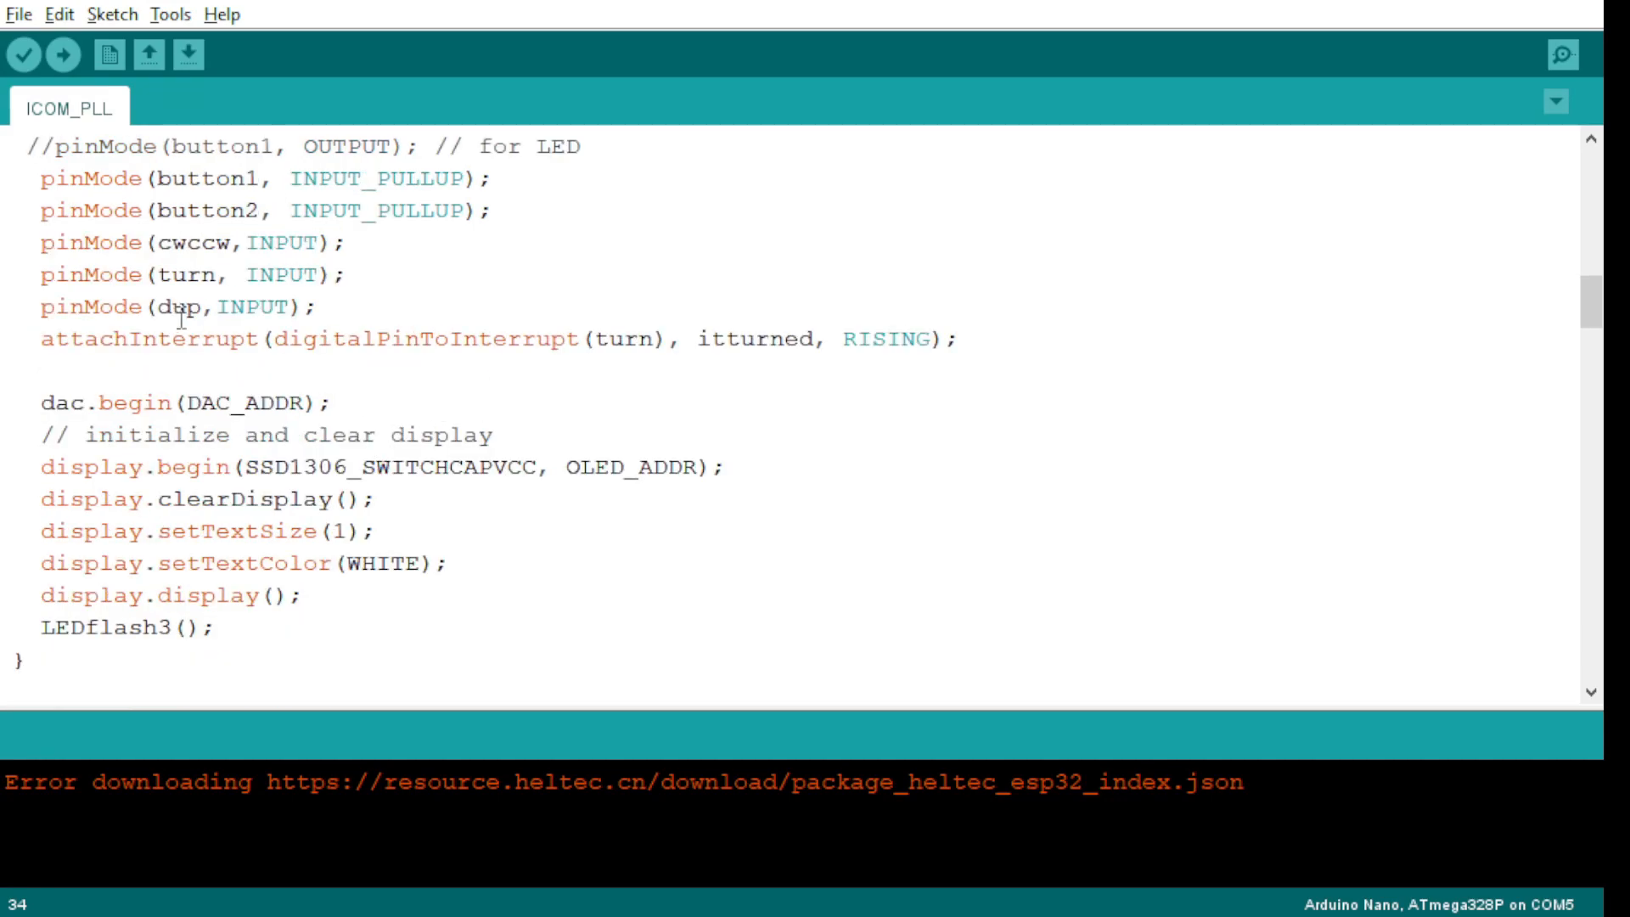
pyautogui.moveTo(510, 421)
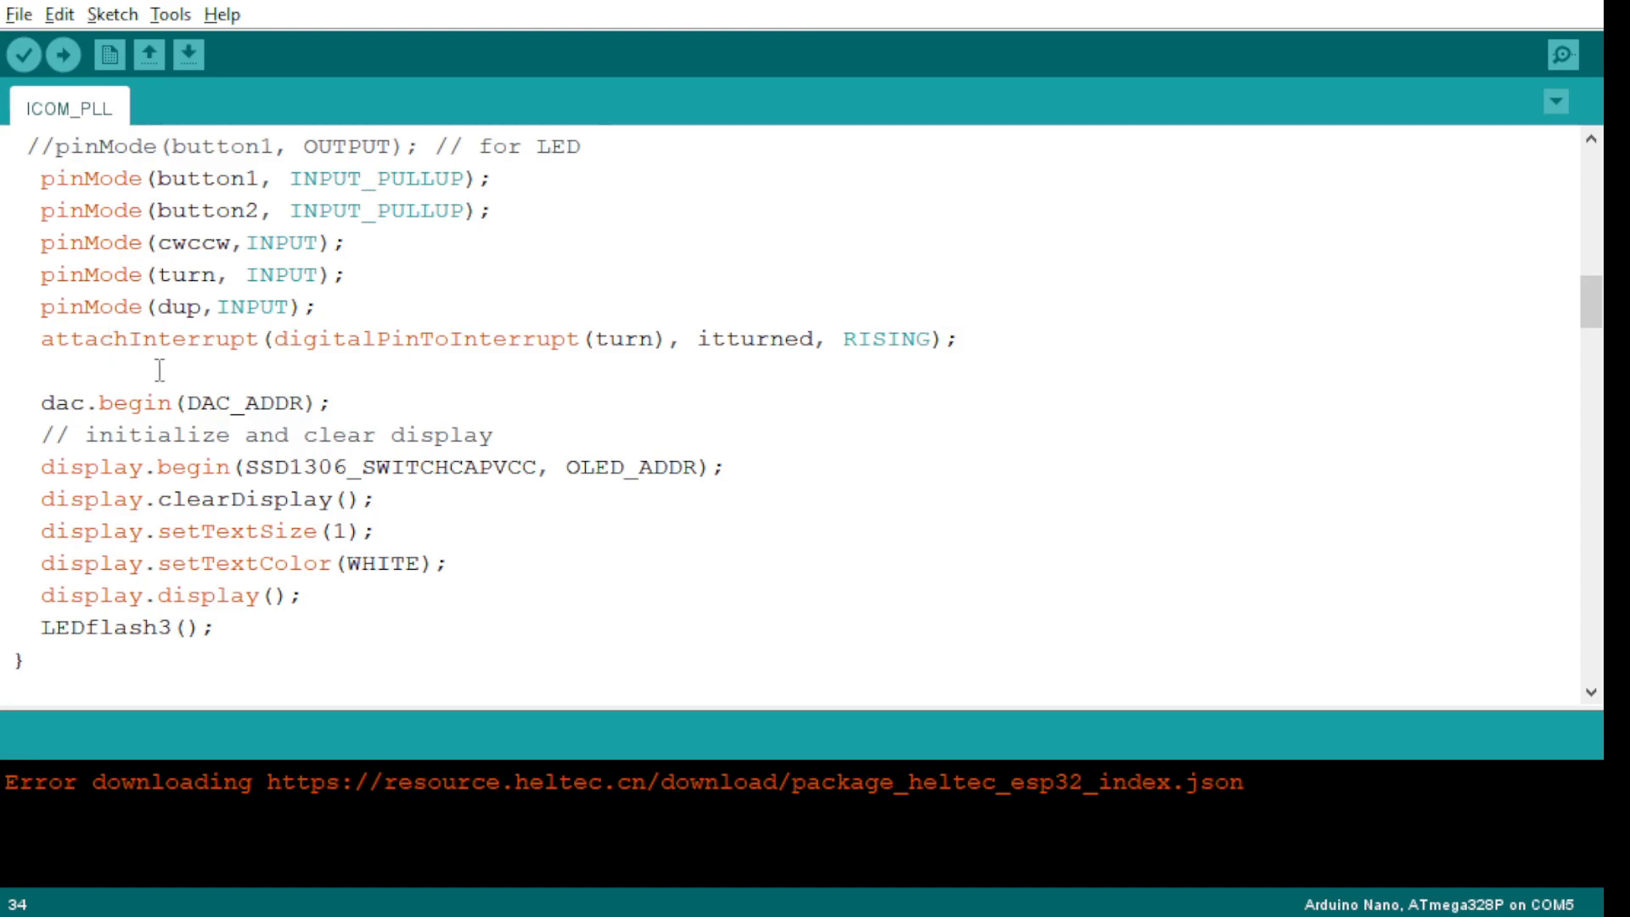
pyautogui.moveTo(382, 389)
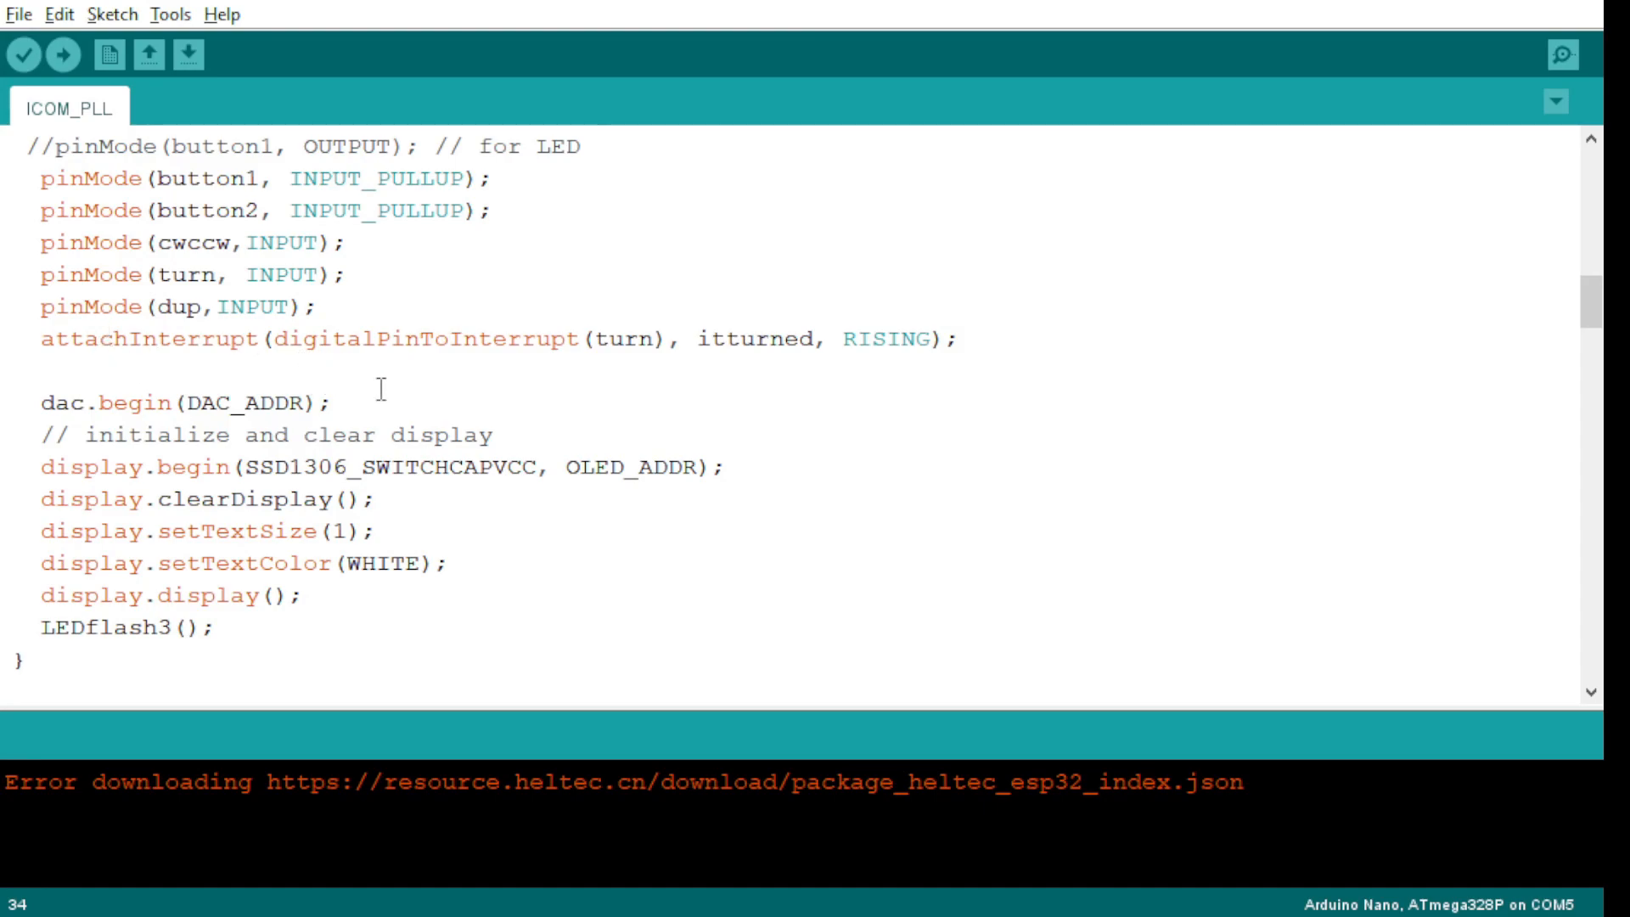
pyautogui.moveTo(730, 382)
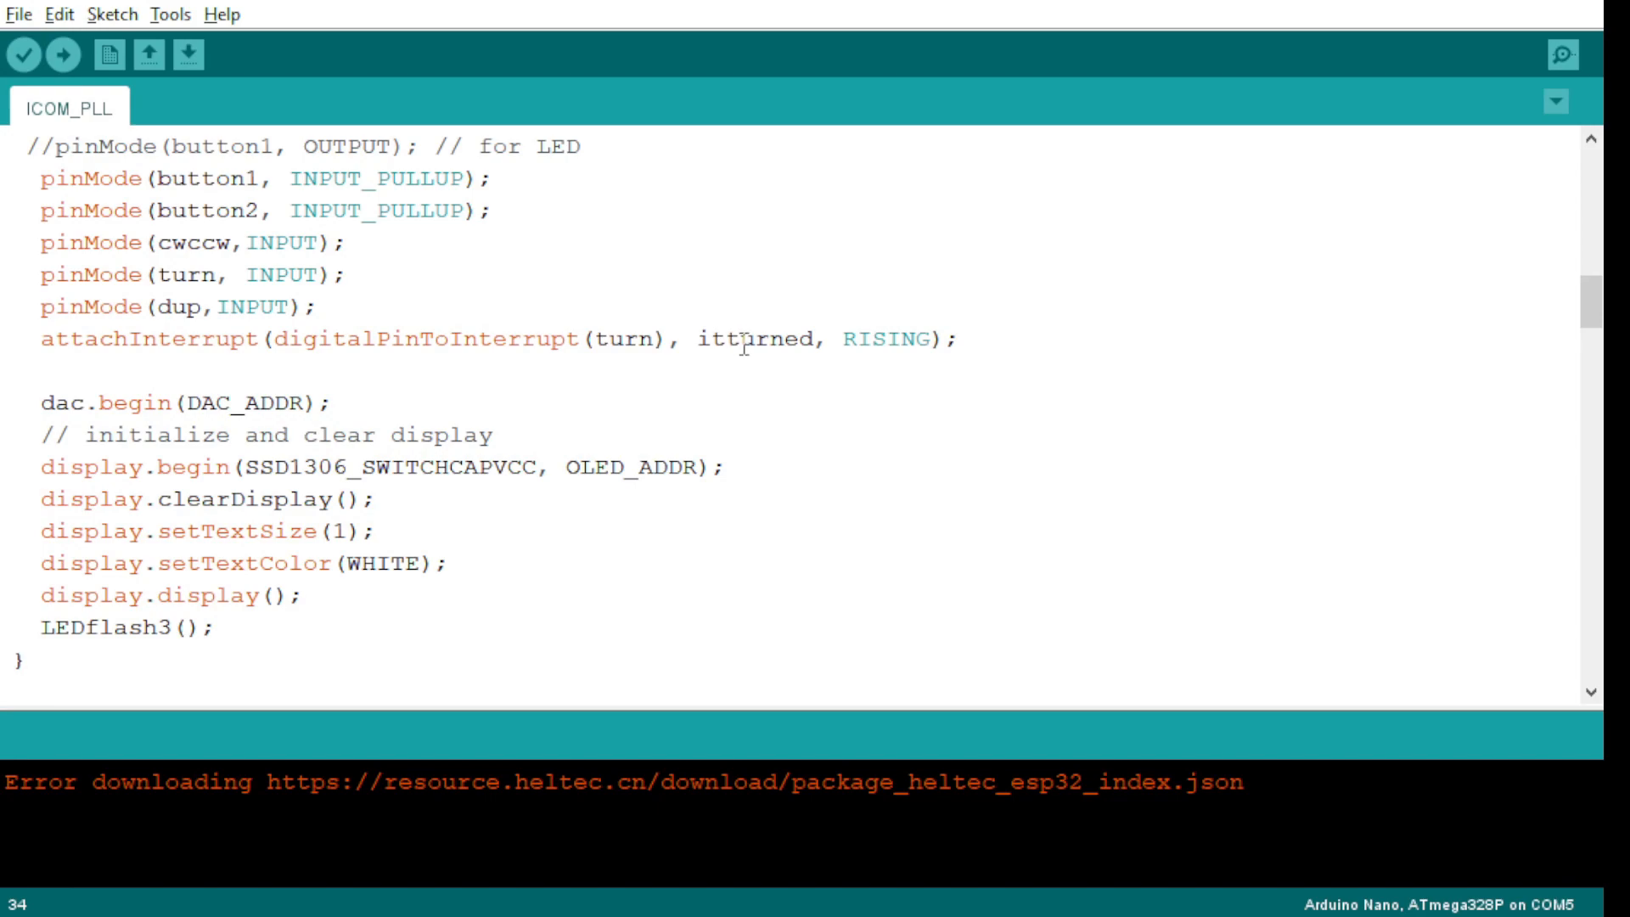
pyautogui.moveTo(920, 343)
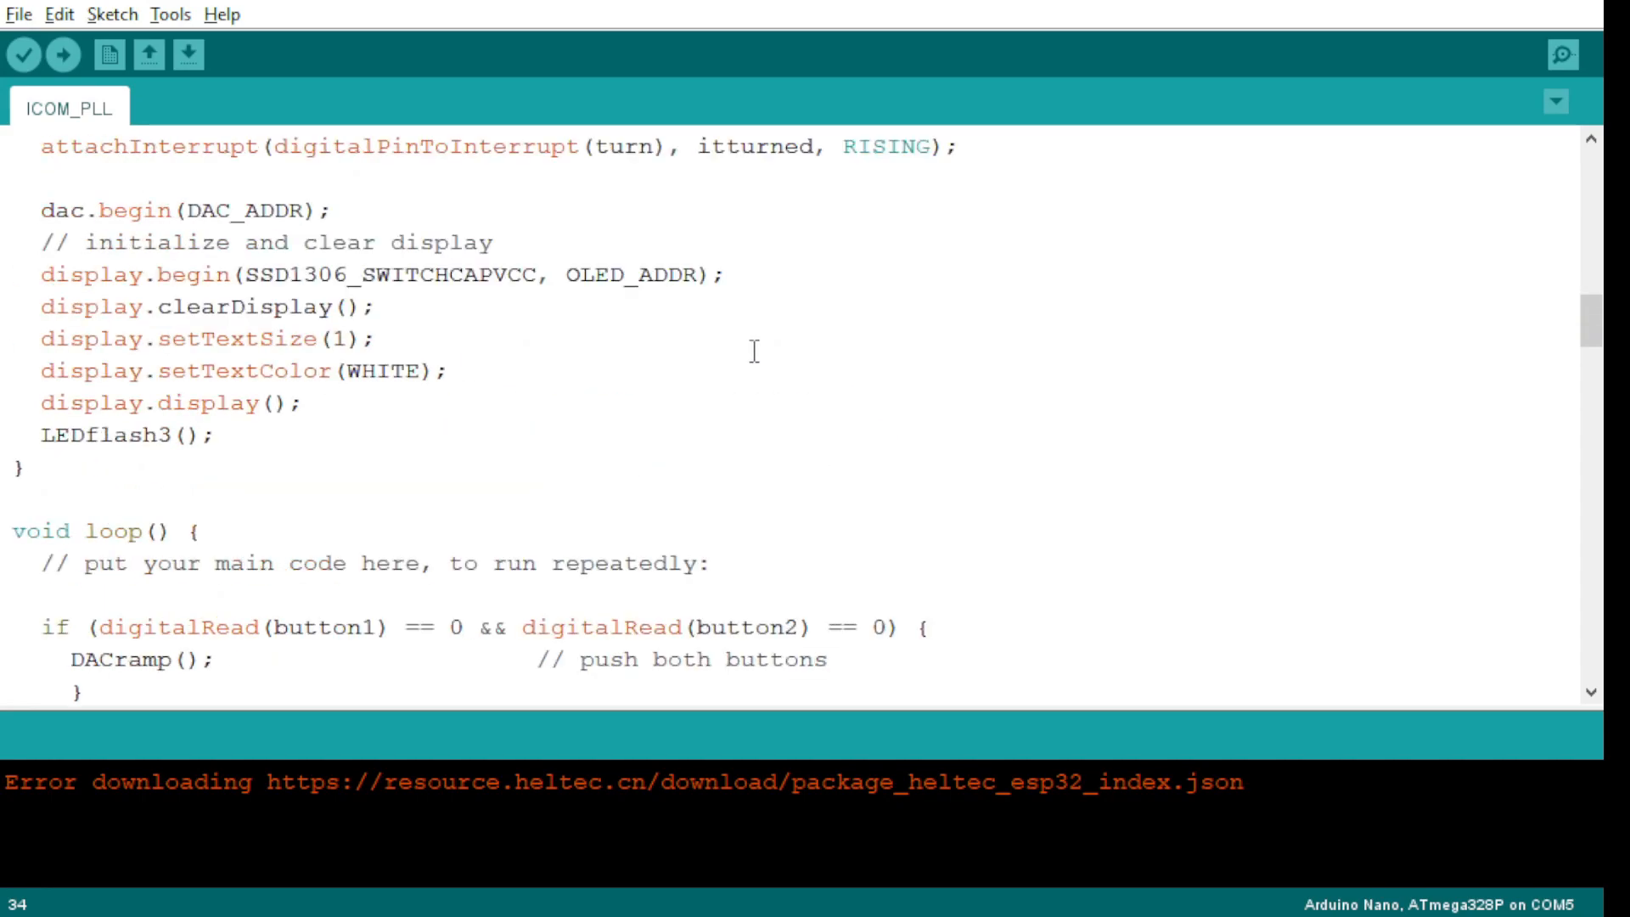
pyautogui.scroll(-3)
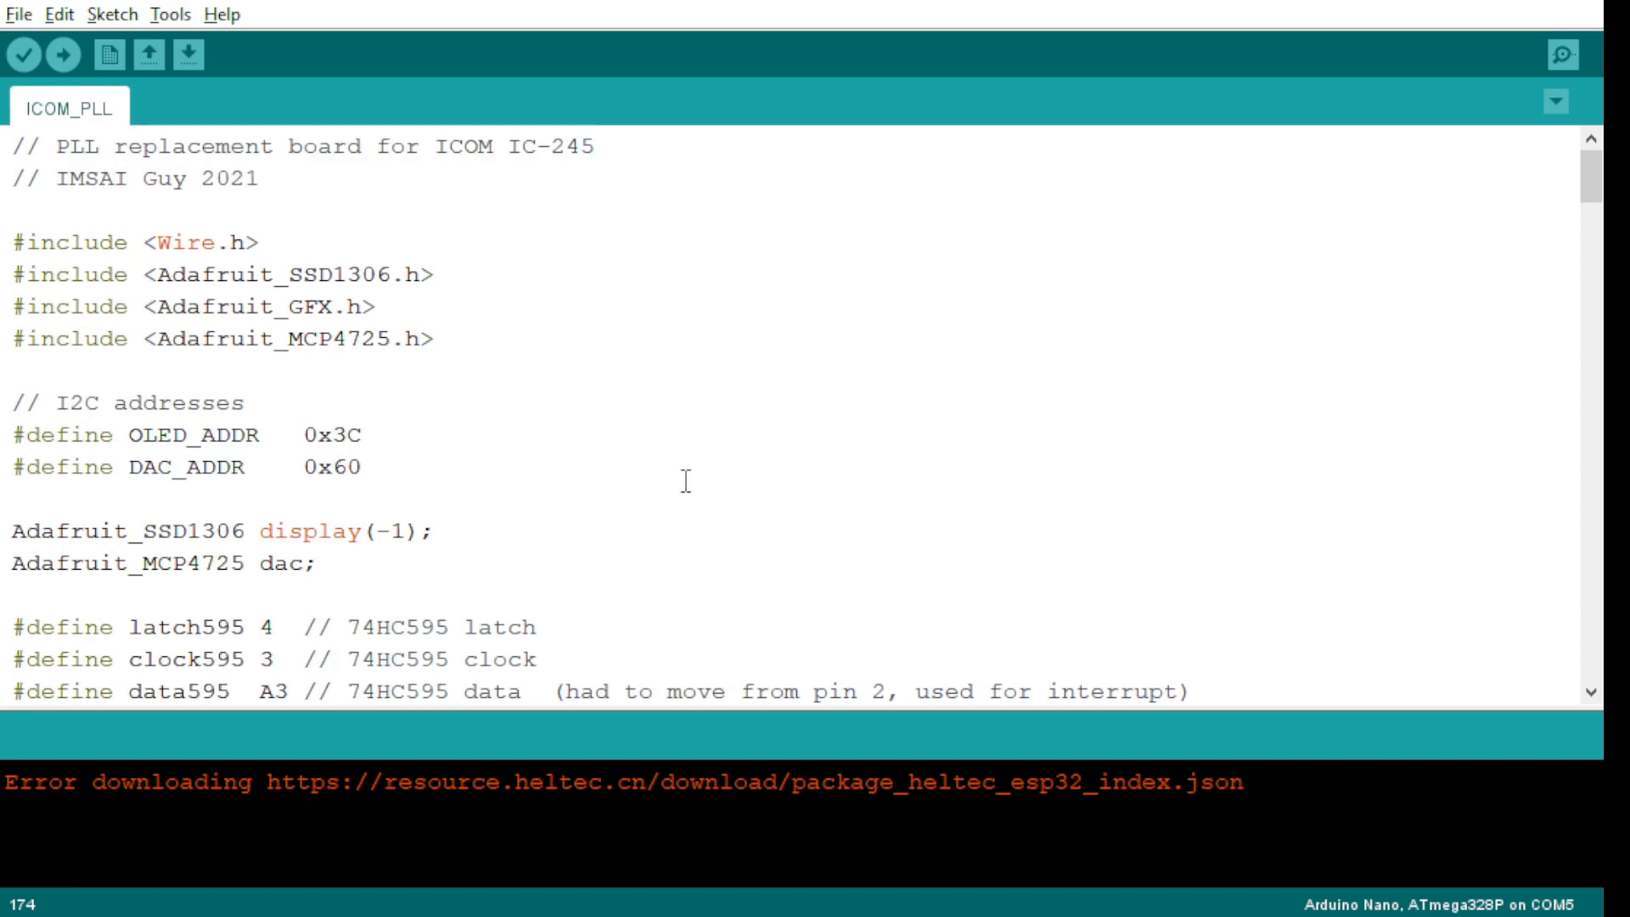
pyautogui.moveTo(142, 435)
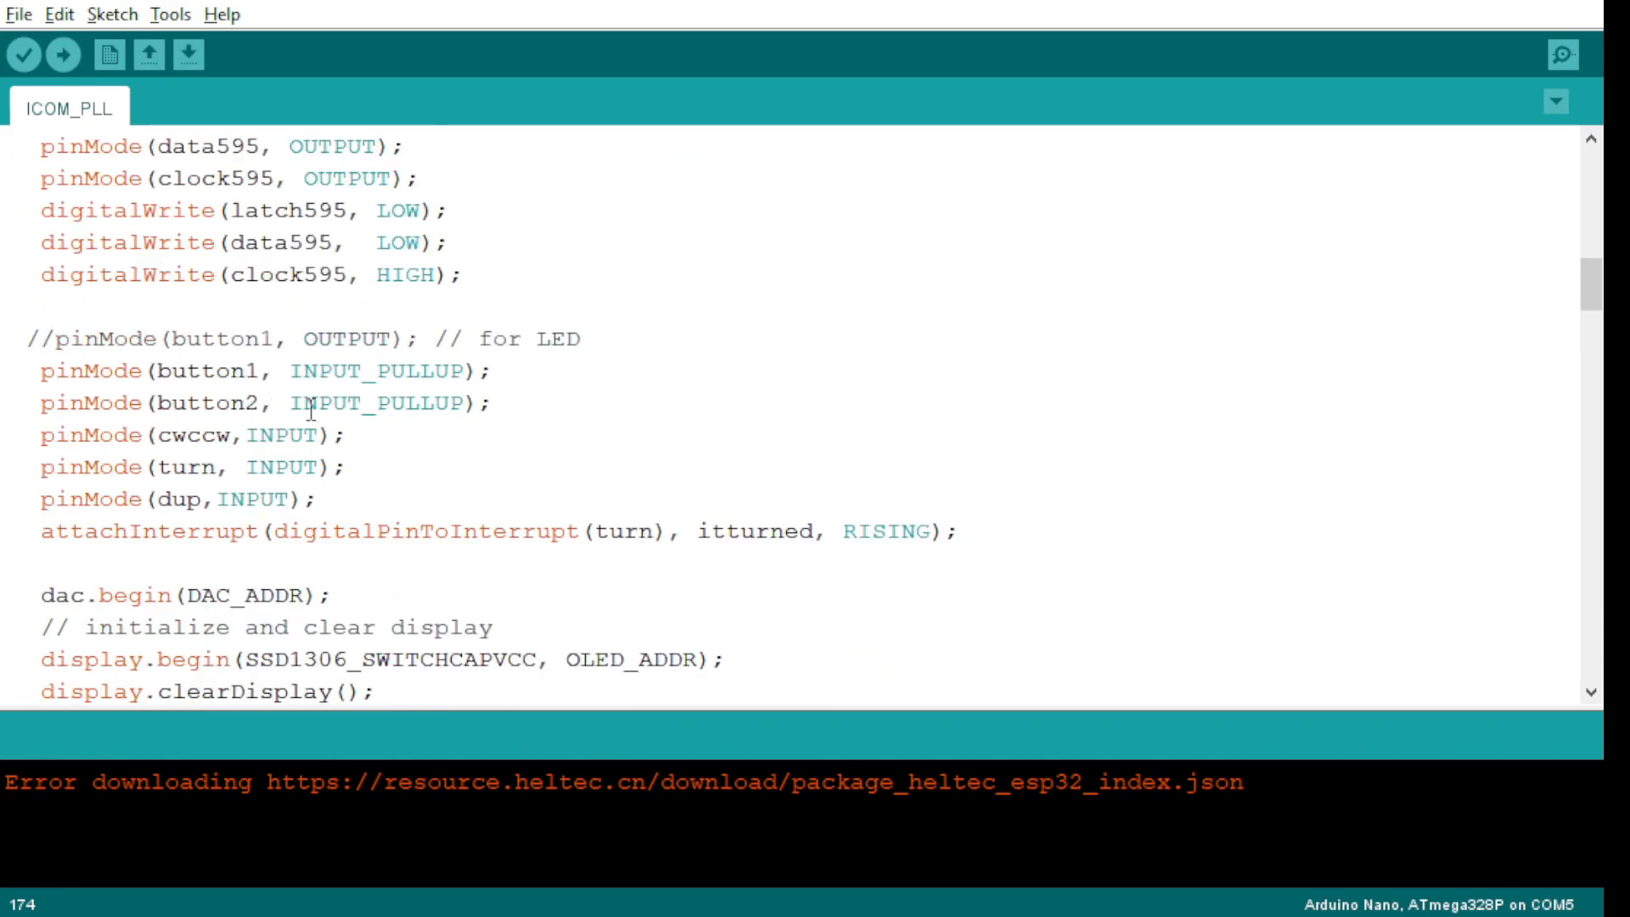
pyautogui.scroll(-3)
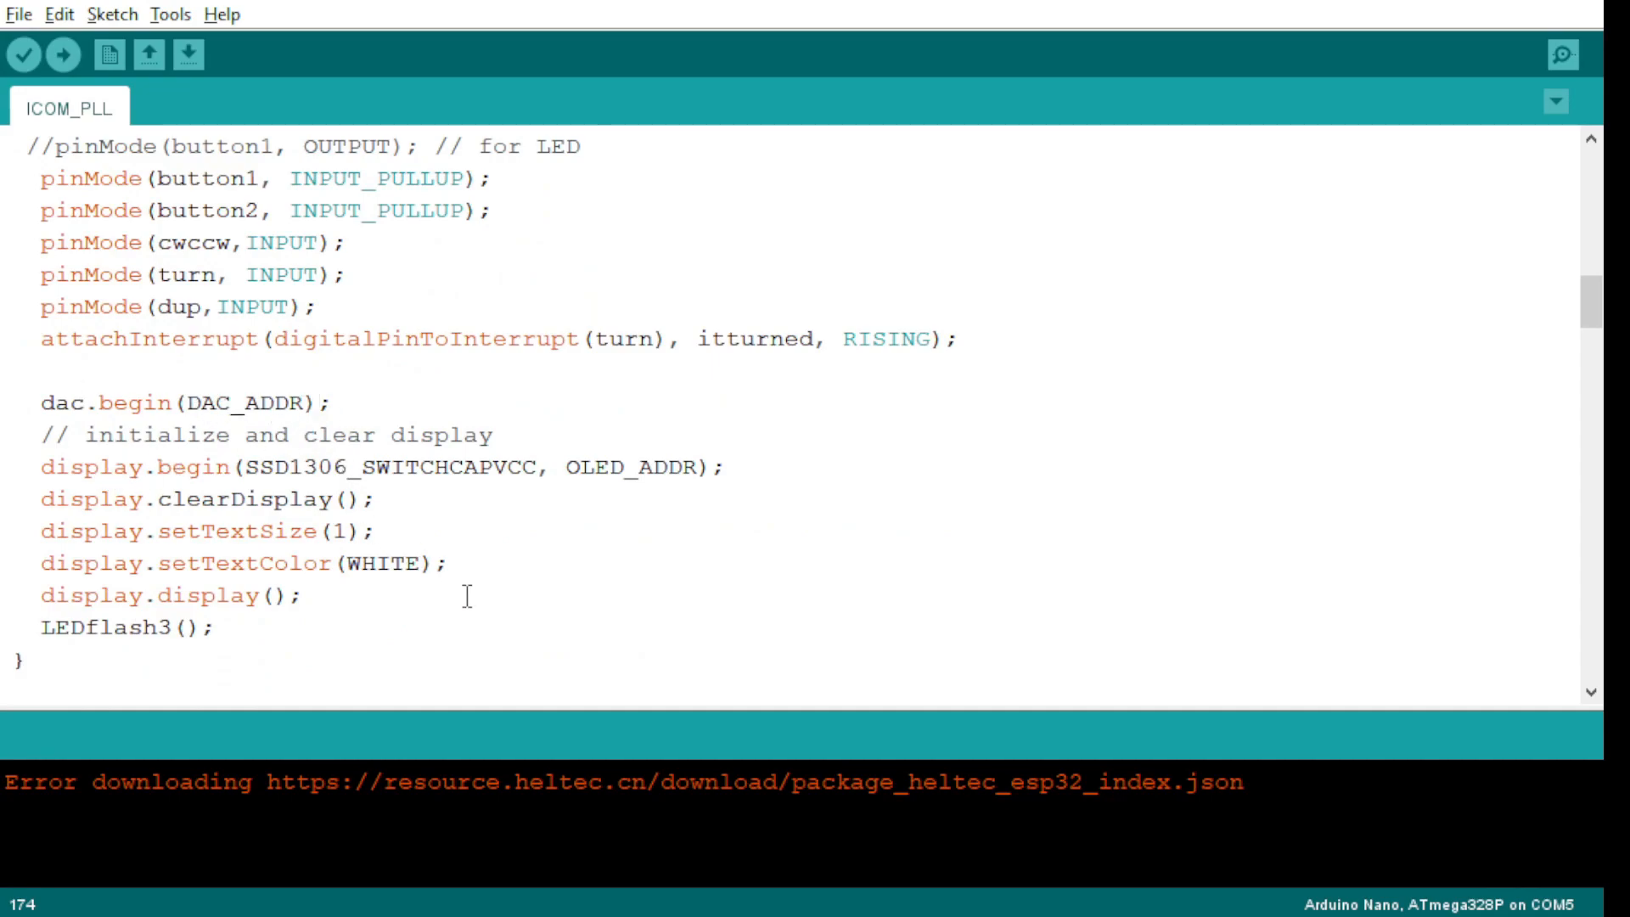
pyautogui.scroll(-3)
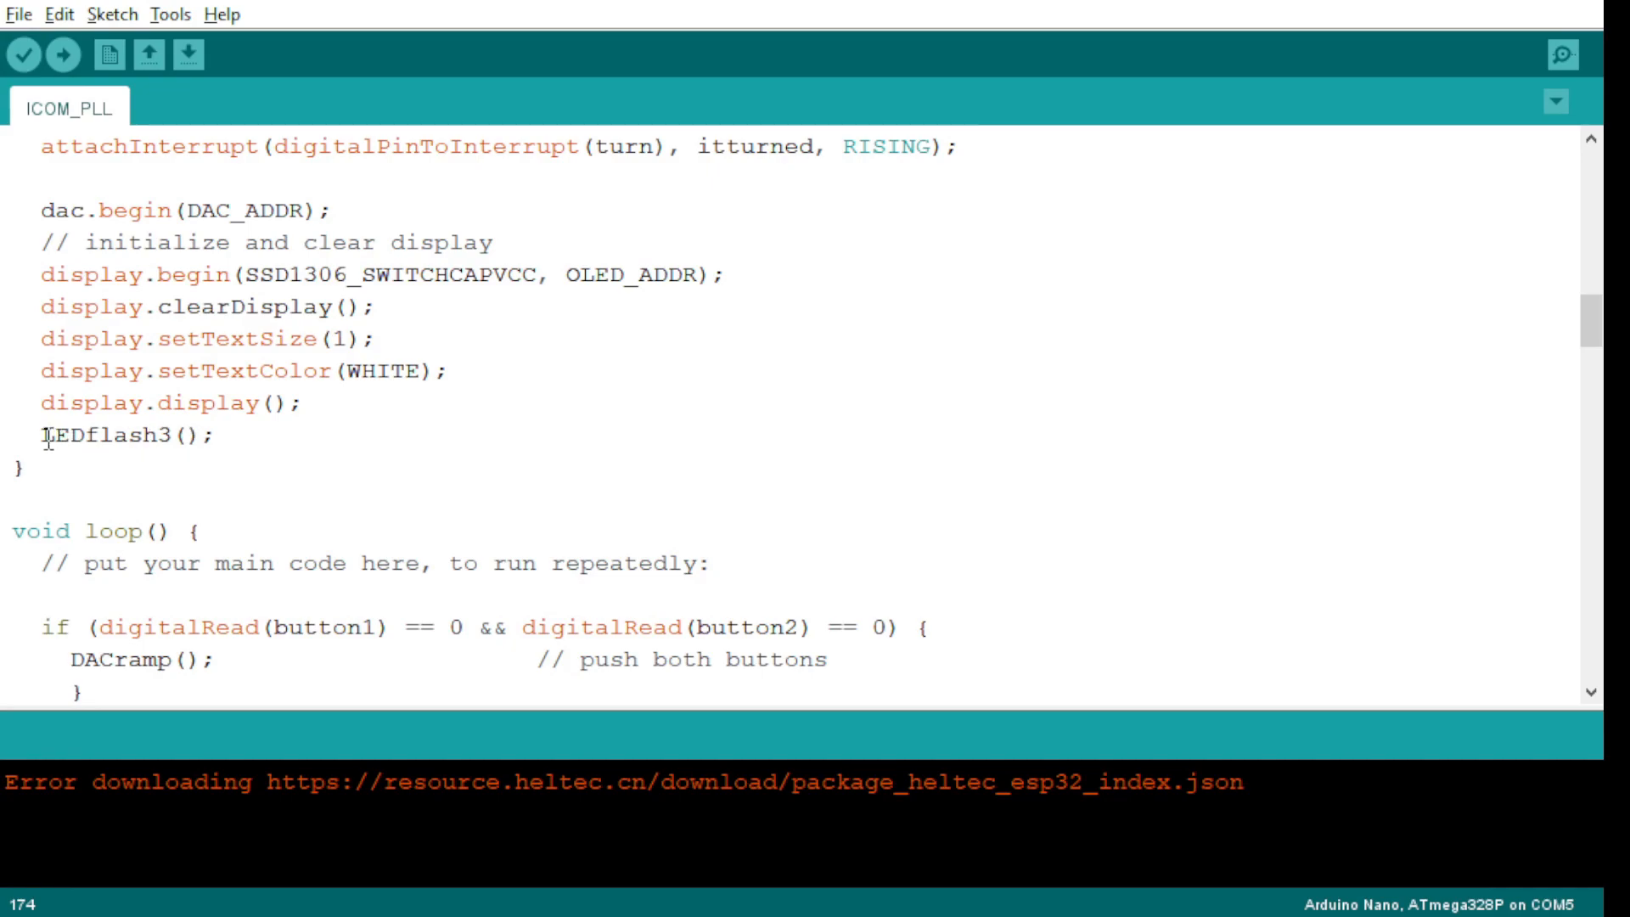
# - Highlight the LEDflash3 call, its digit1 loop bounds 4 to 7, and the combined-digits expression
pyautogui.doubleClick(119, 434)
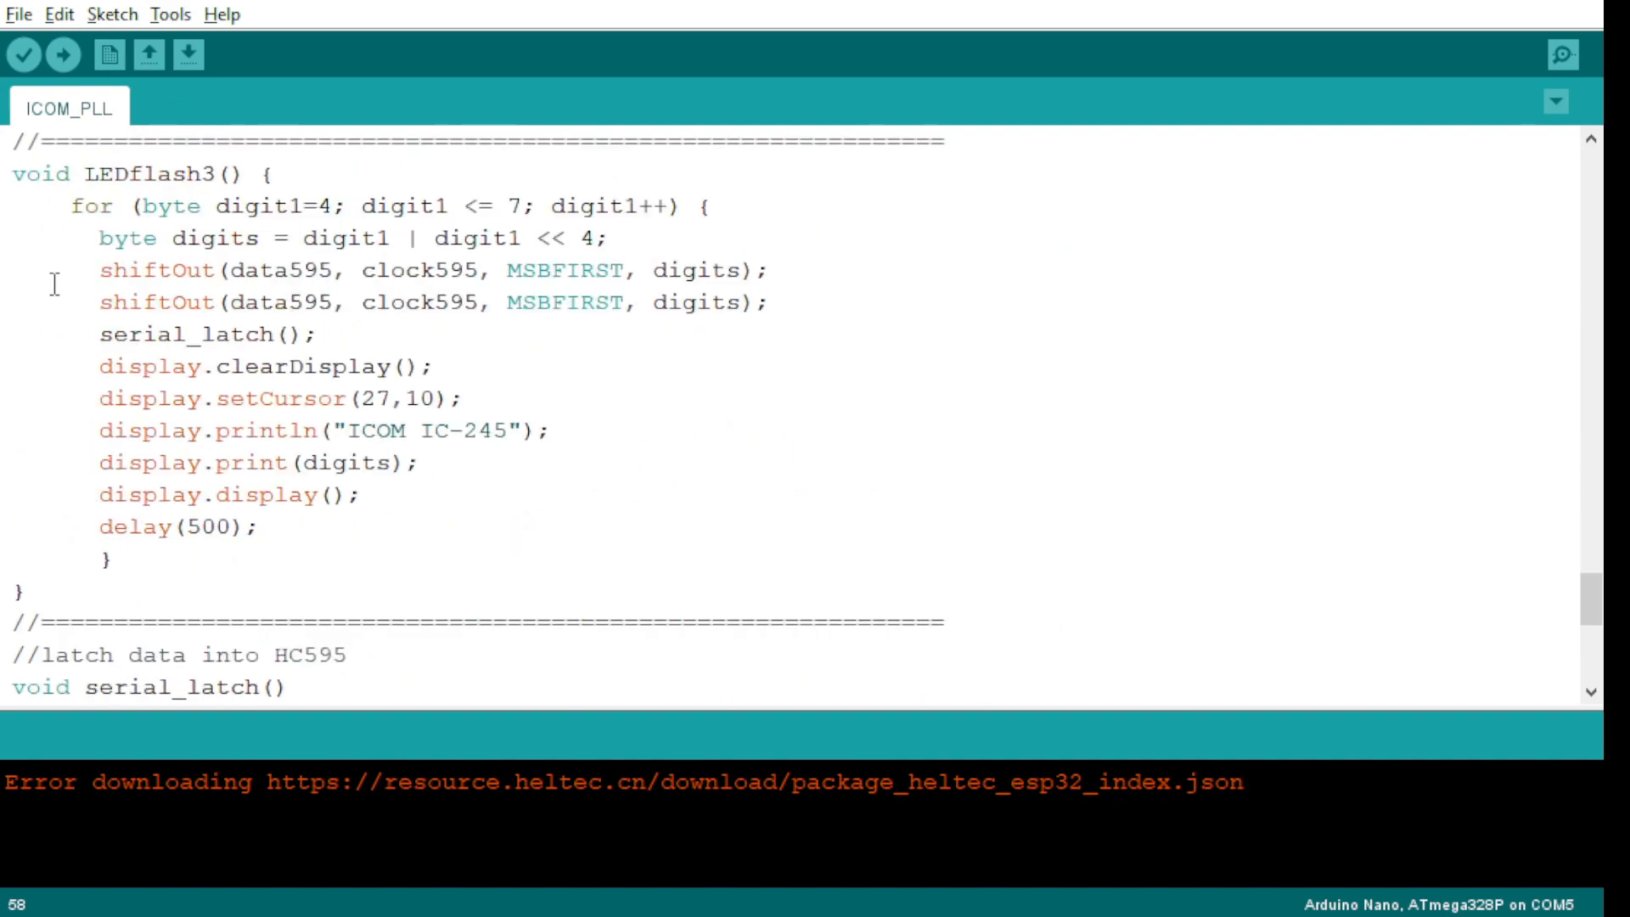
pyautogui.doubleClick(326, 206)
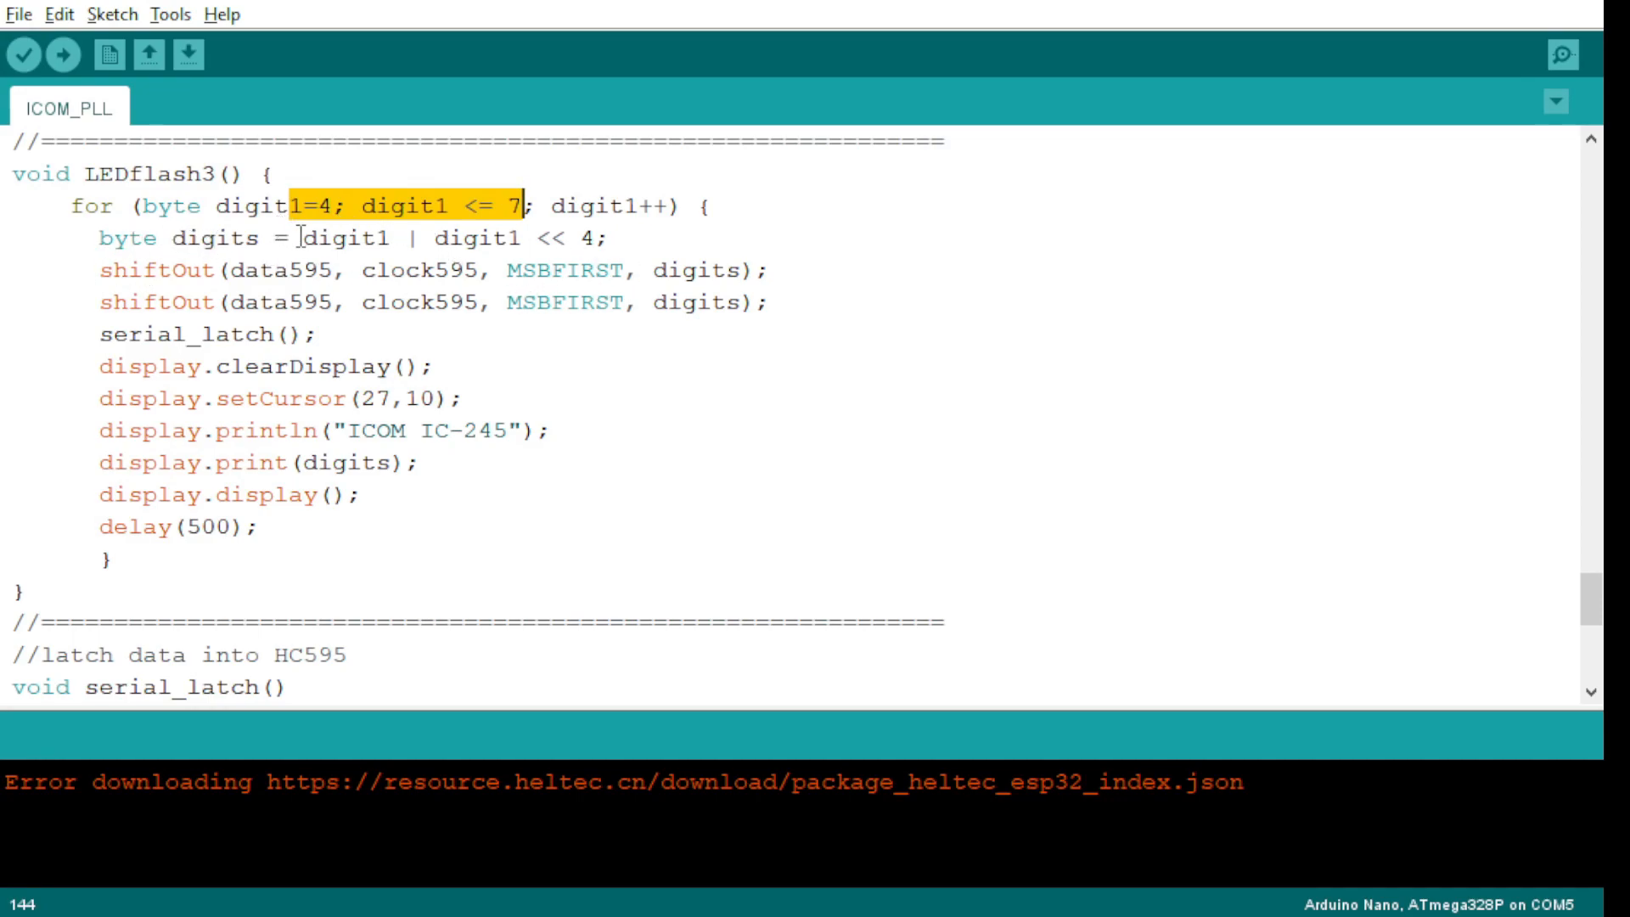
pyautogui.click(303, 205)
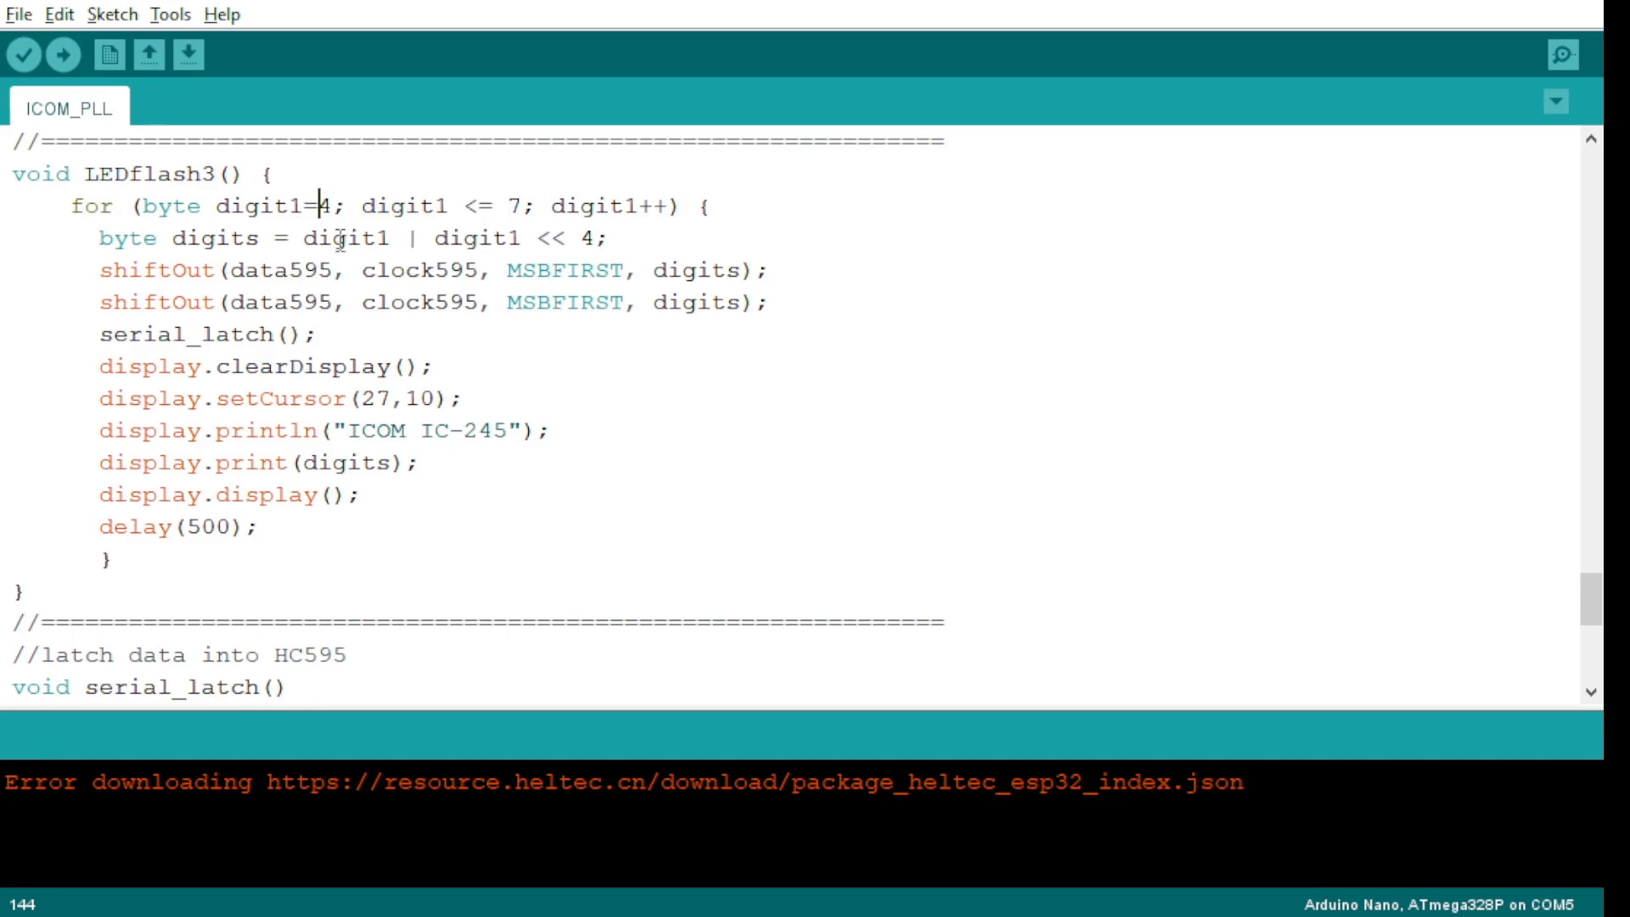
pyautogui.doubleClick(258, 205)
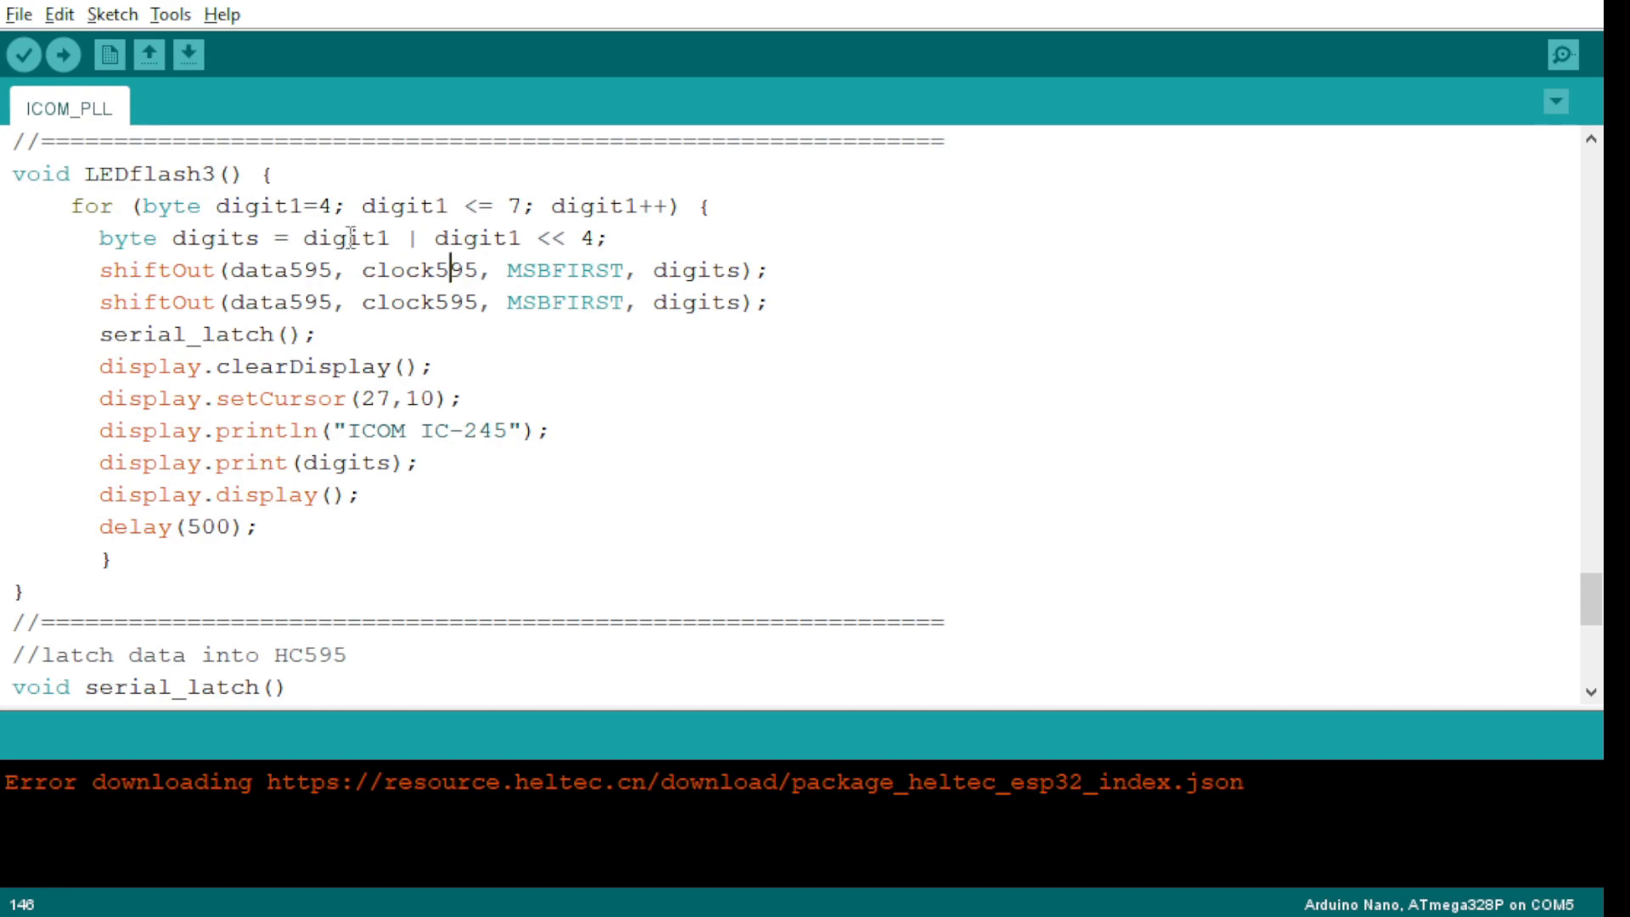
pyautogui.moveTo(307, 237); pyautogui.dragTo(612, 238)
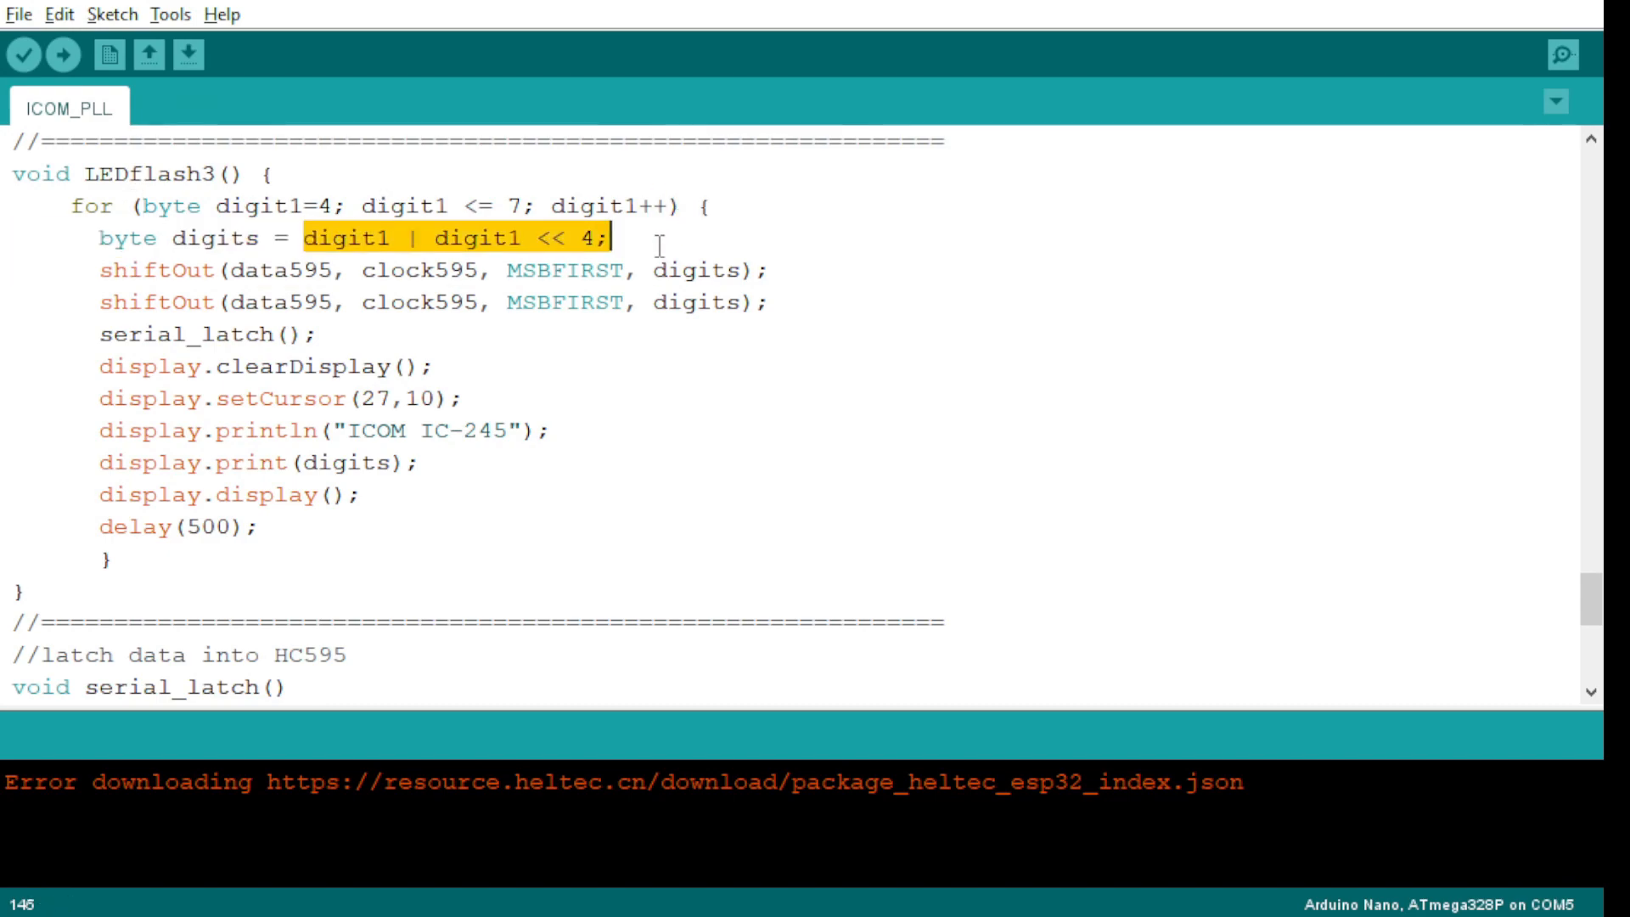
pyautogui.click(368, 238)
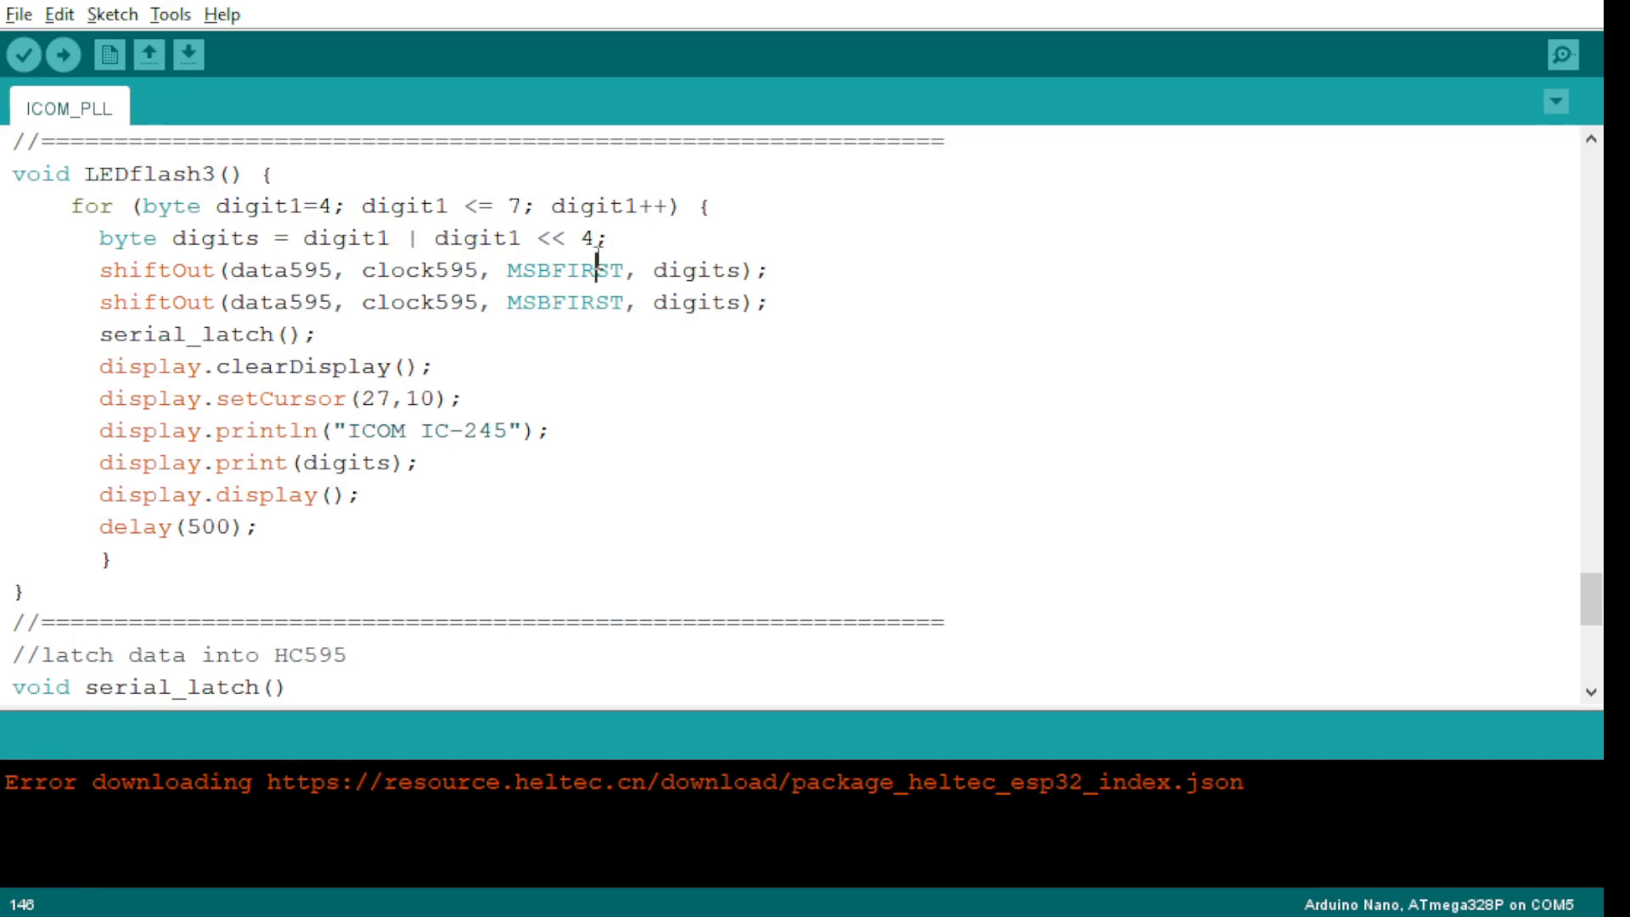
pyautogui.moveTo(998, 320)
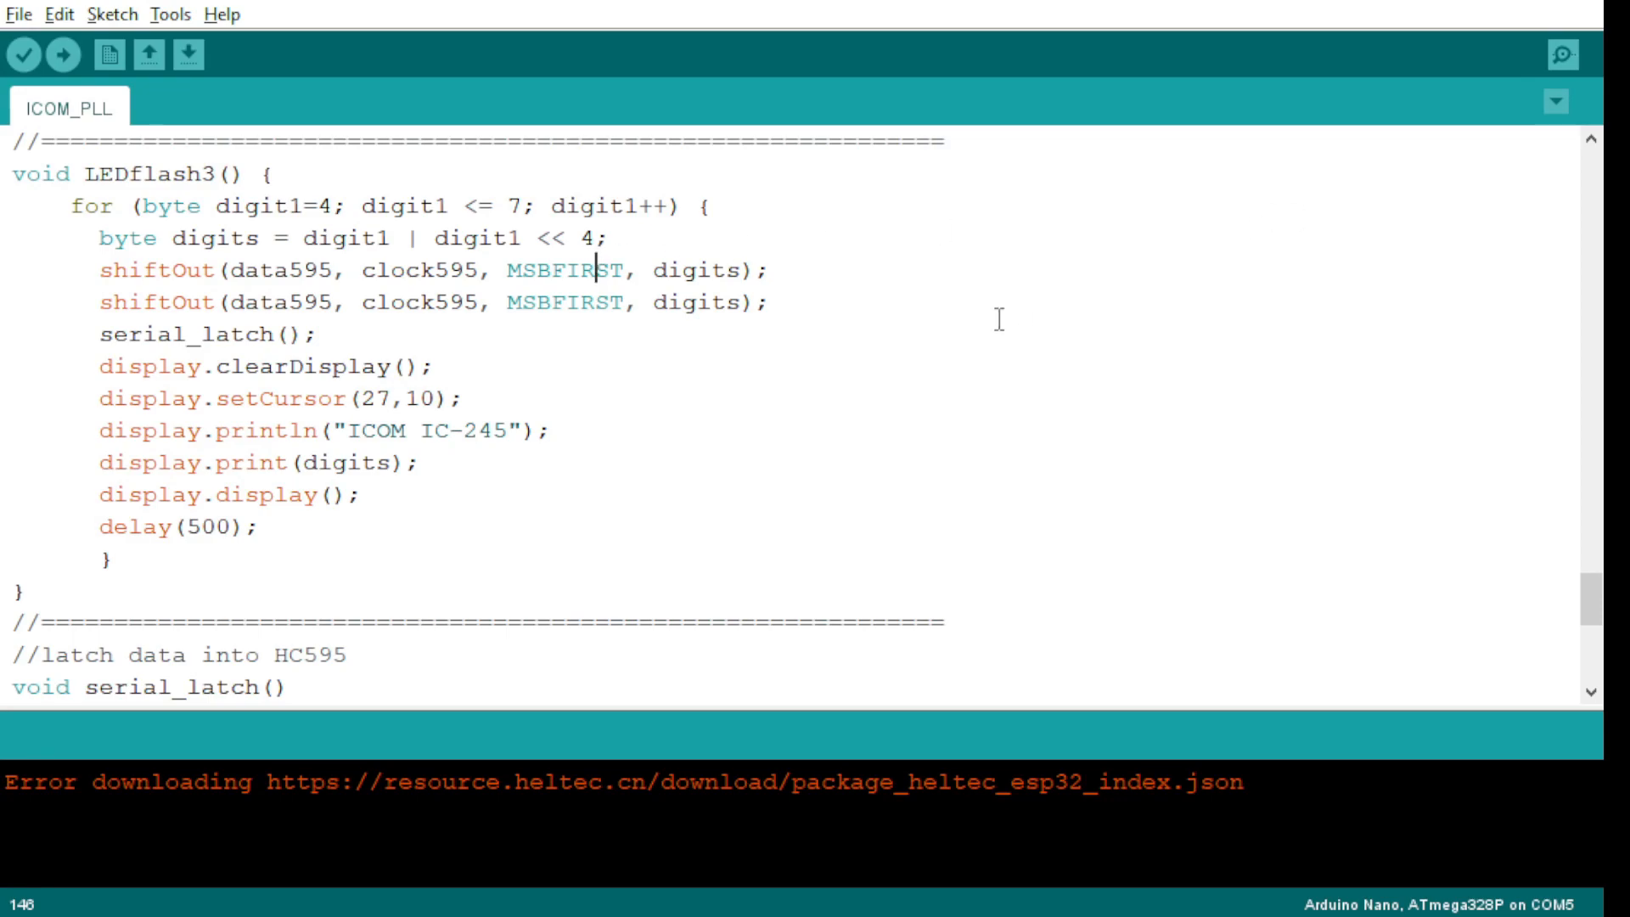
pyautogui.moveTo(331, 239)
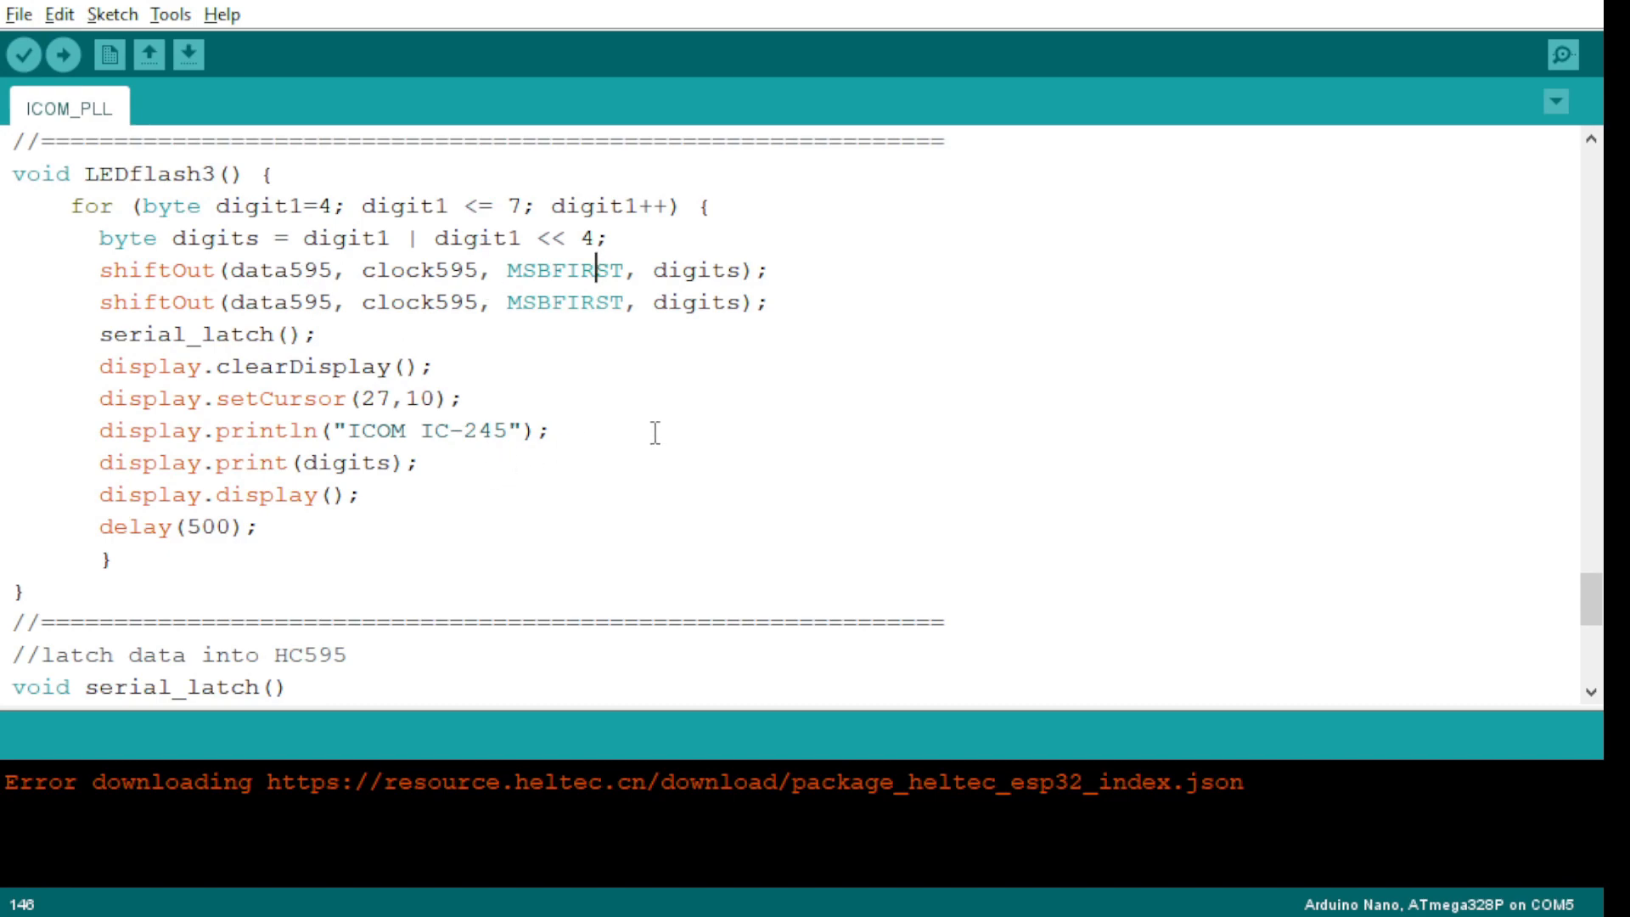
# - Highlight the shiftOut arguments, data595 and clock595 included, then clear the selection
pyautogui.moveTo(197, 304); pyautogui.dragTo(480, 304)
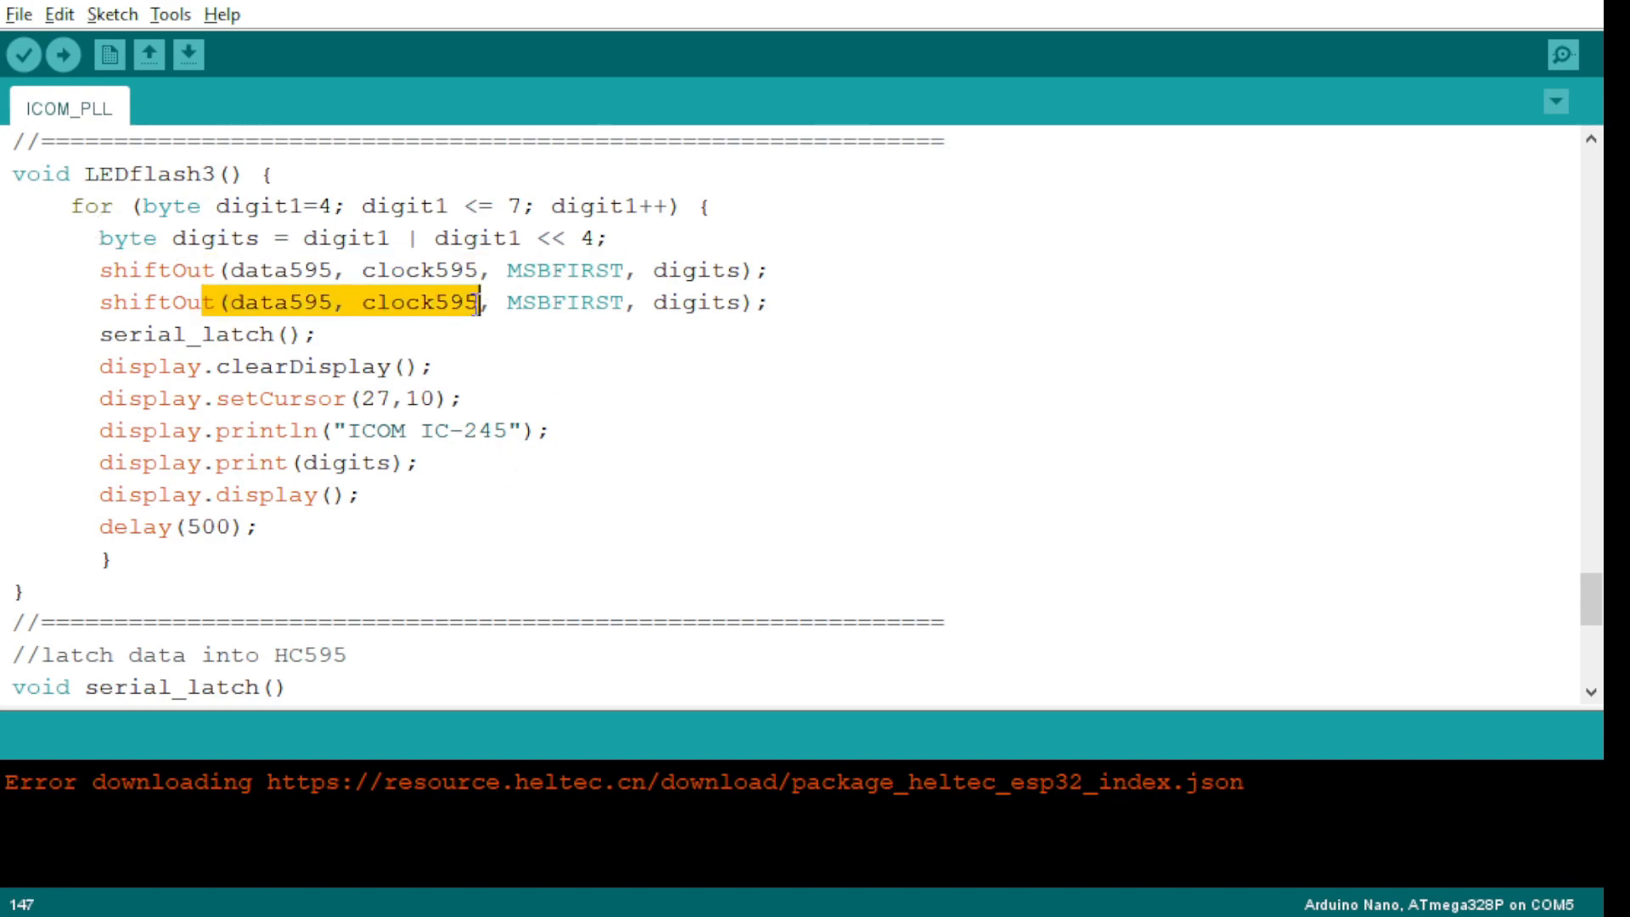
pyautogui.moveTo(479, 302); pyautogui.dragTo(748, 302)
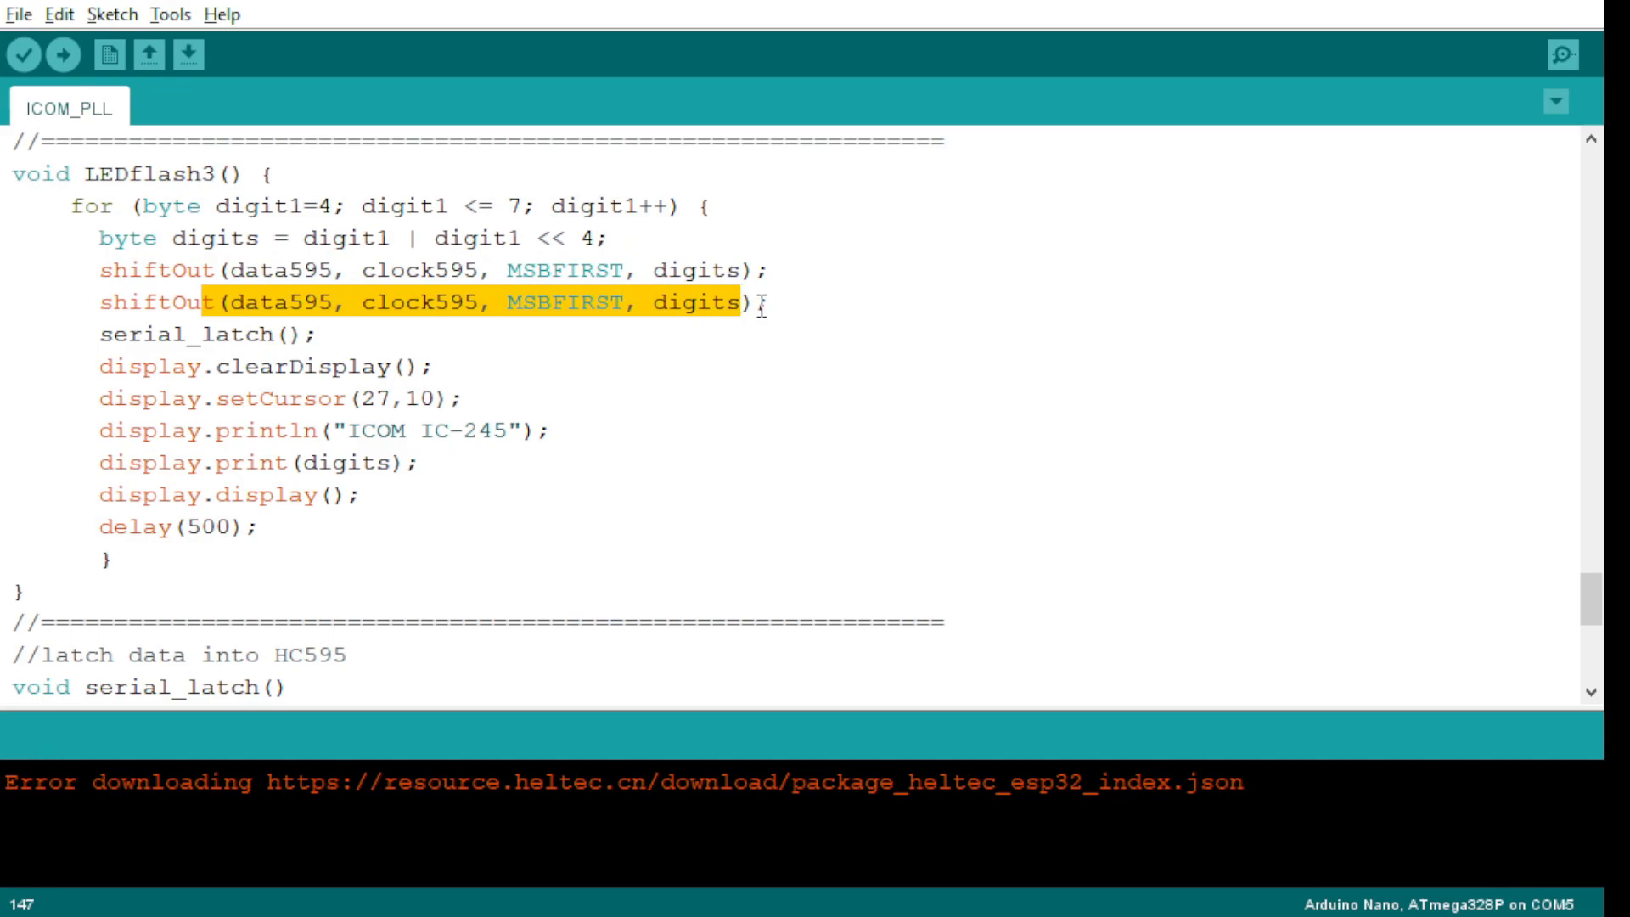
pyautogui.moveTo(694, 443)
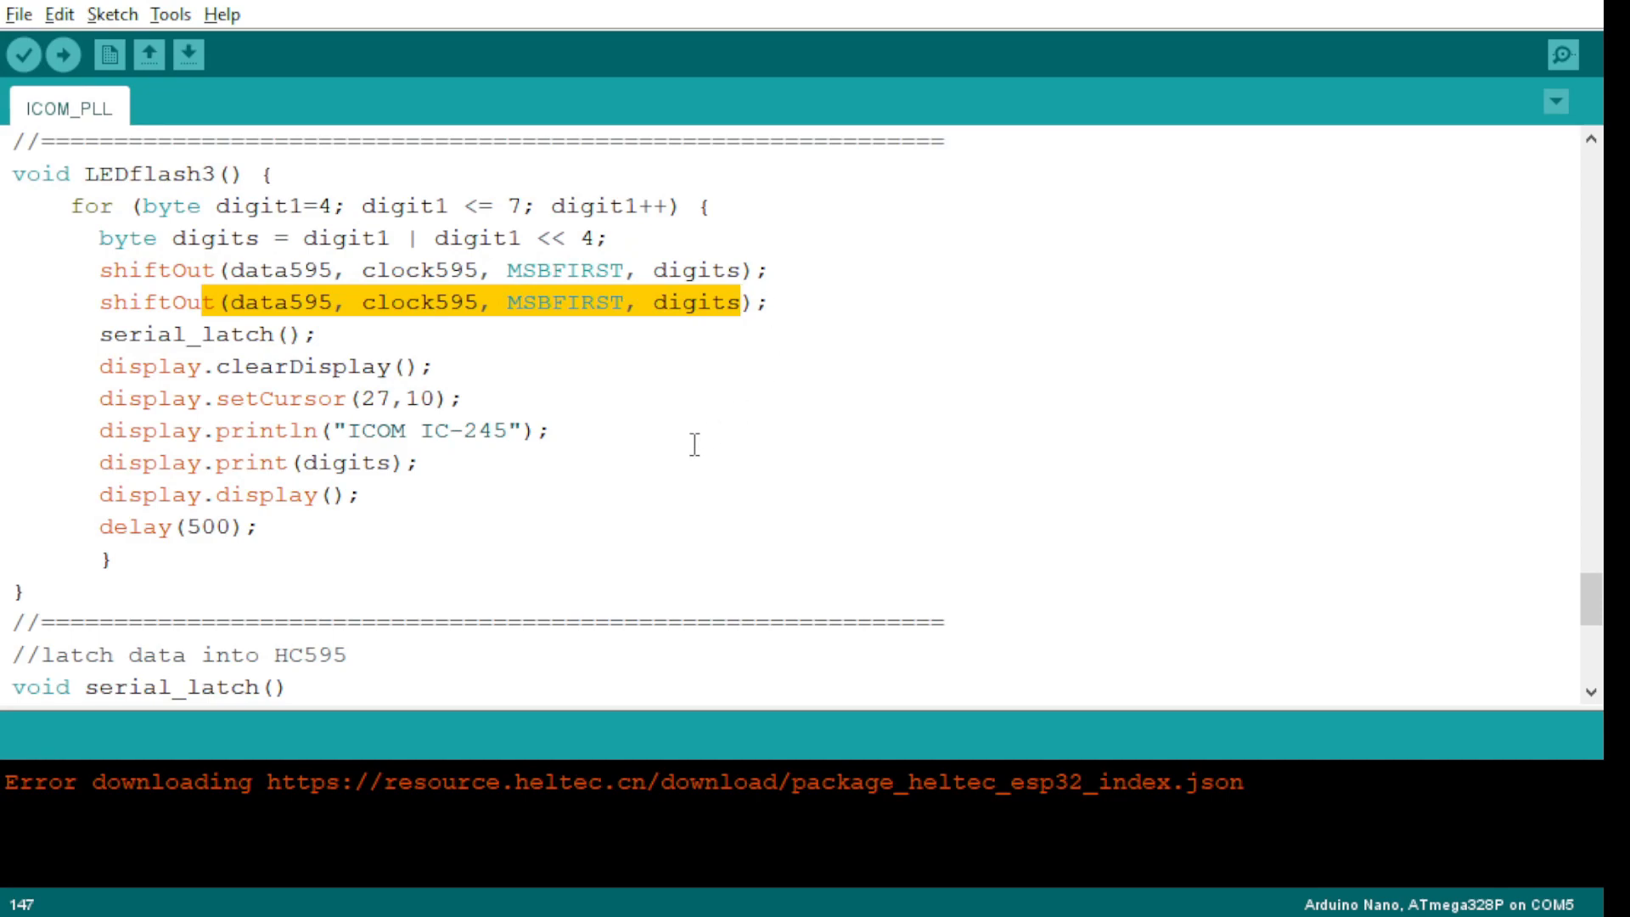
pyautogui.click(387, 241)
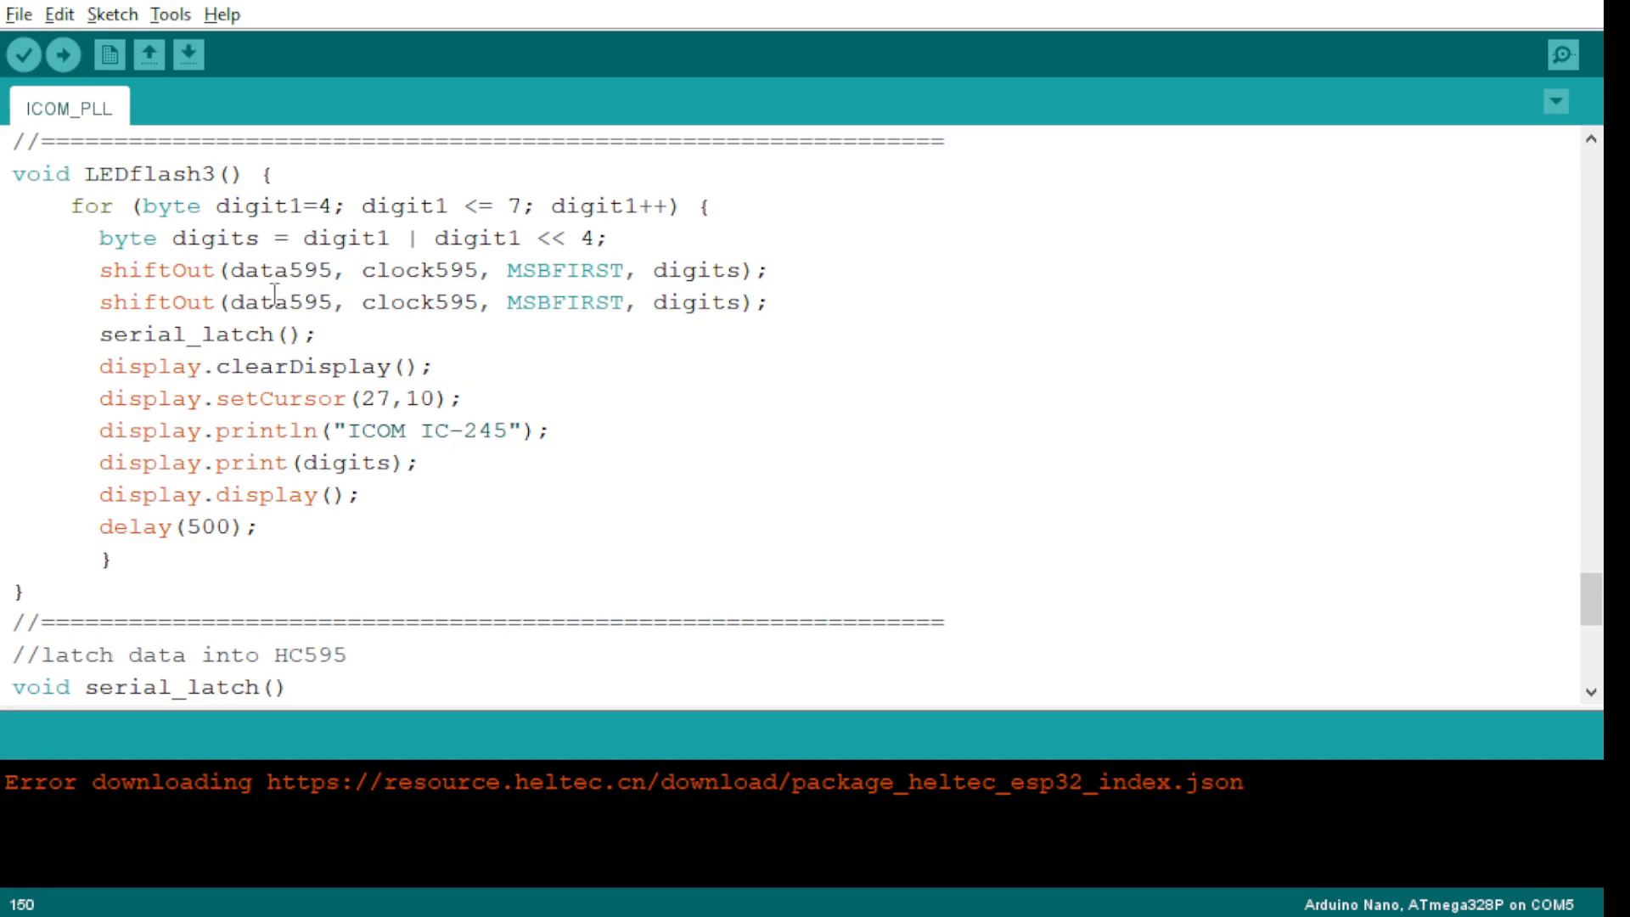
pyautogui.moveTo(462, 493)
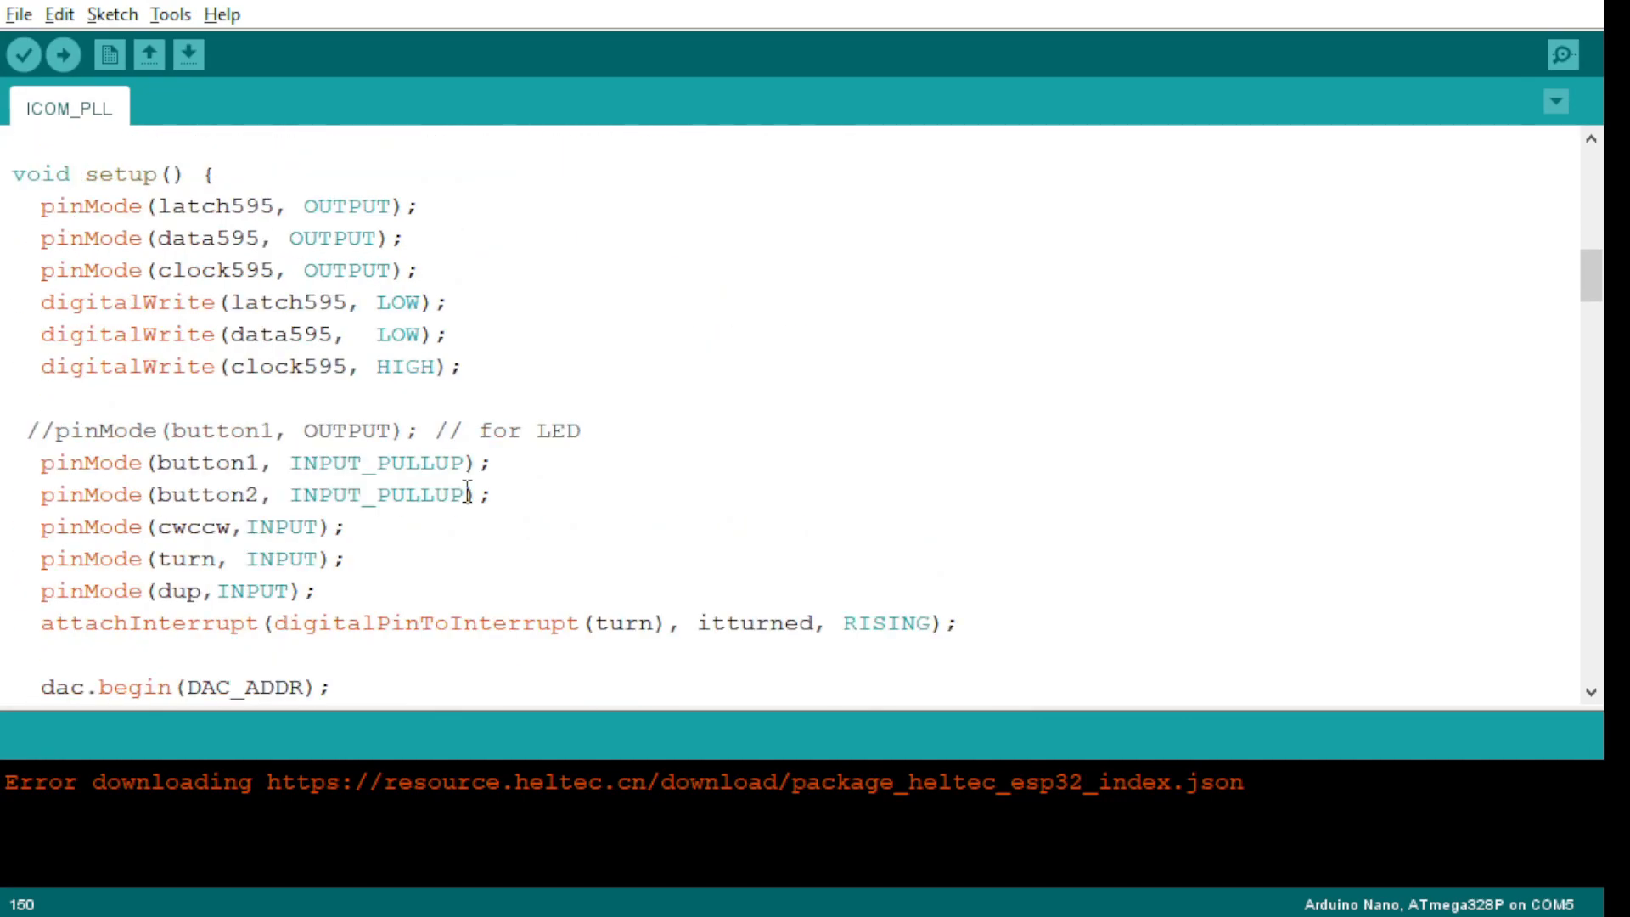
# - Scroll to loop()'s button checks, marking the both-buttons brace and the 100 frequency step
pyautogui.scroll(-3)
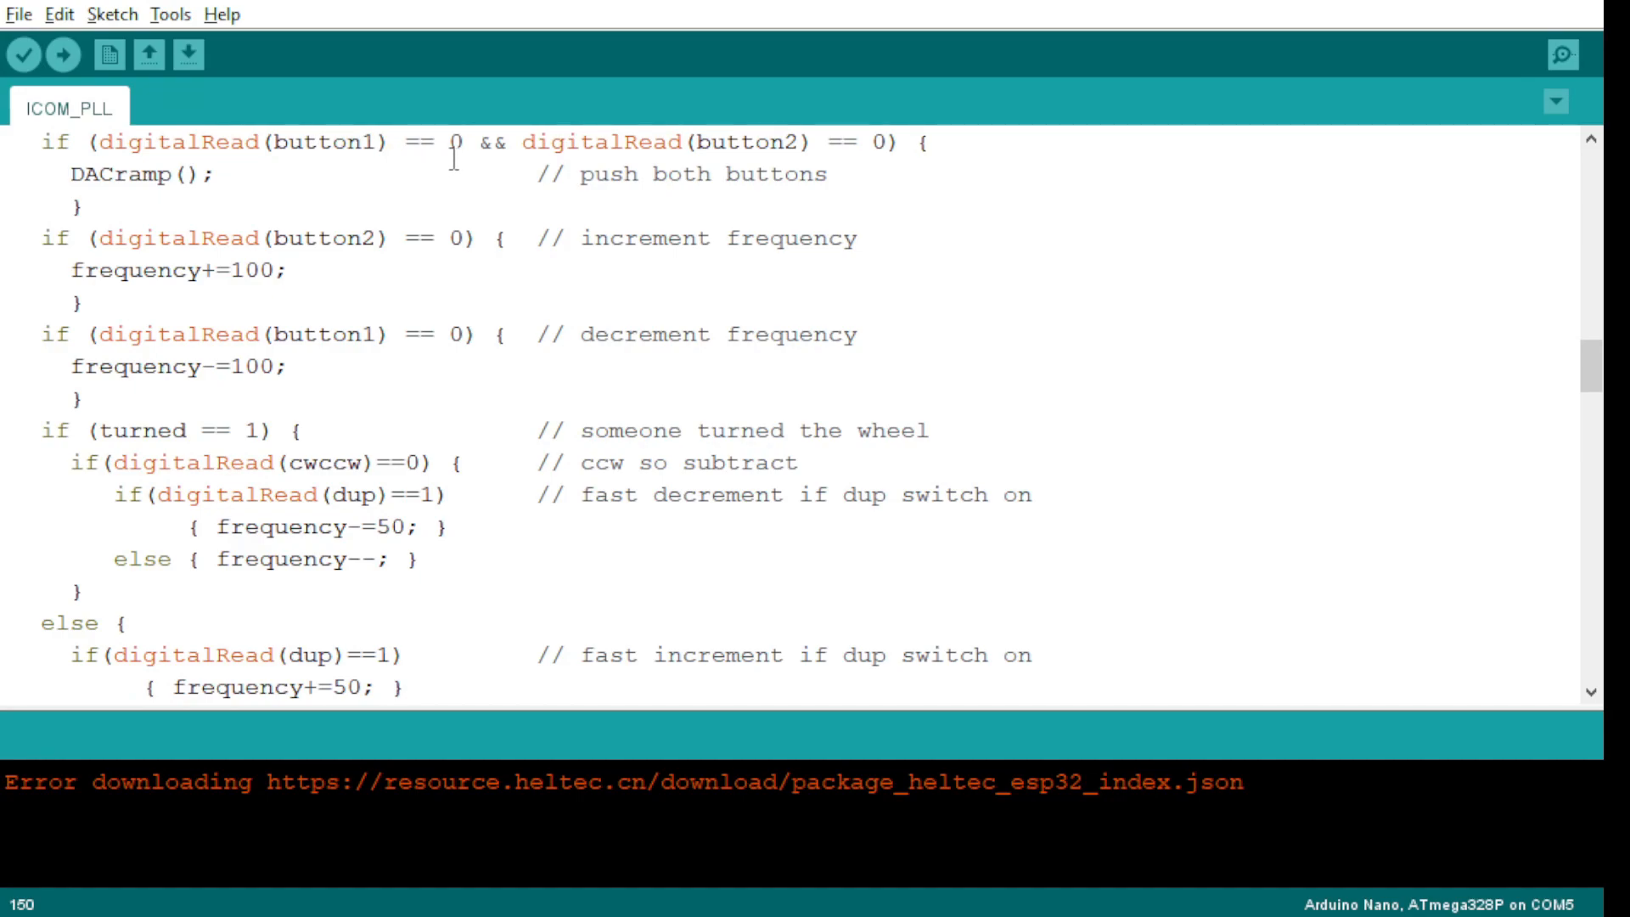
pyautogui.moveTo(448, 201)
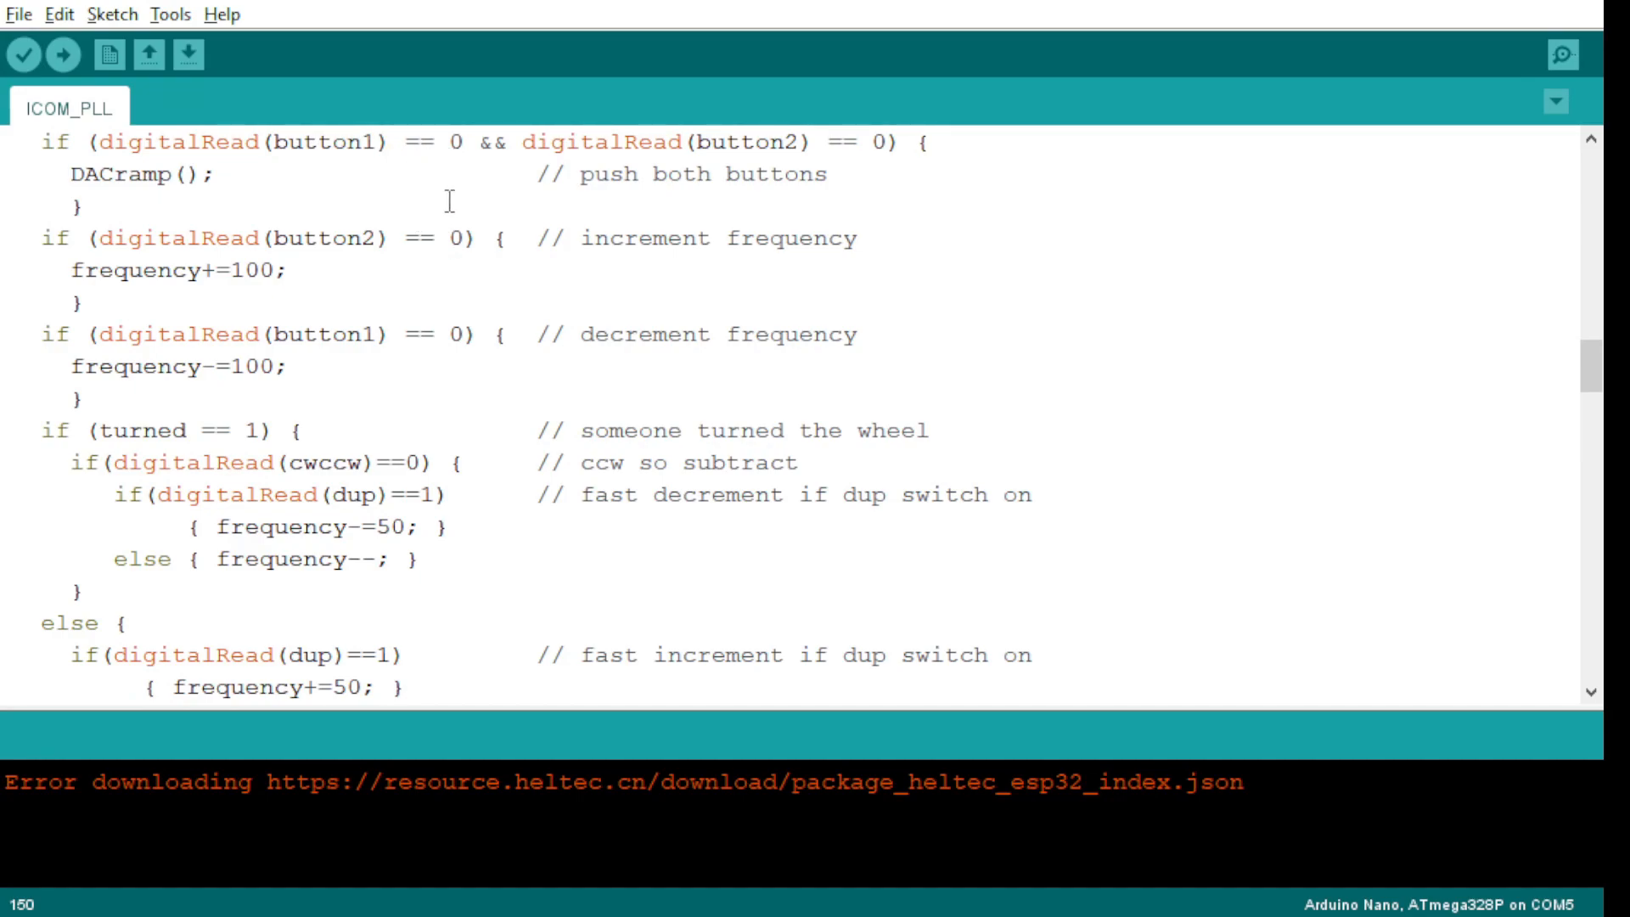
pyautogui.moveTo(338, 183)
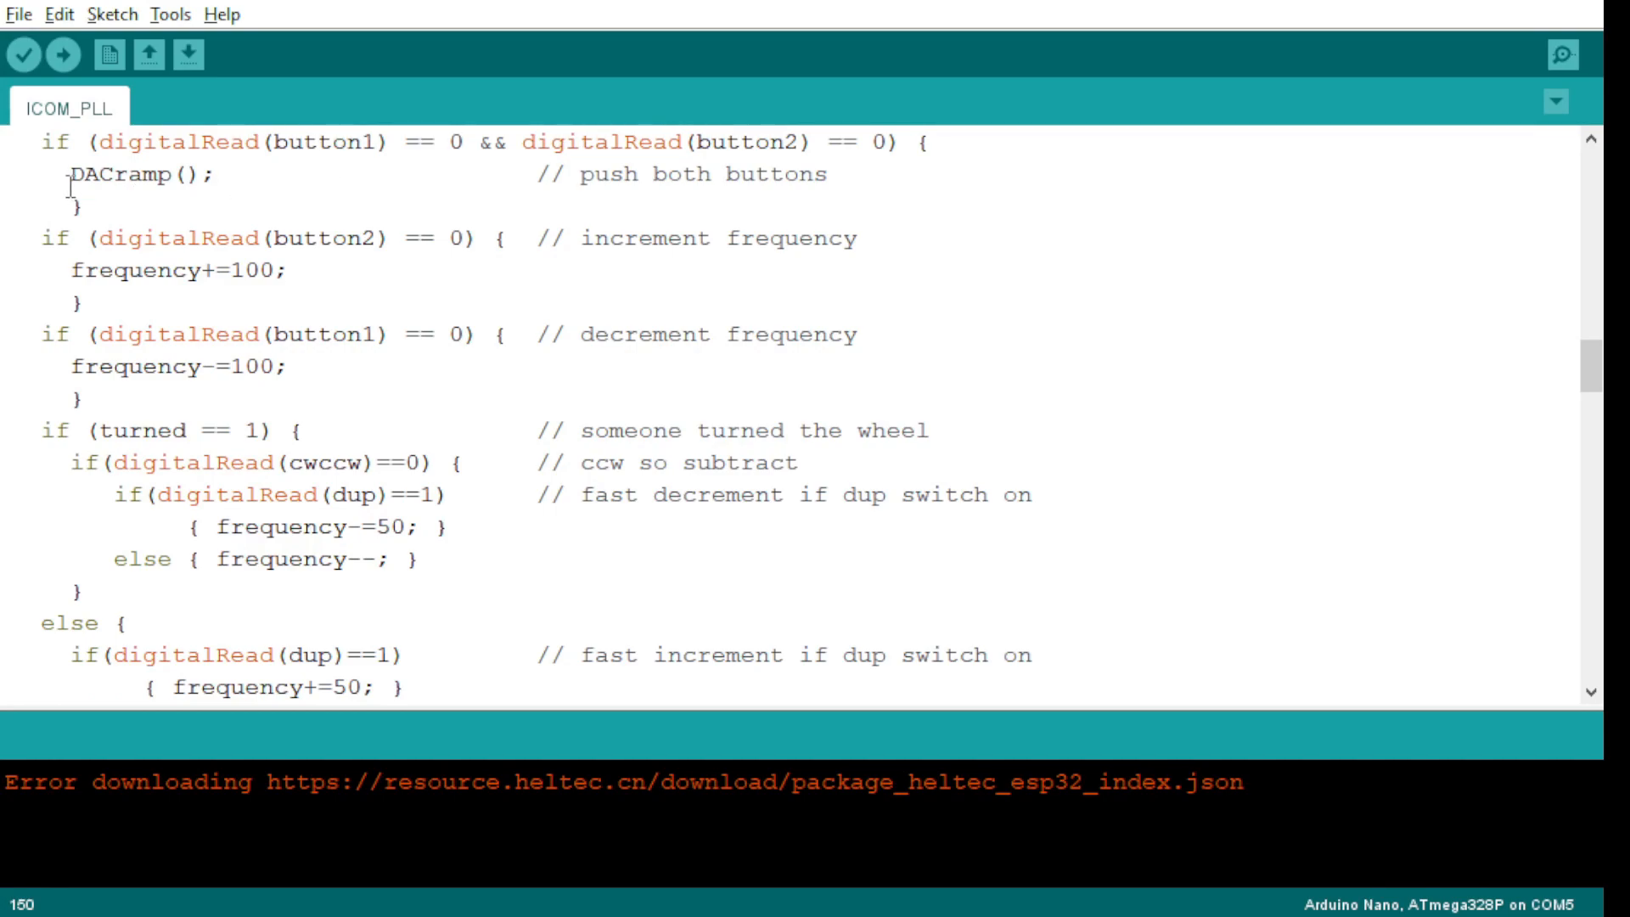
pyautogui.doubleClick(123, 173)
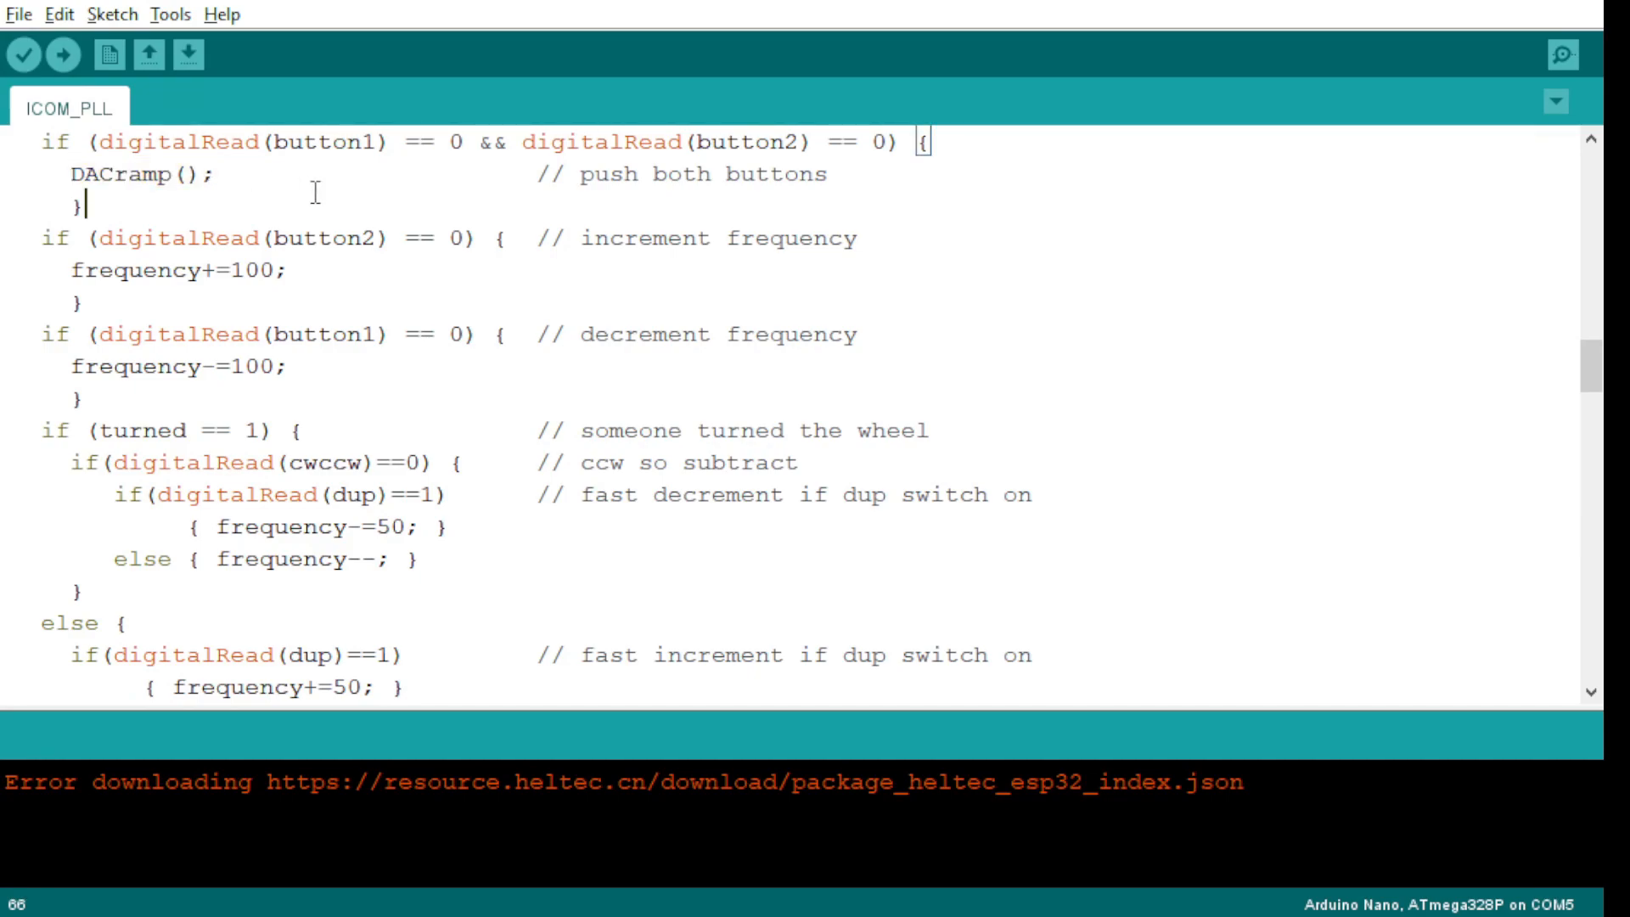
pyautogui.moveTo(250, 192)
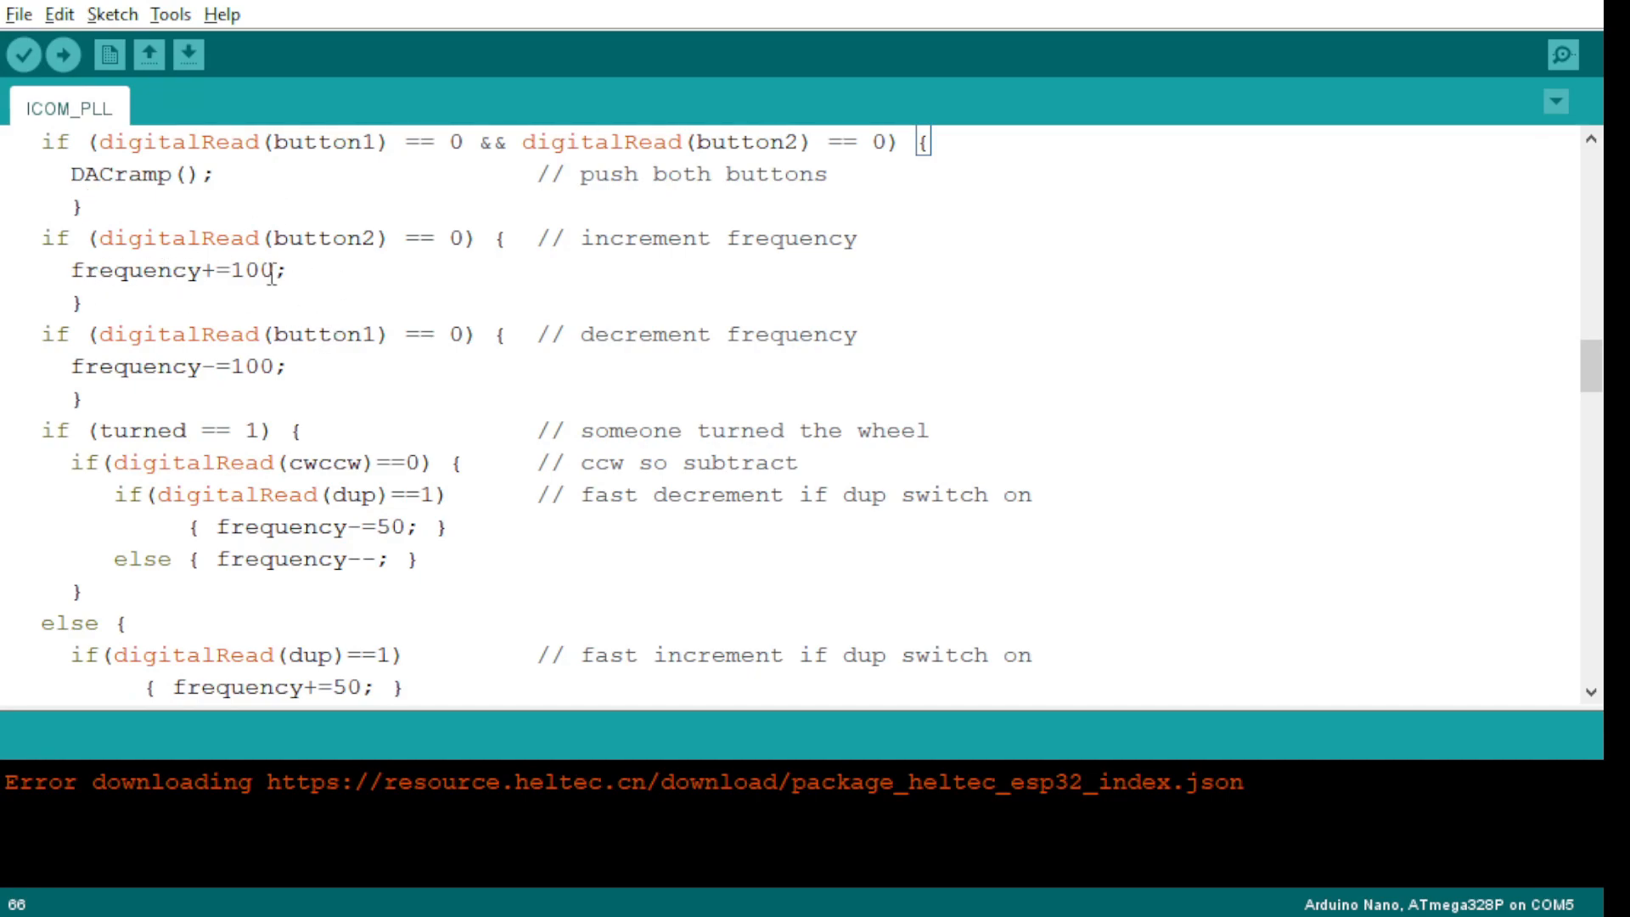
pyautogui.doubleClick(260, 367)
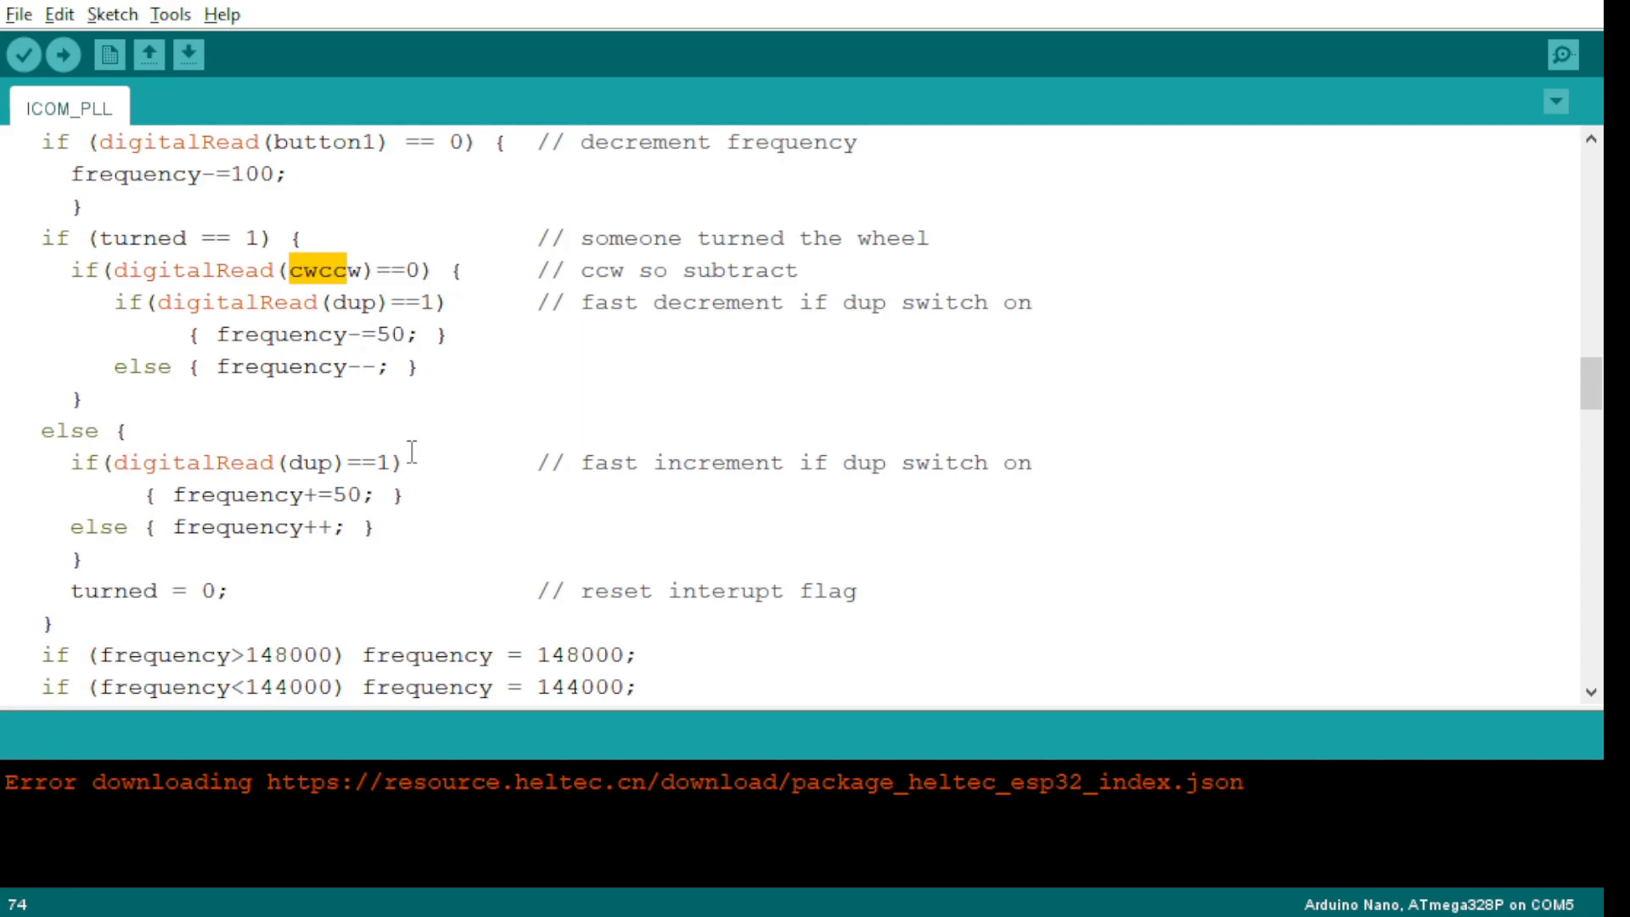
# - Highlight the frequency-- wheel decrement, then scroll to the 144000–148000 clamp and dacval calculation
pyautogui.click(369, 343)
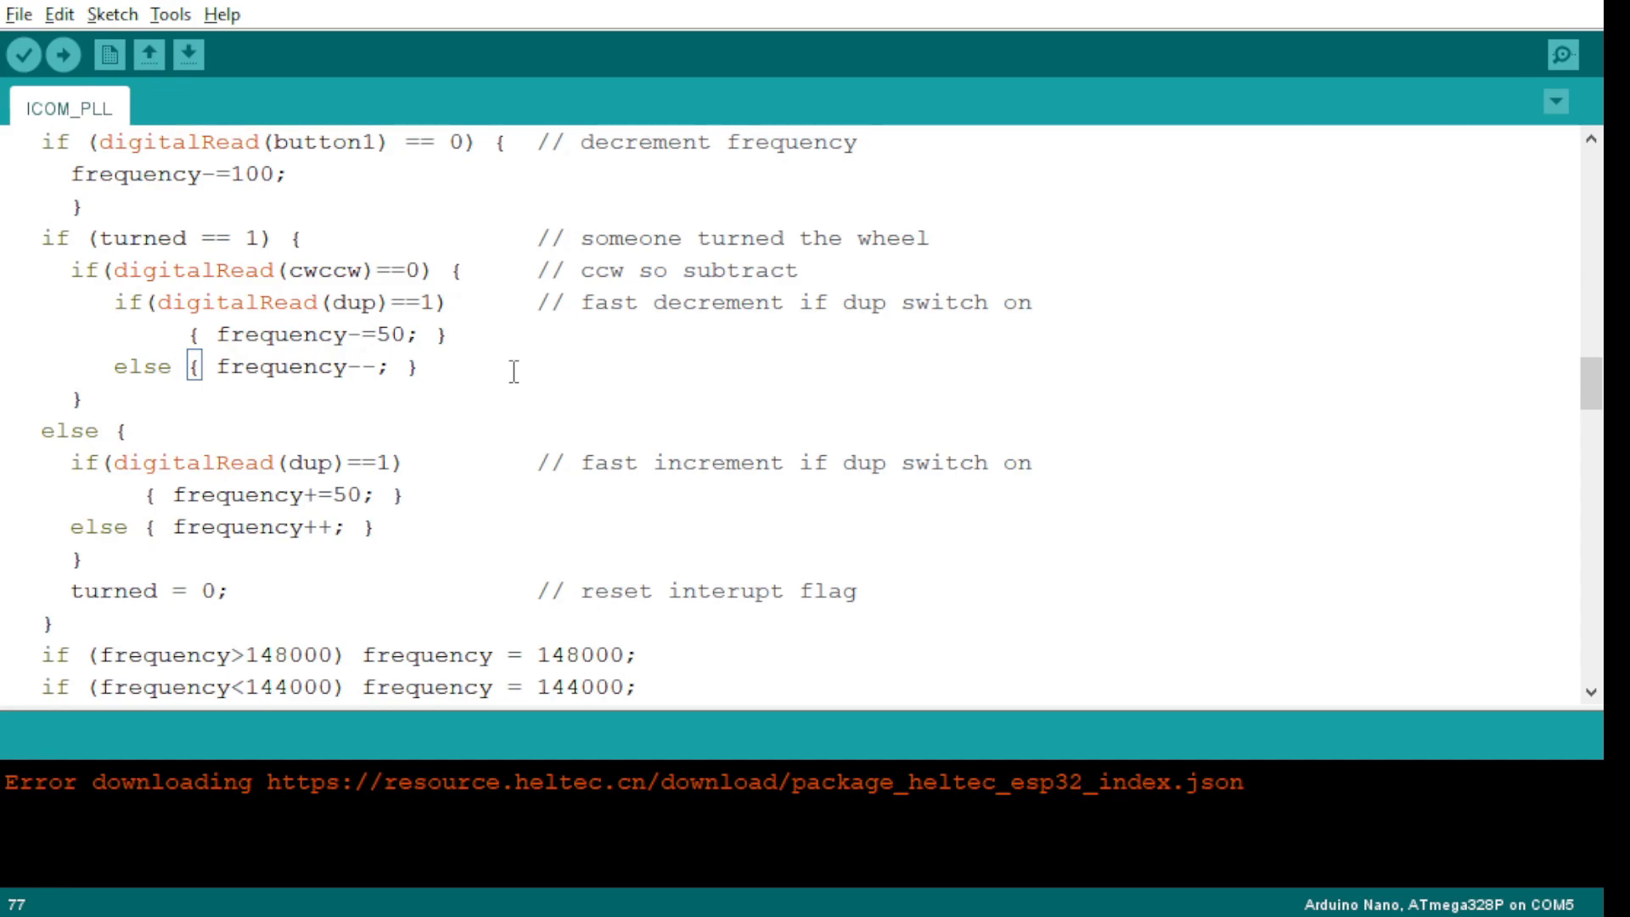
pyautogui.moveTo(304, 412)
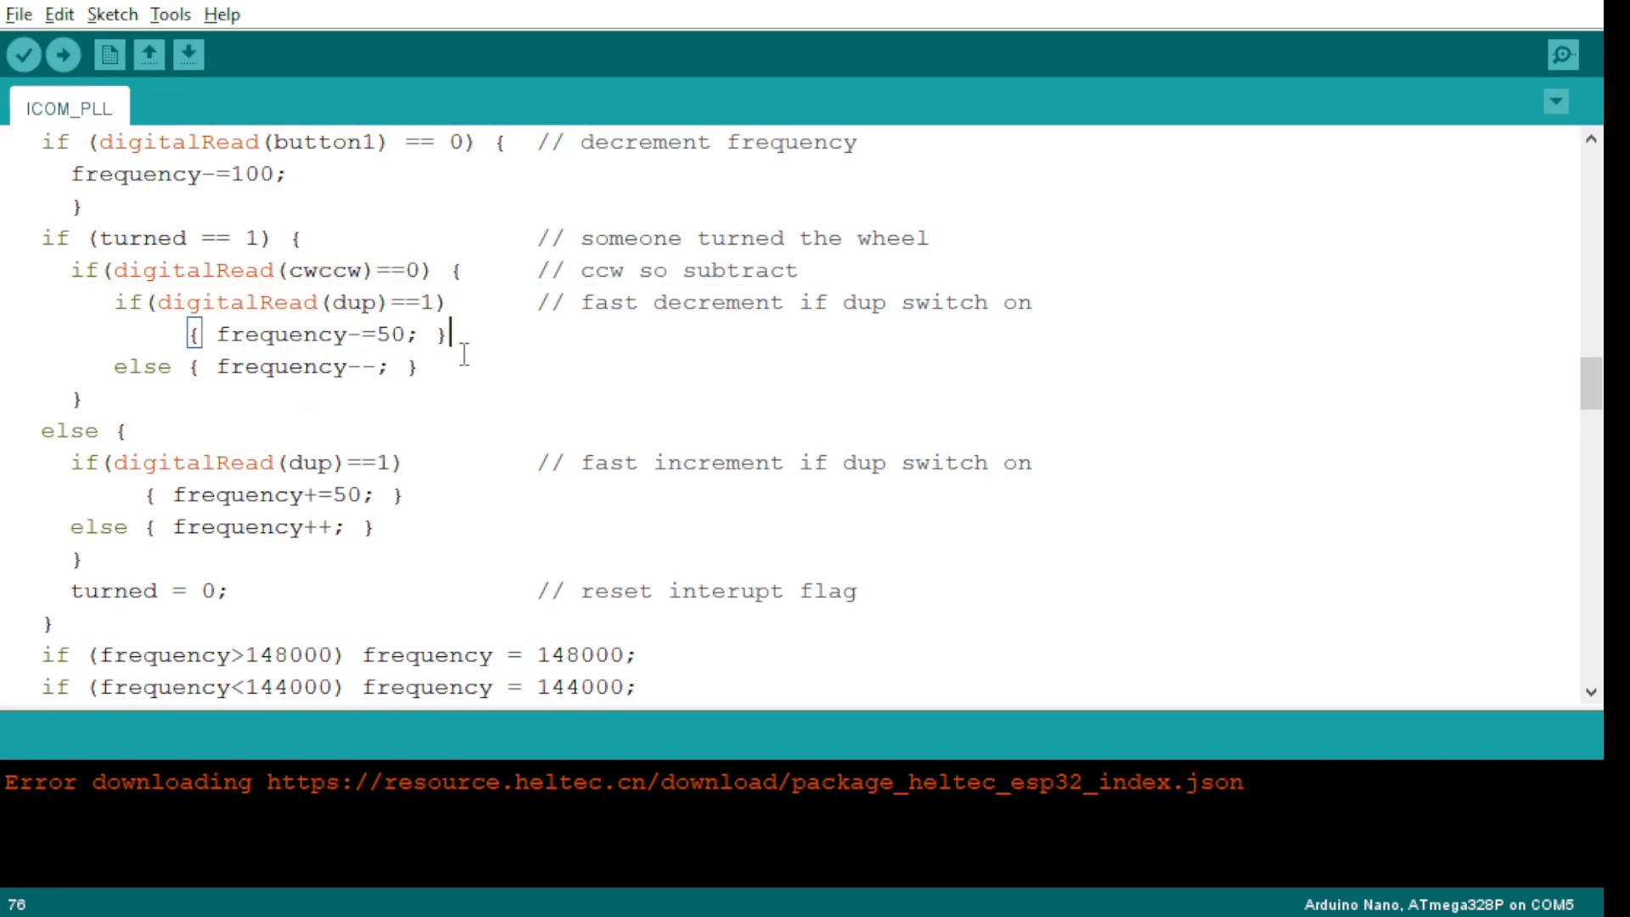
pyautogui.moveTo(331, 331); pyautogui.dragTo(447, 331)
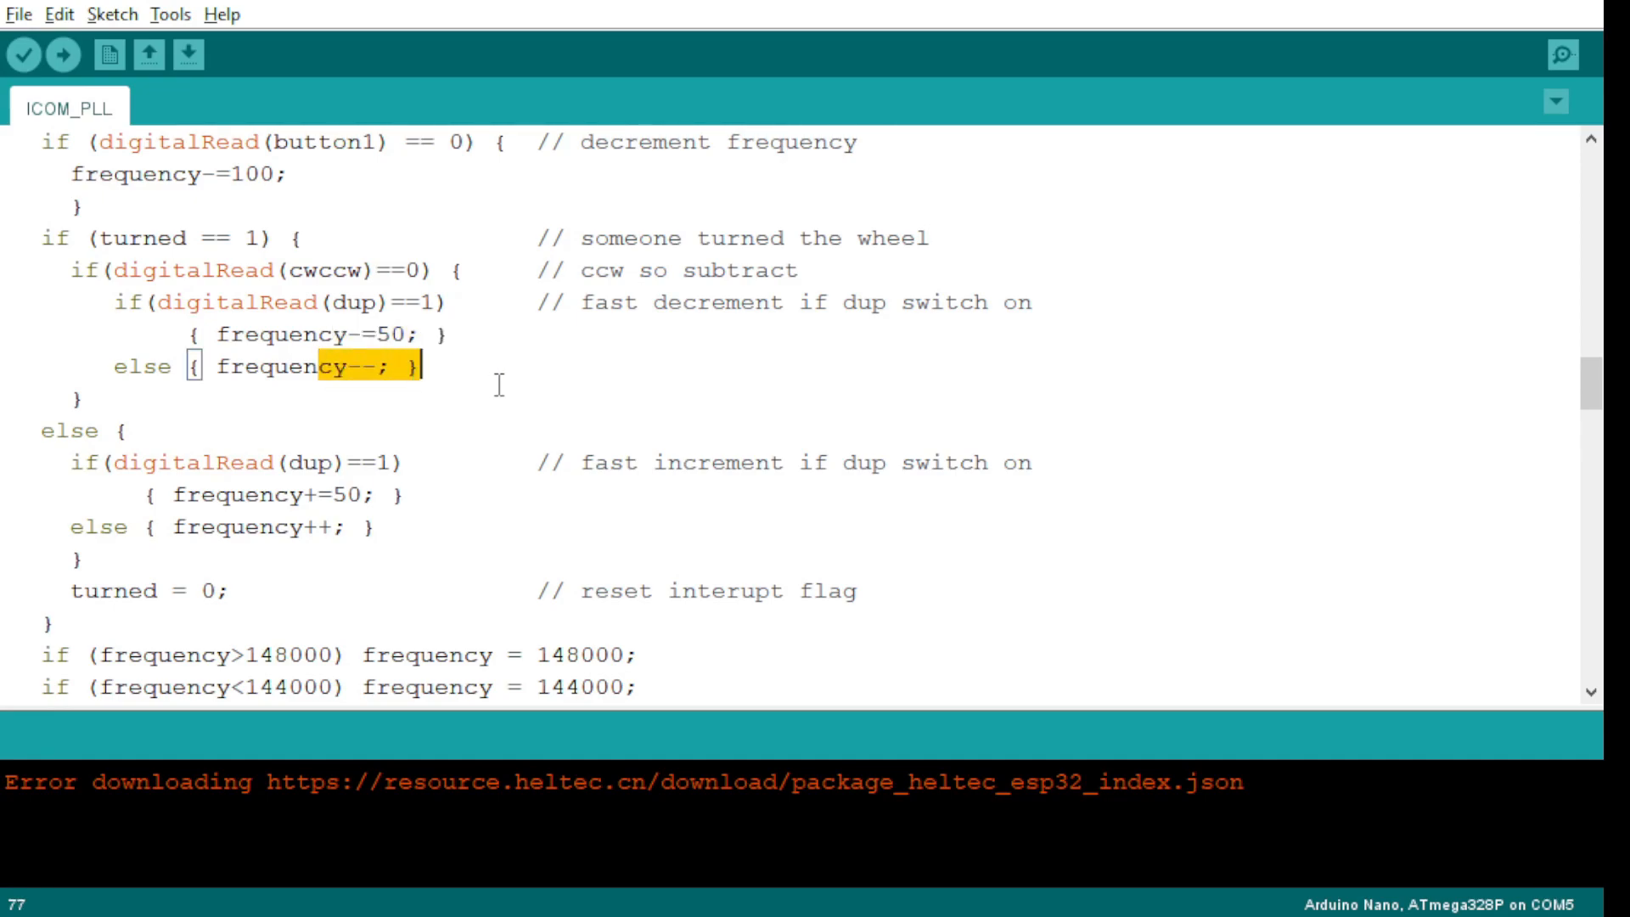
pyautogui.scroll(-3)
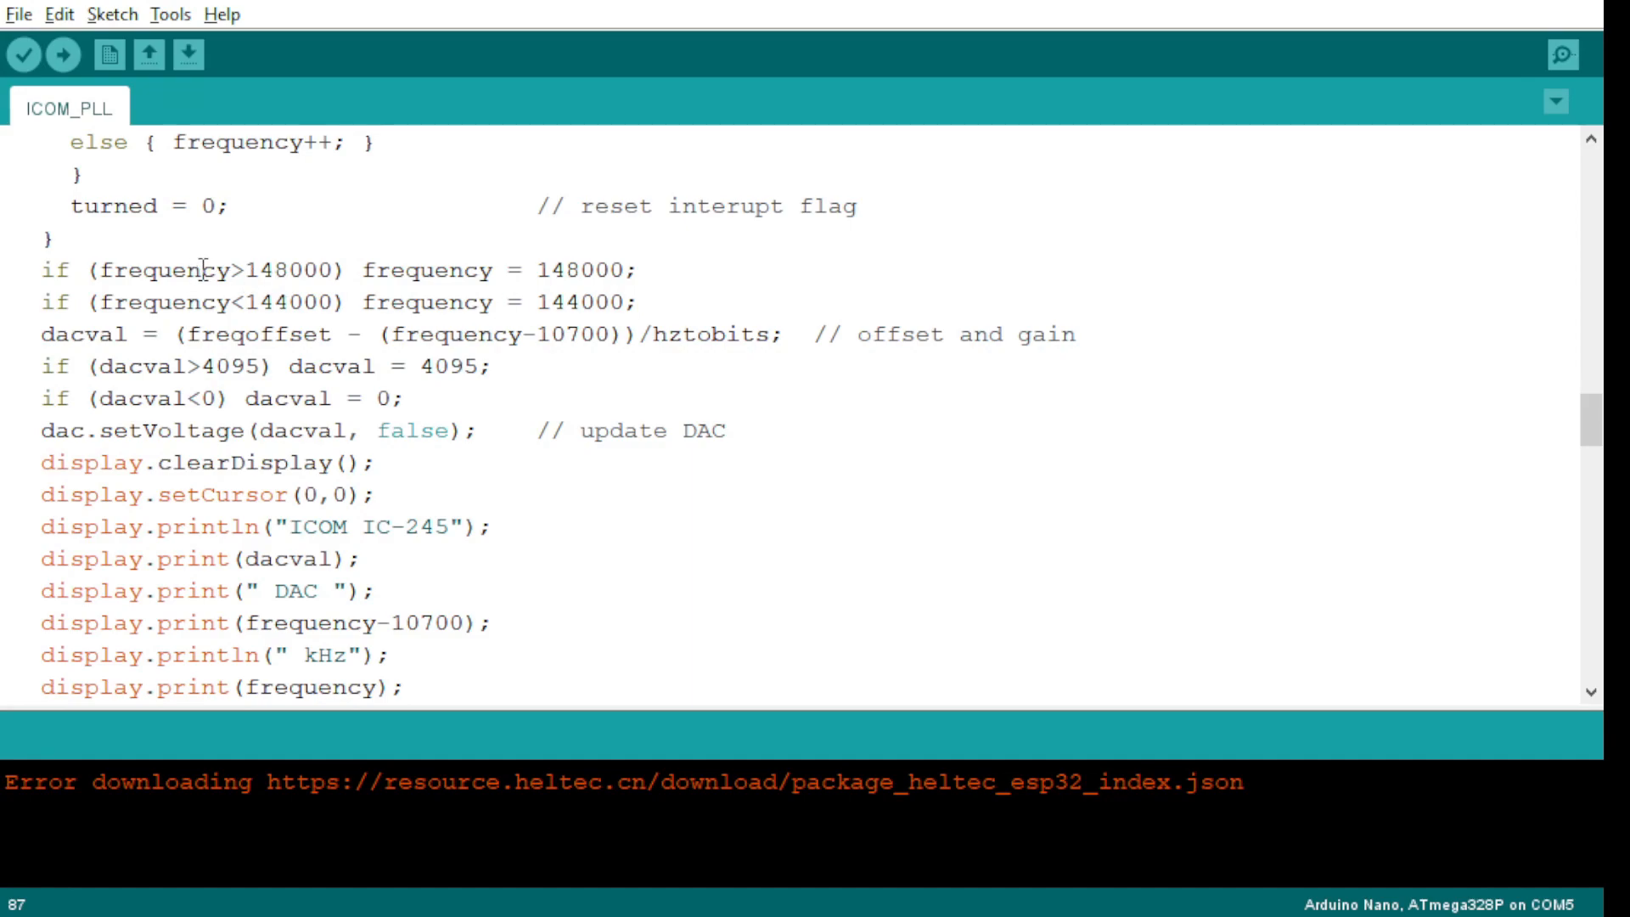
pyautogui.moveTo(202, 270); pyautogui.dragTo(338, 269)
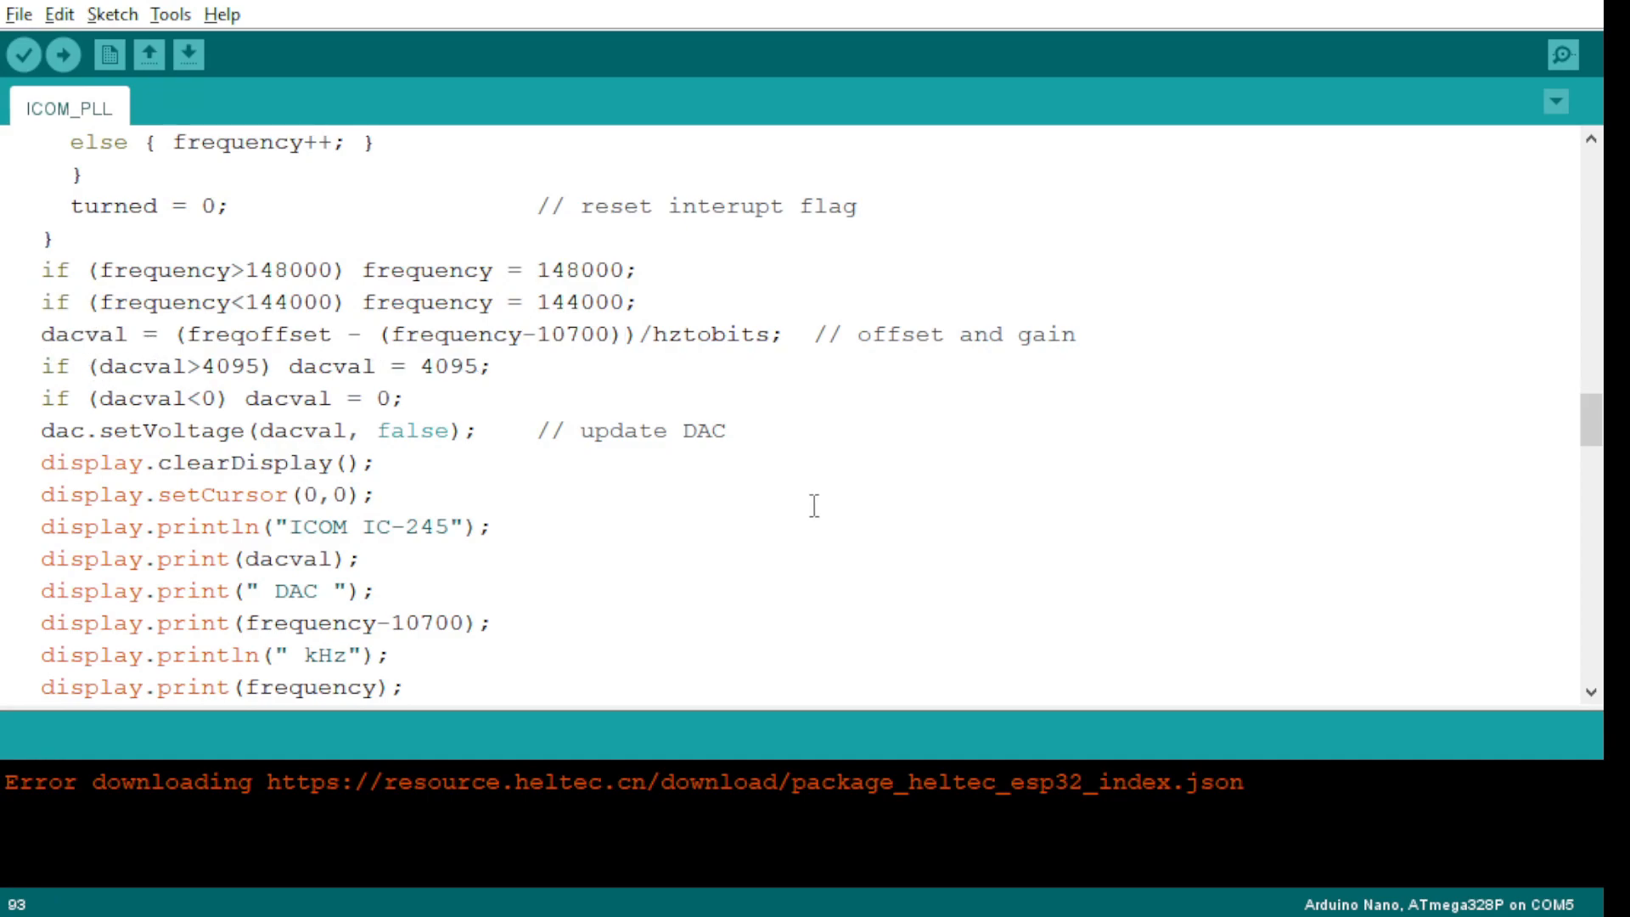
pyautogui.moveTo(197, 335); pyautogui.dragTo(988, 334)
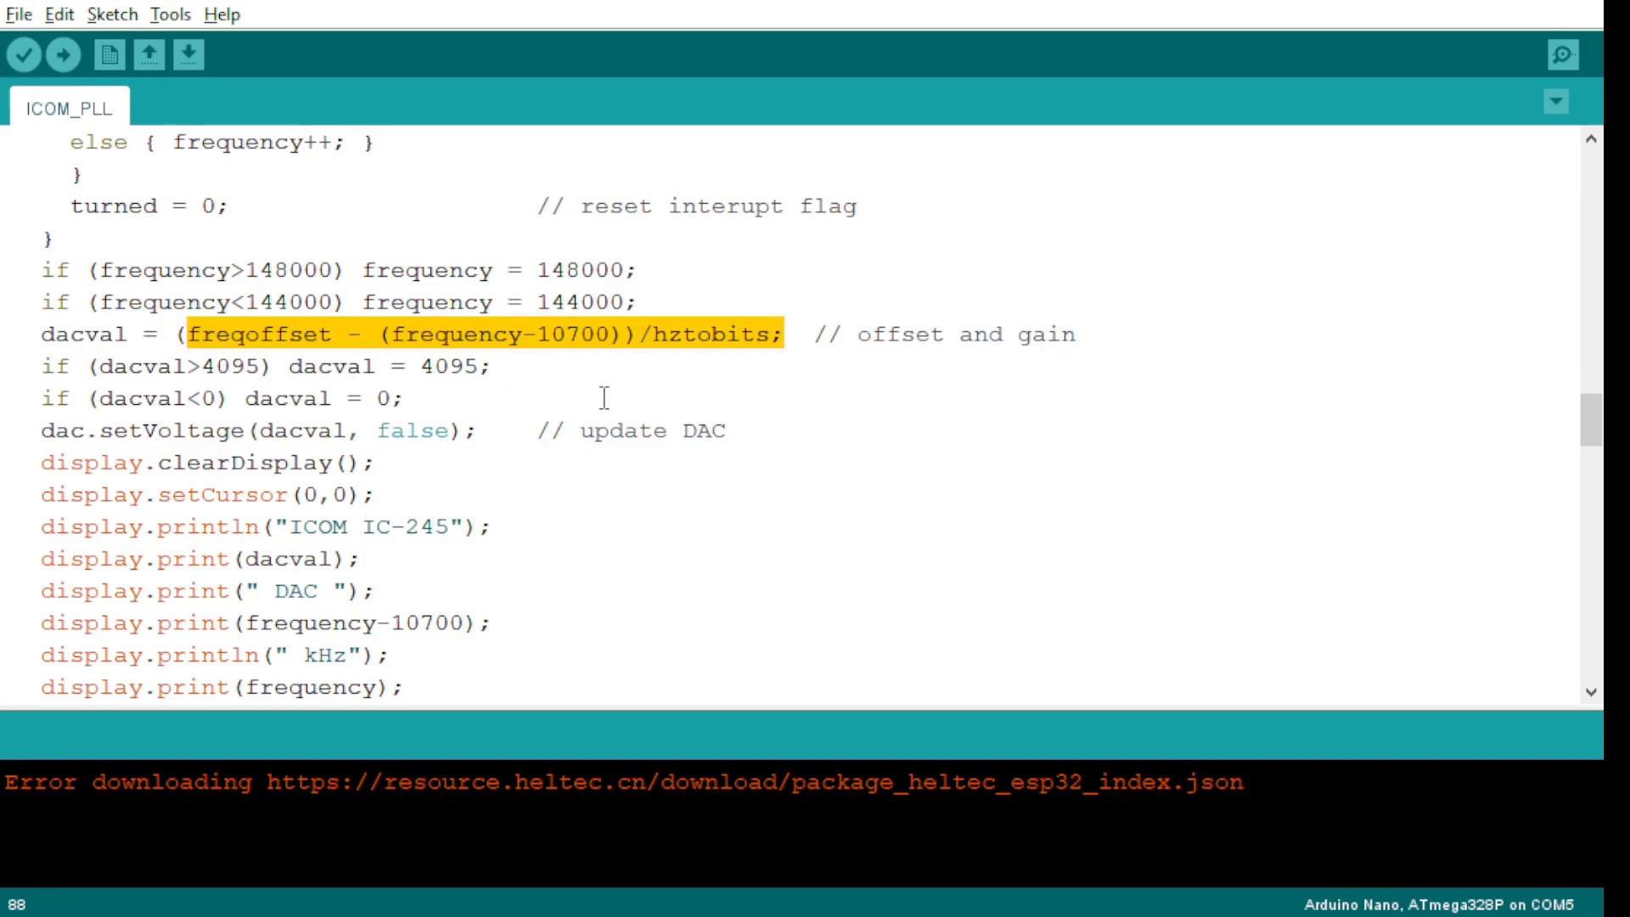
pyautogui.click(504, 373)
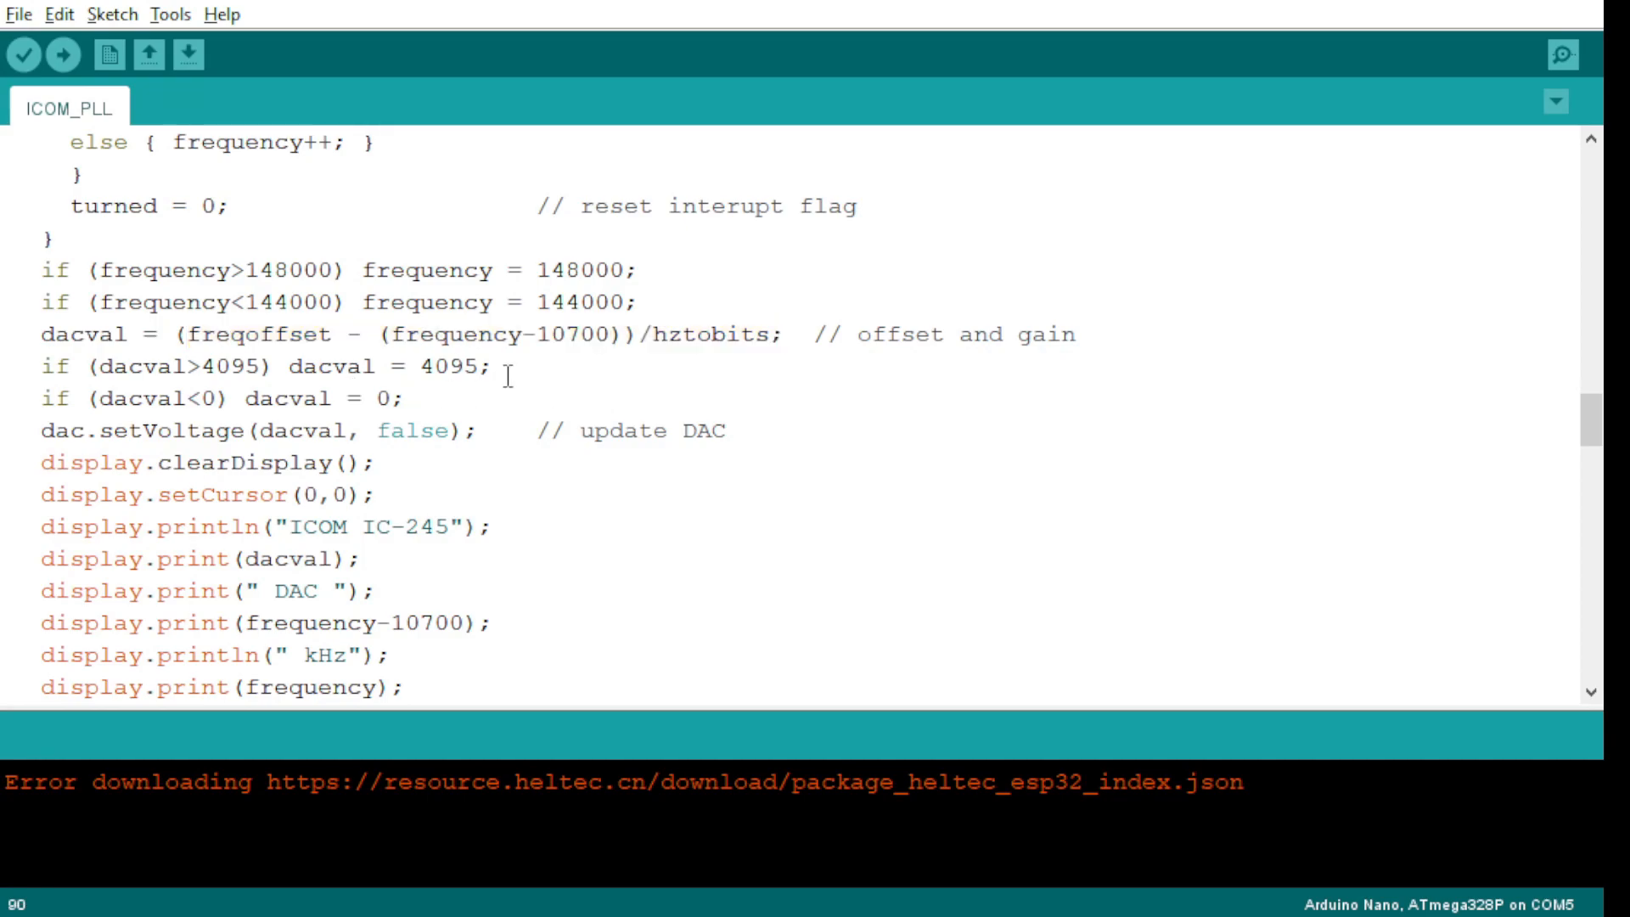
pyautogui.moveTo(528, 377)
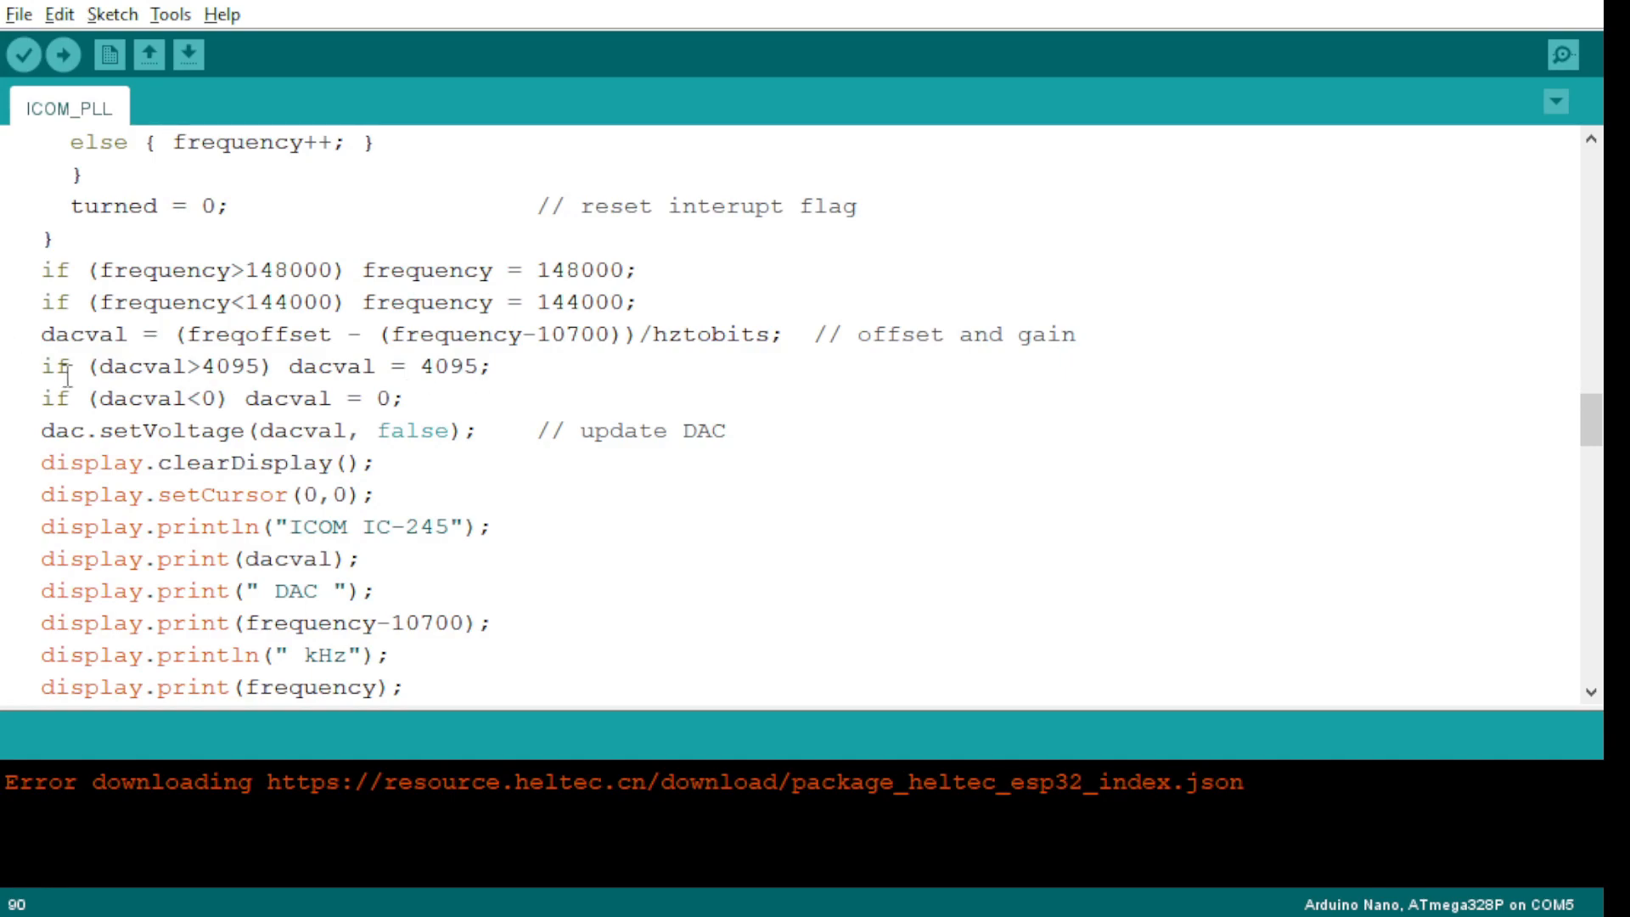
pyautogui.moveTo(65, 376); pyautogui.dragTo(499, 366)
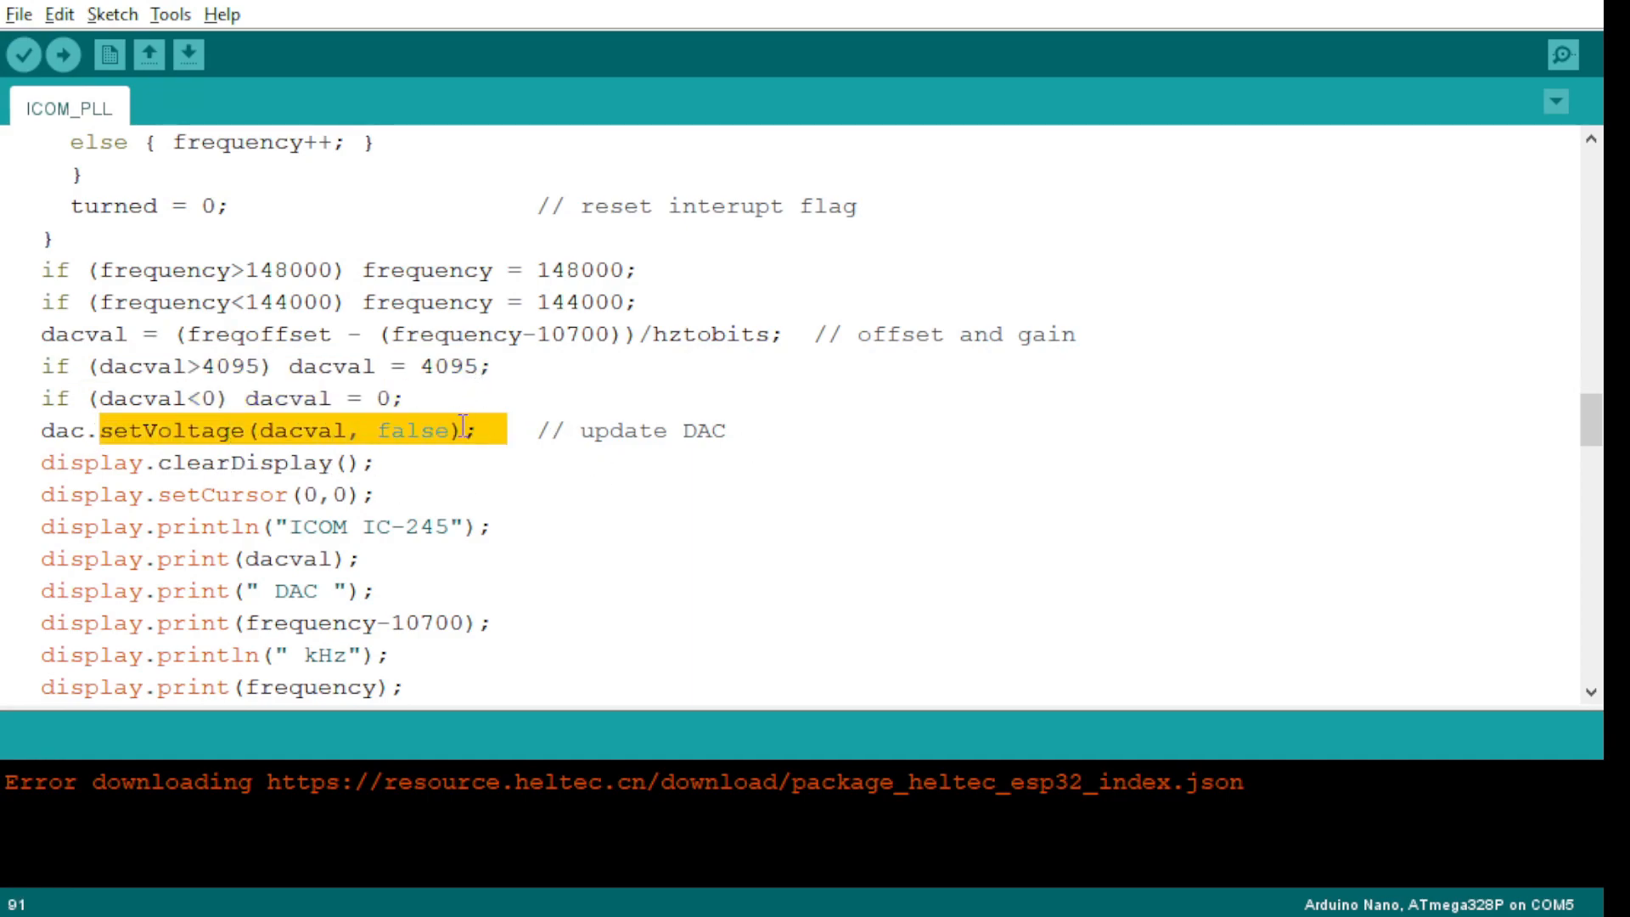
pyautogui.click(113, 429)
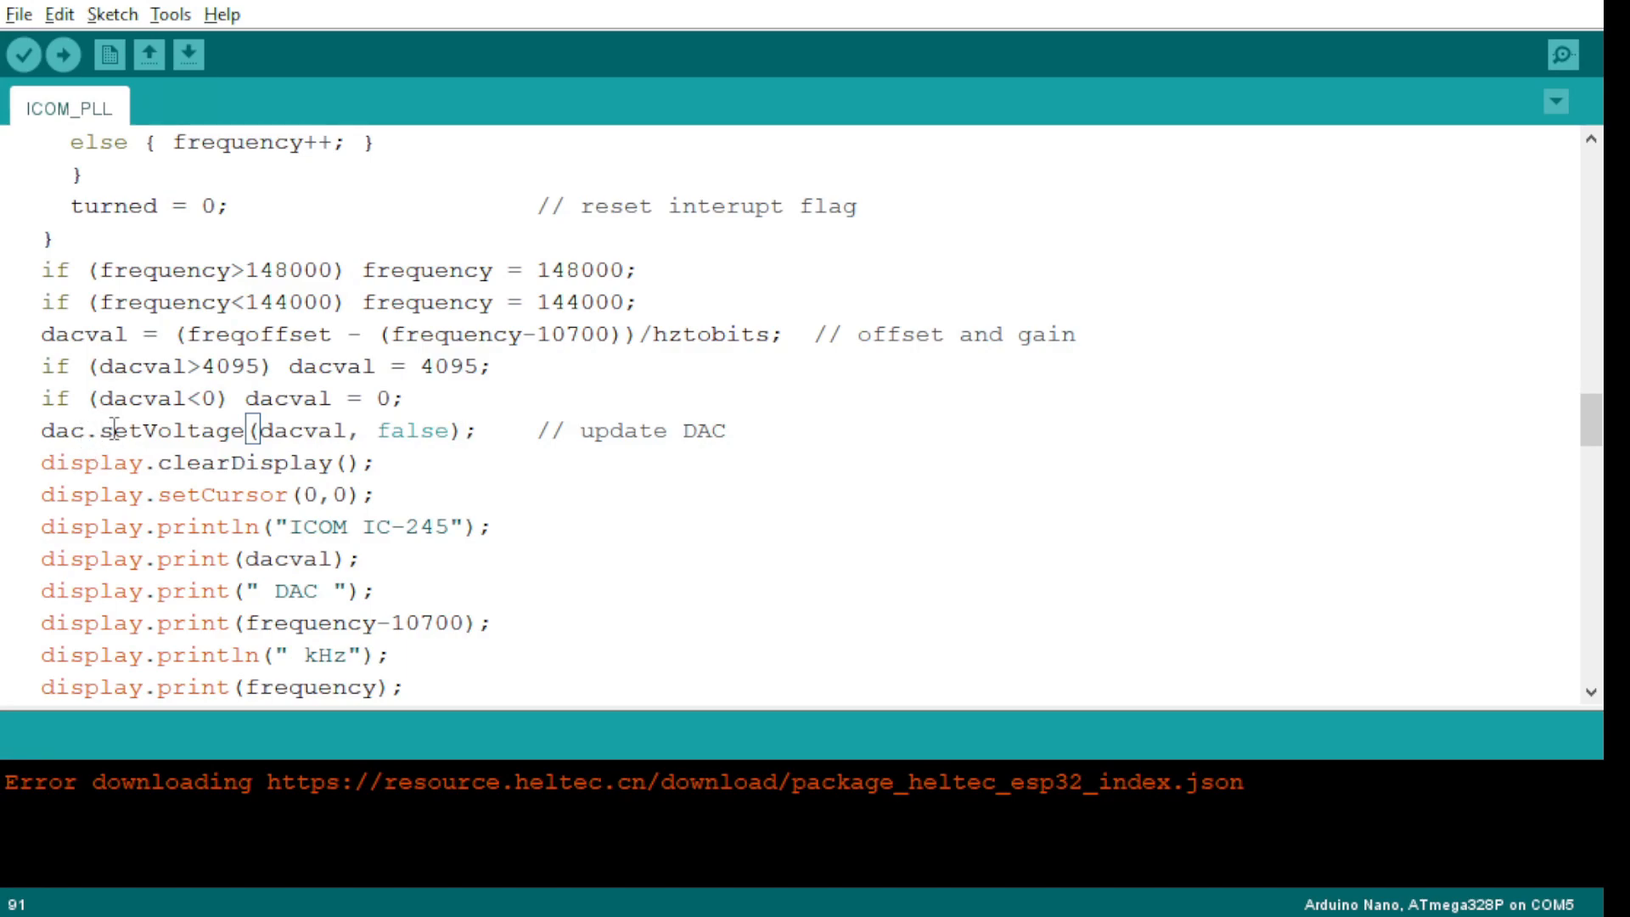
pyautogui.moveTo(316, 457)
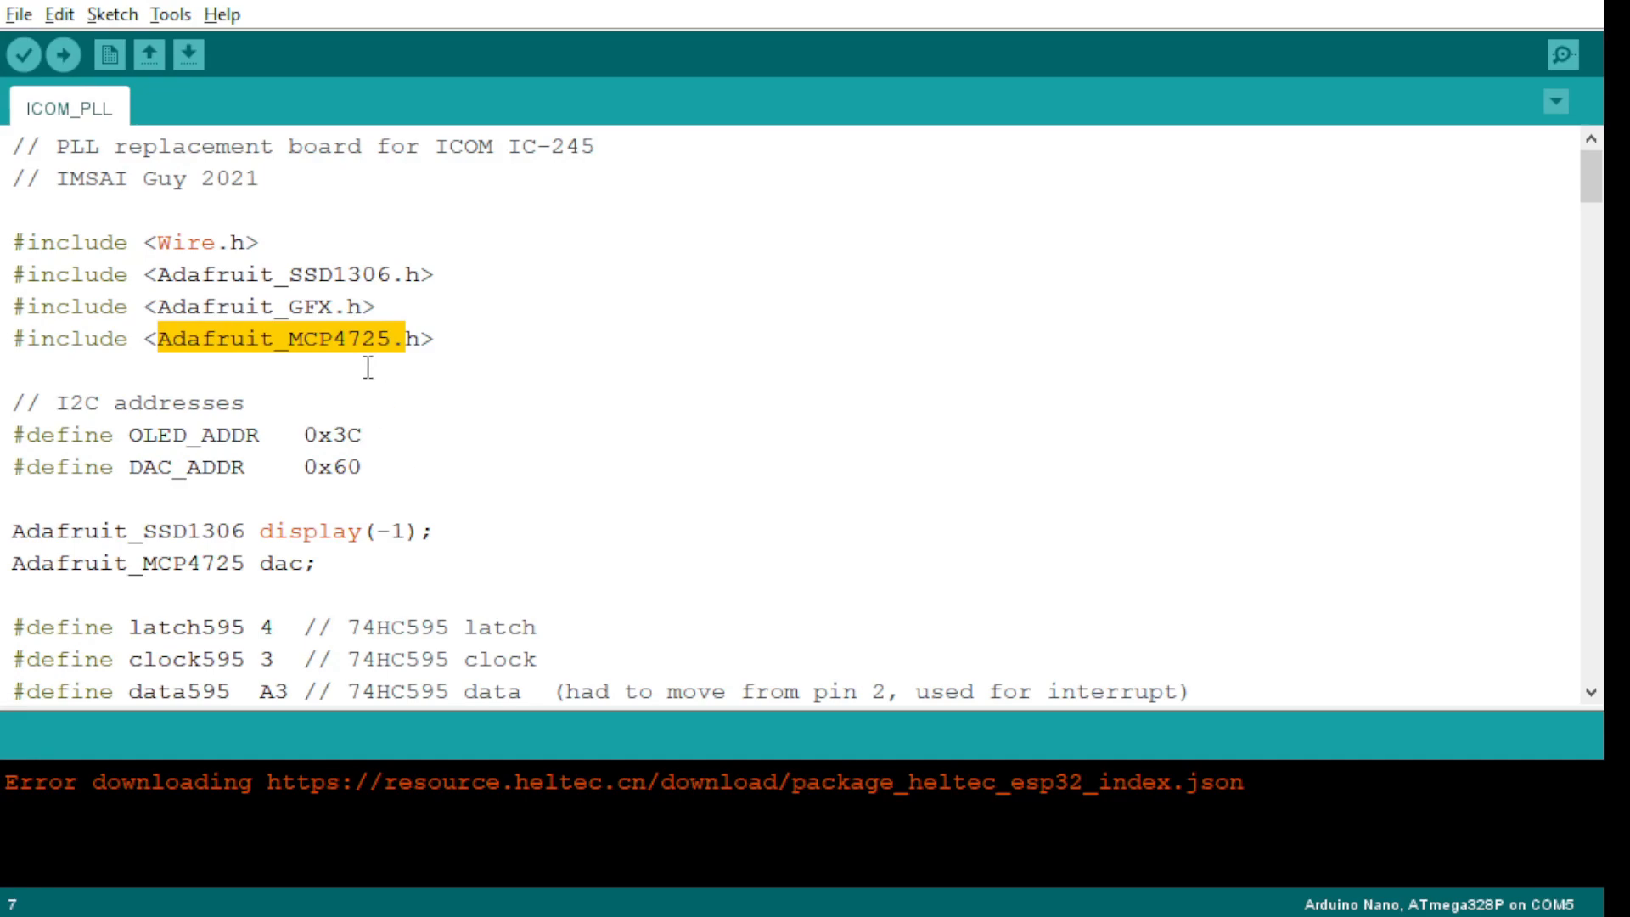
pyautogui.scroll(-3)
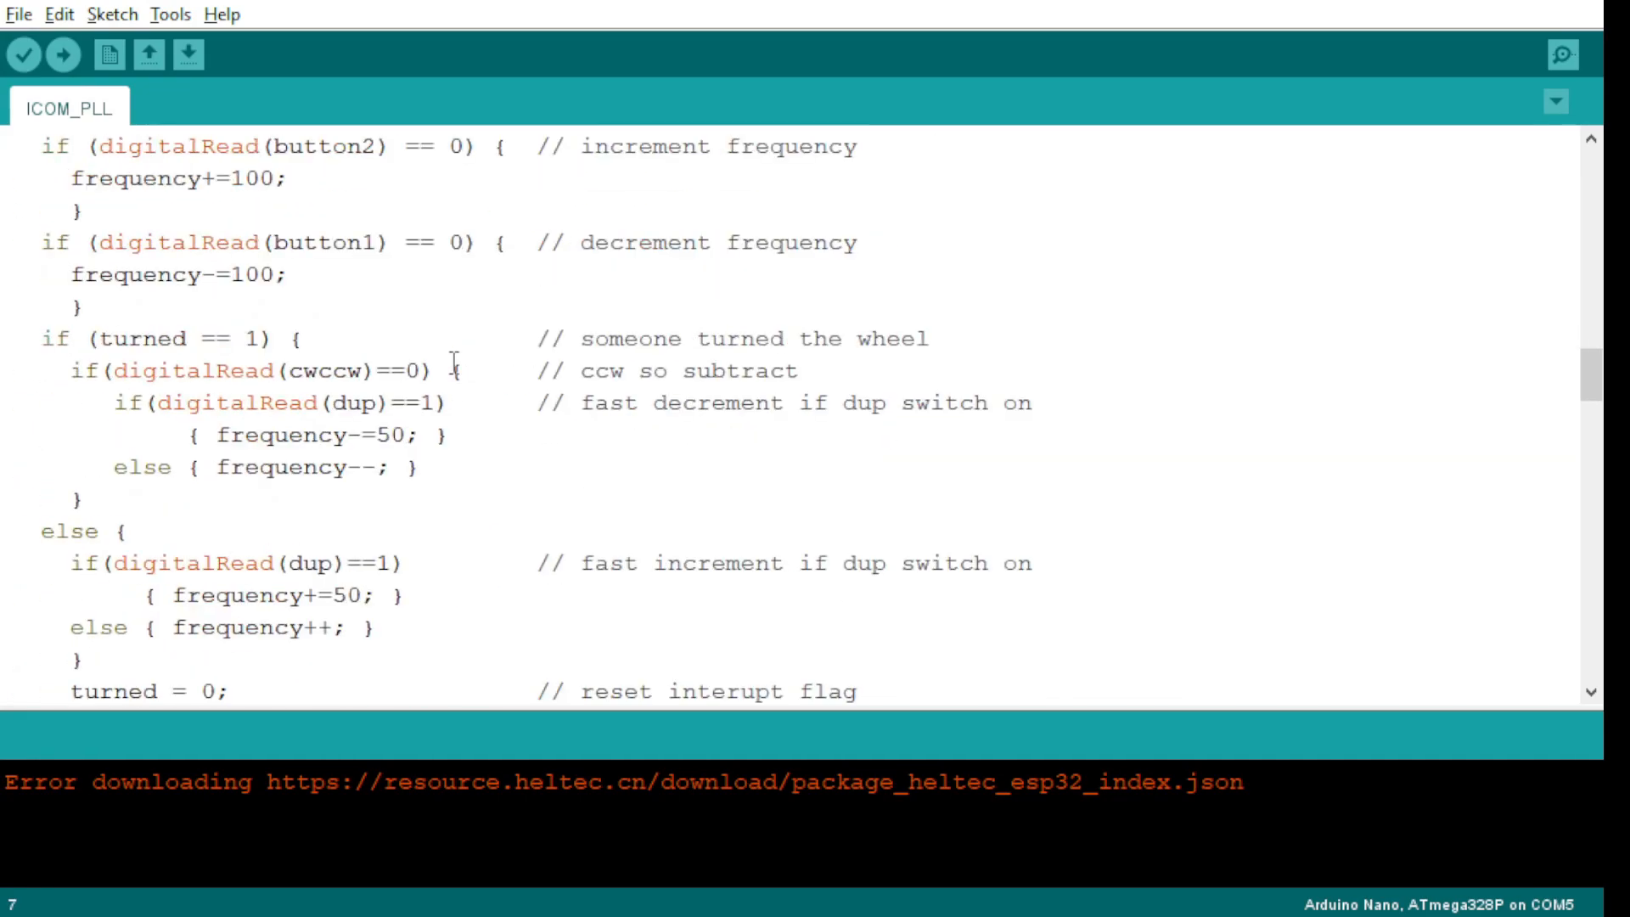
pyautogui.scroll(-3)
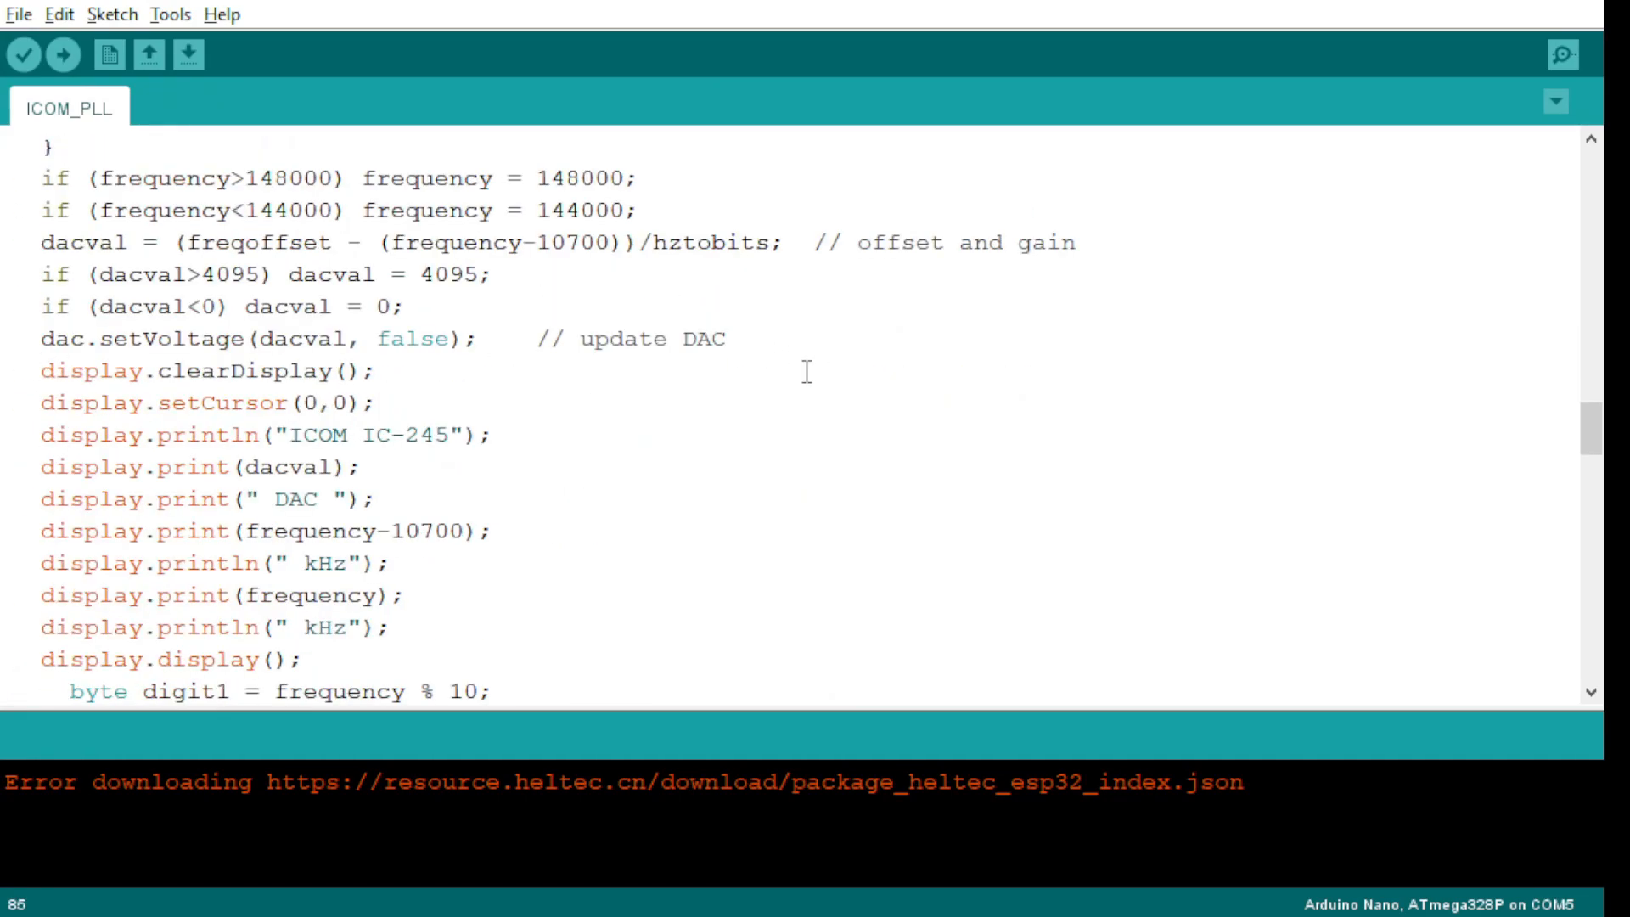
pyautogui.scroll(-3)
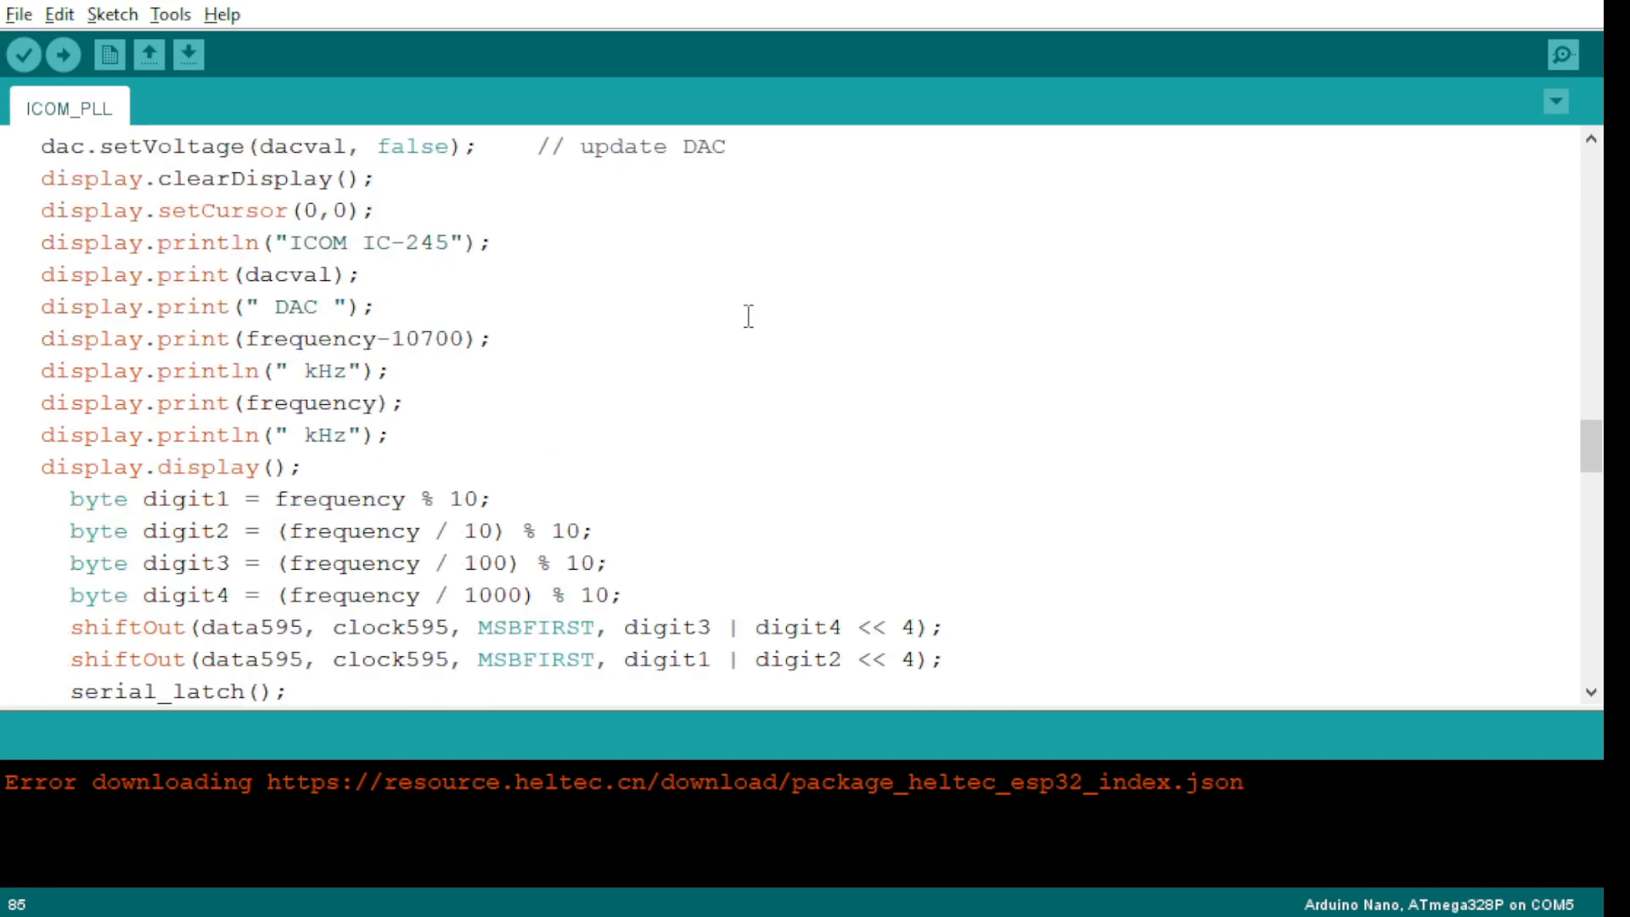
pyautogui.moveTo(274, 275)
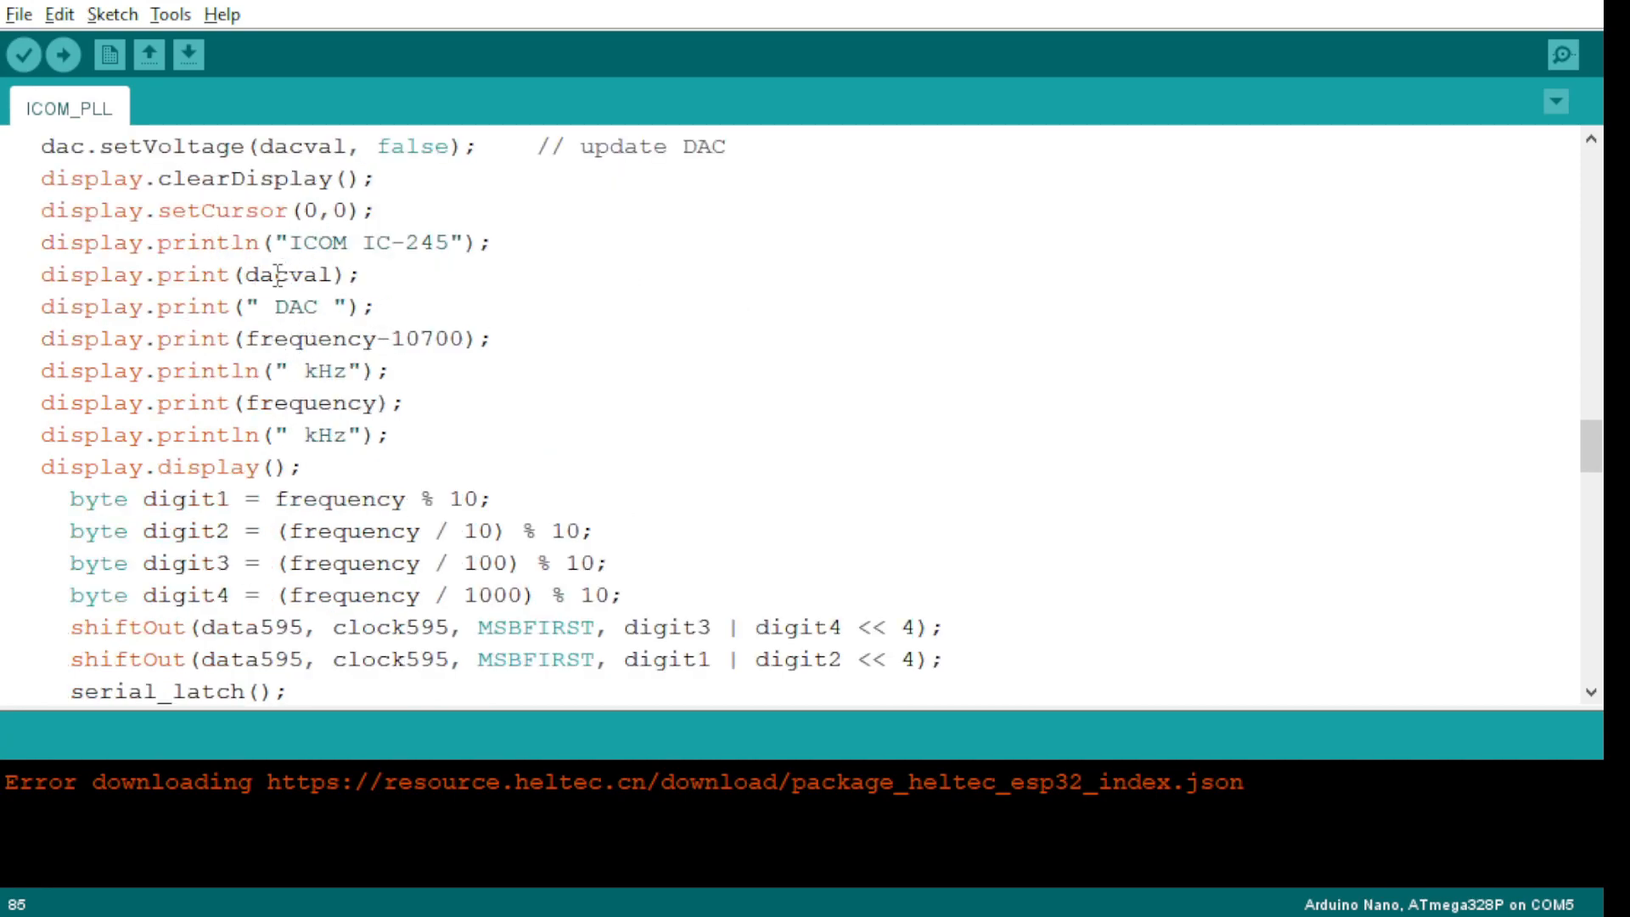
pyautogui.doubleClick(328, 337)
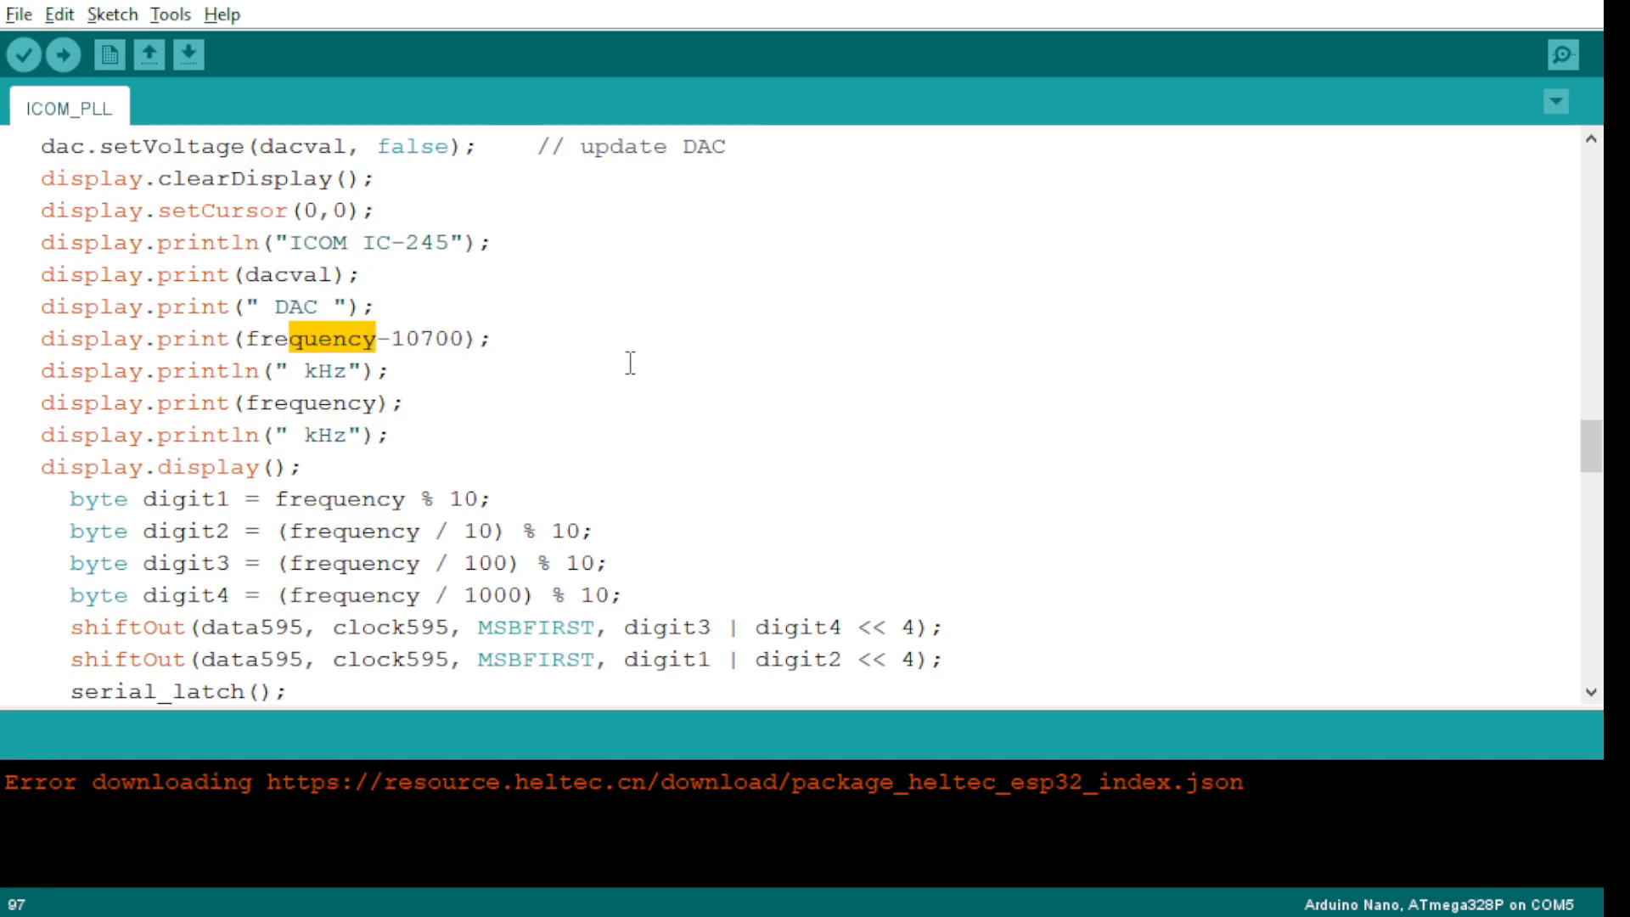
pyautogui.moveTo(716, 363)
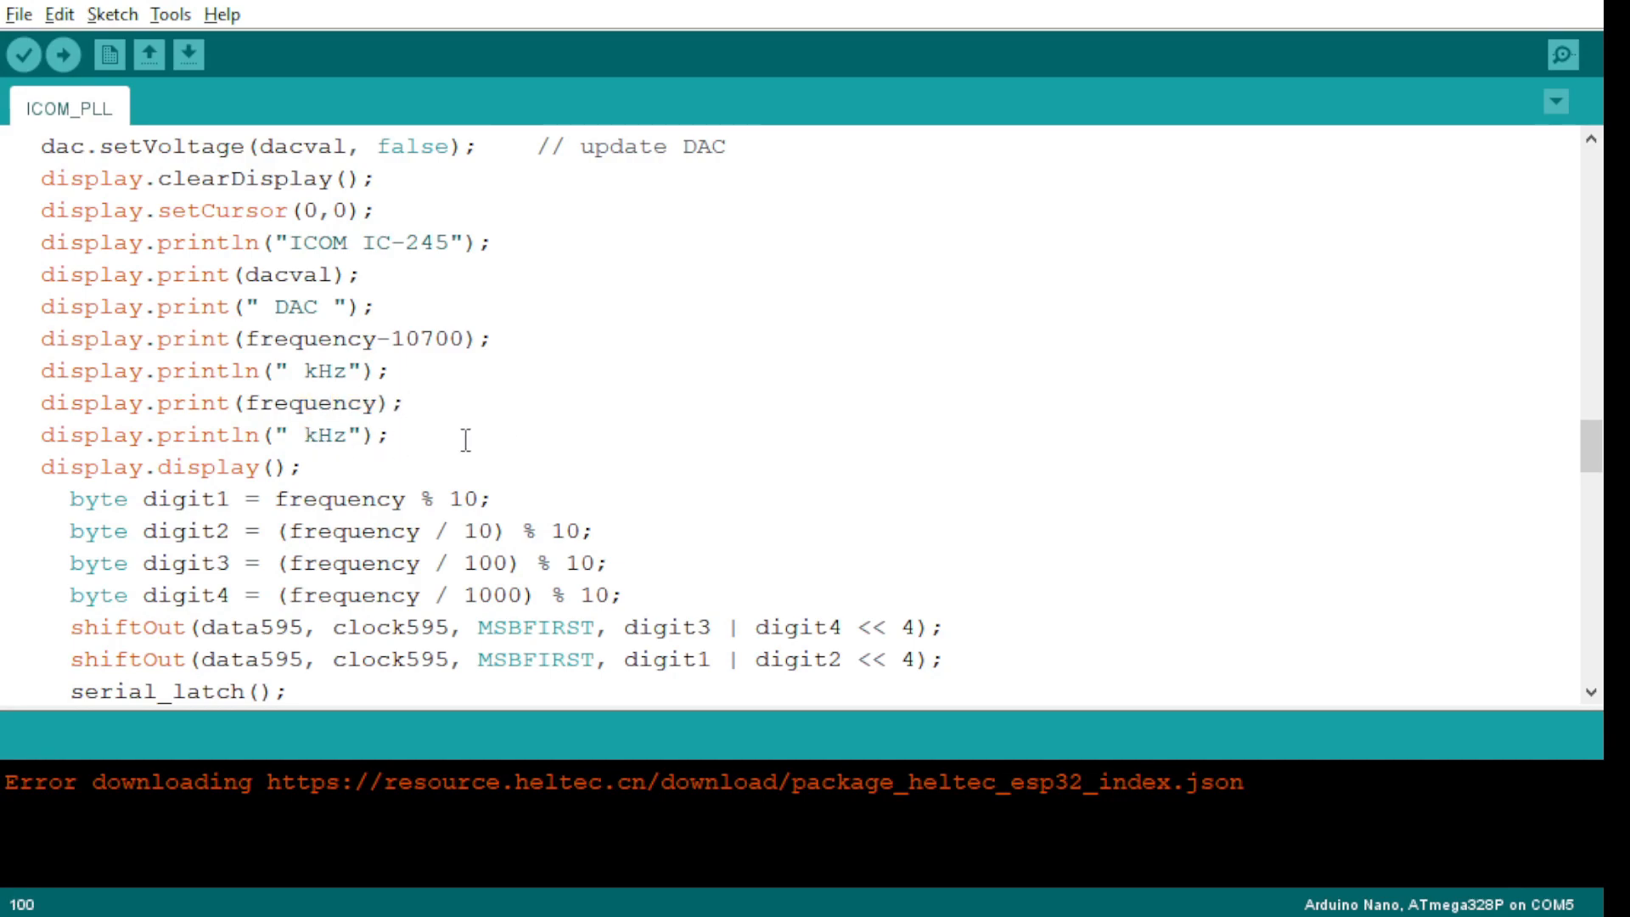
pyautogui.scroll(-3)
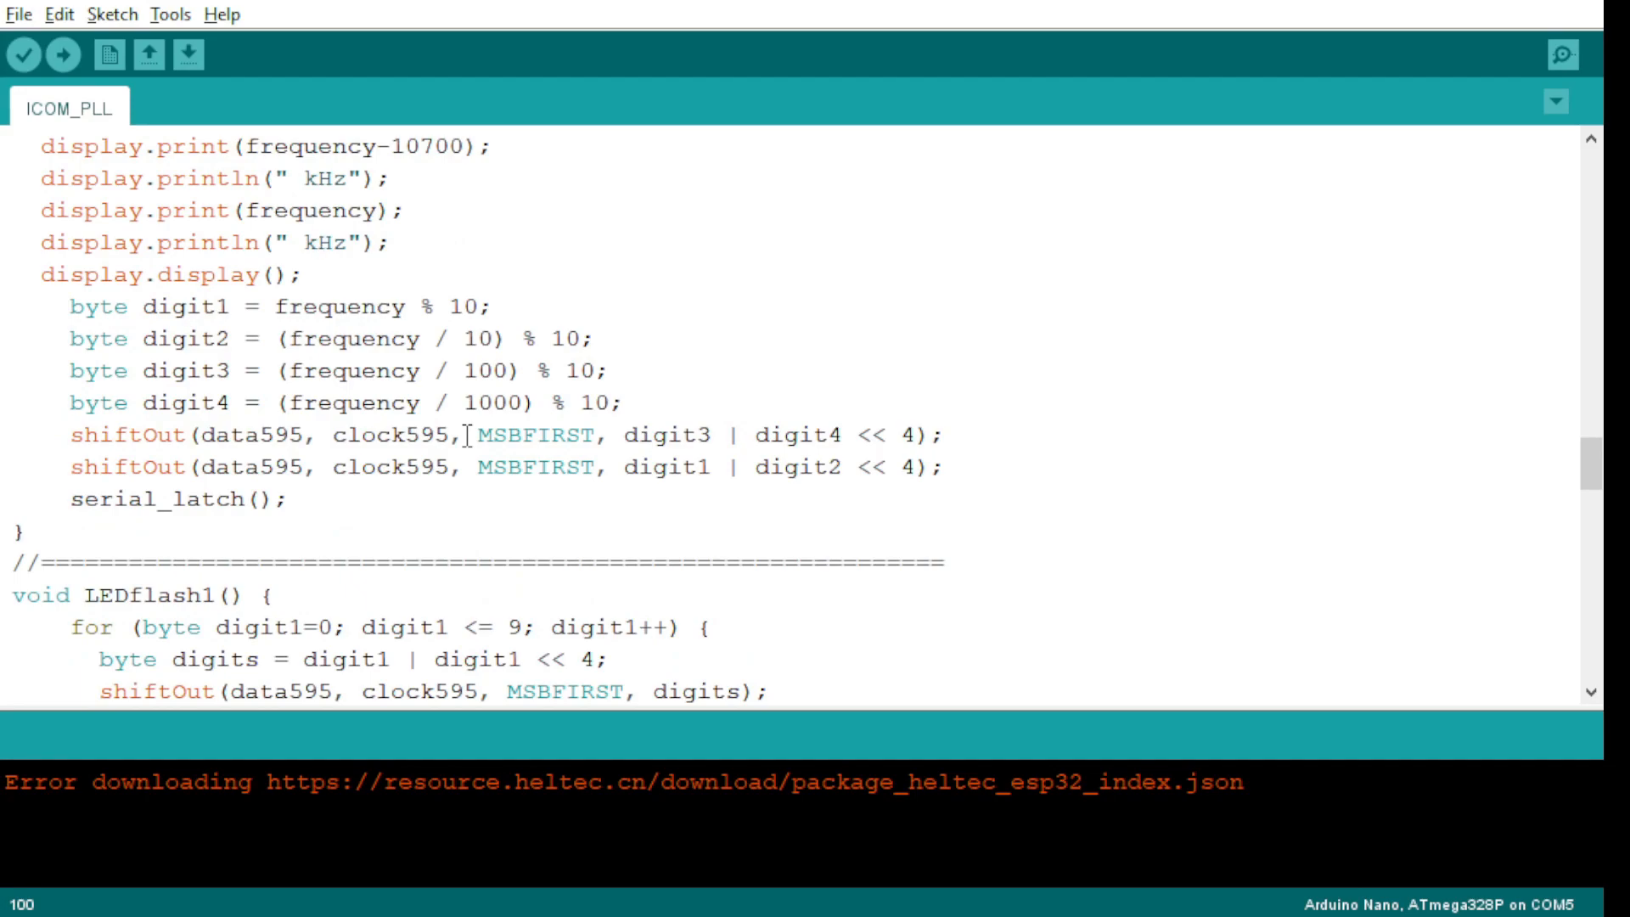
pyautogui.moveTo(400, 376)
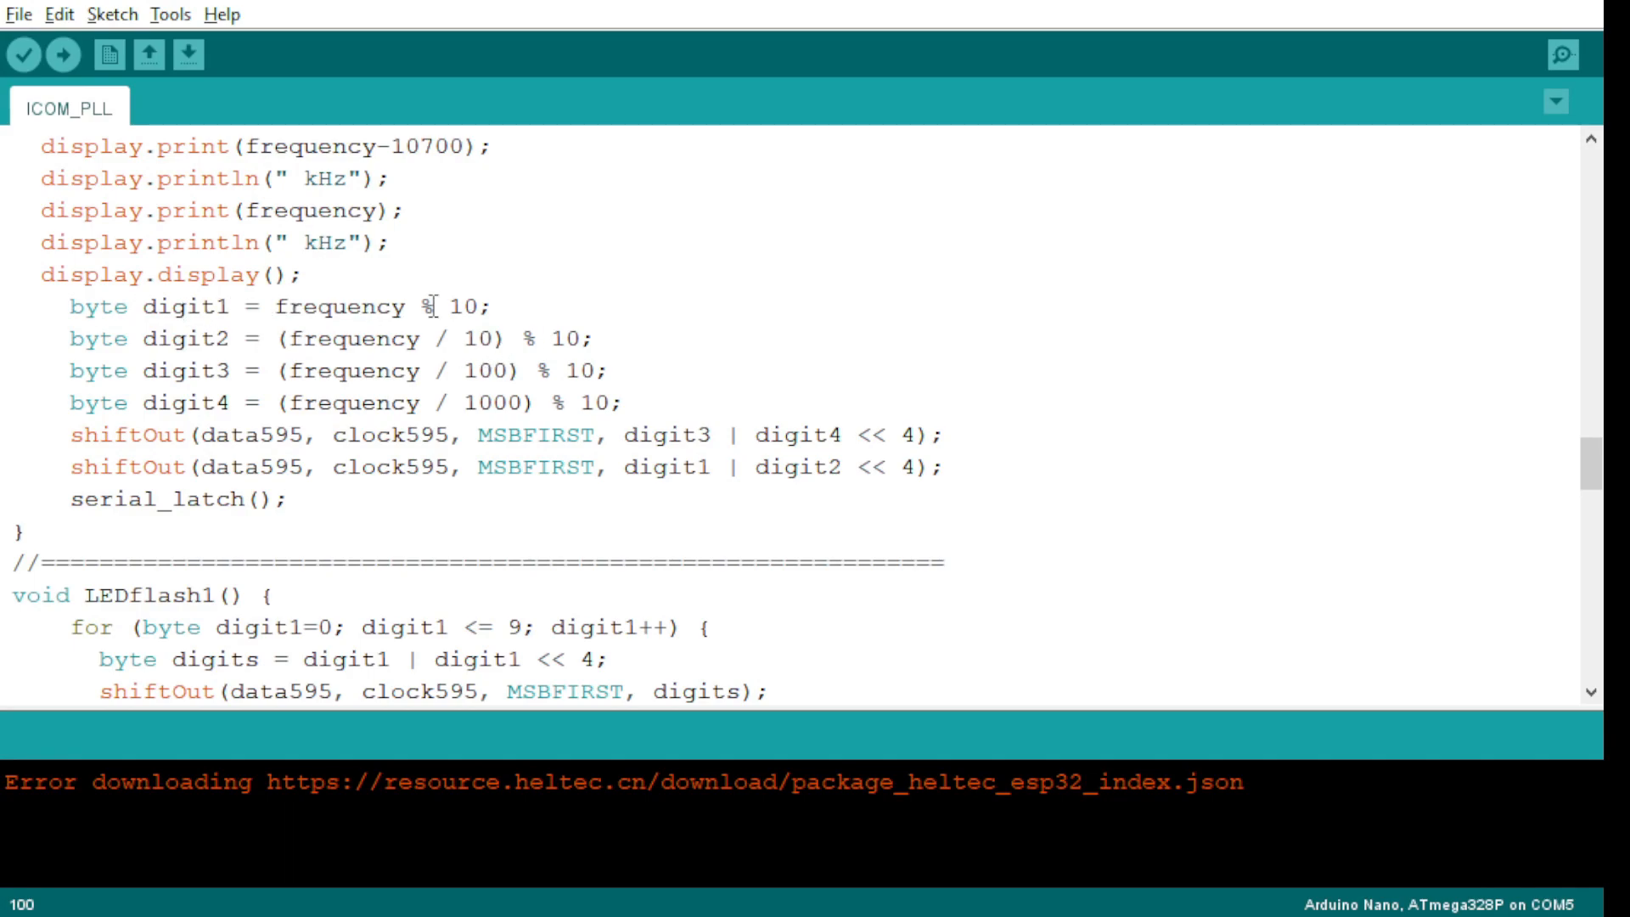
pyautogui.moveTo(421, 307); pyautogui.dragTo(496, 308)
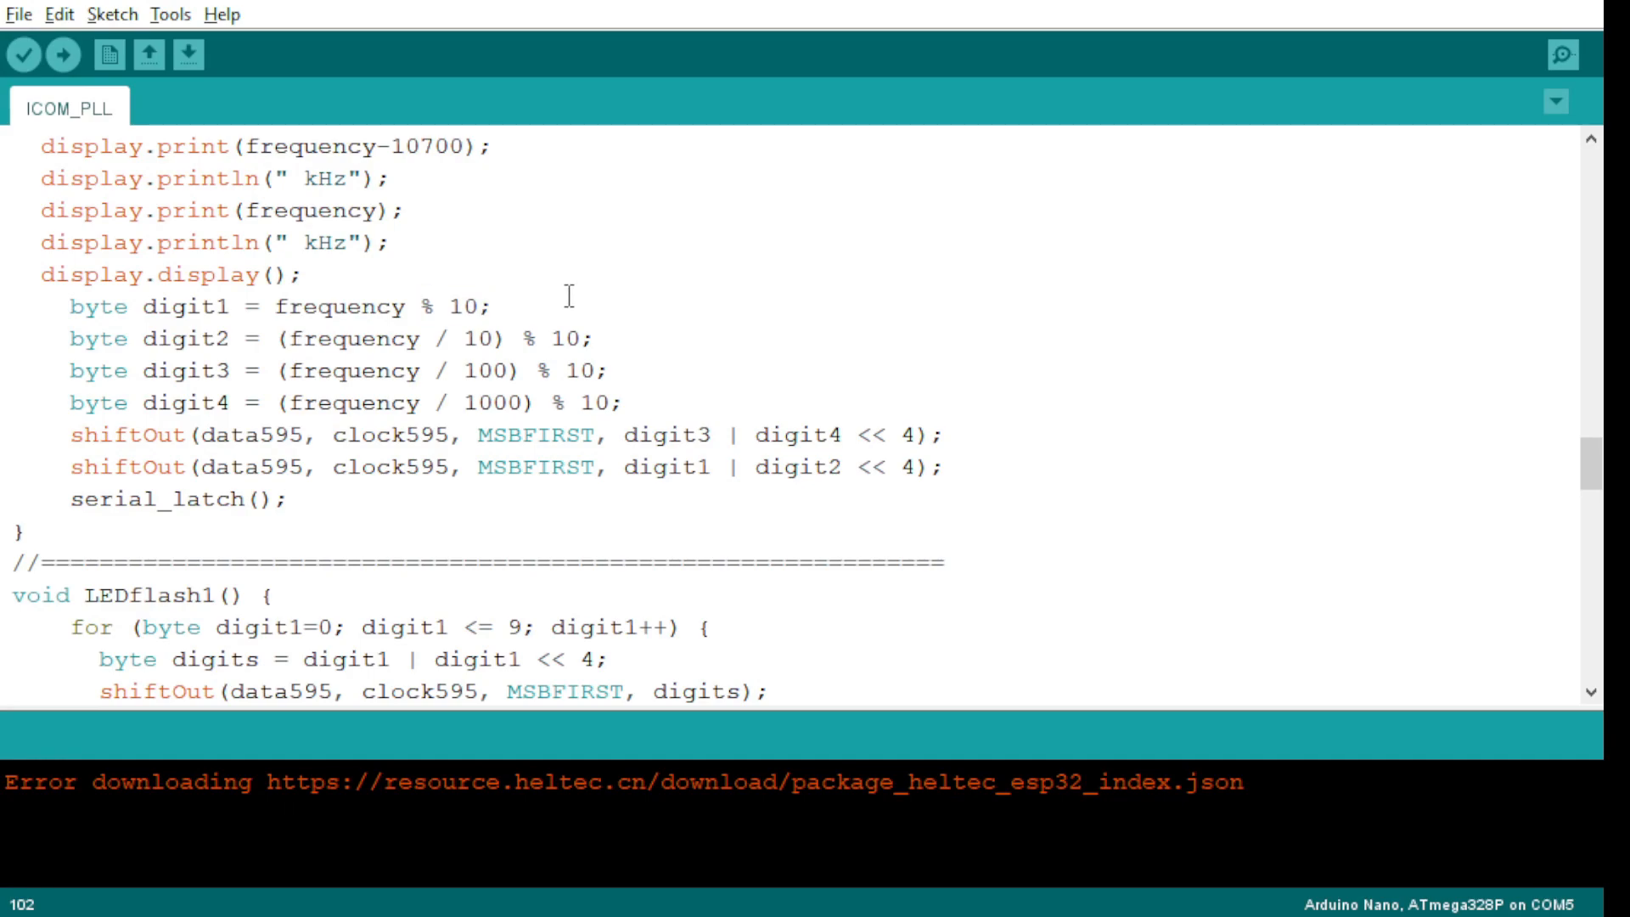
pyautogui.moveTo(323, 402)
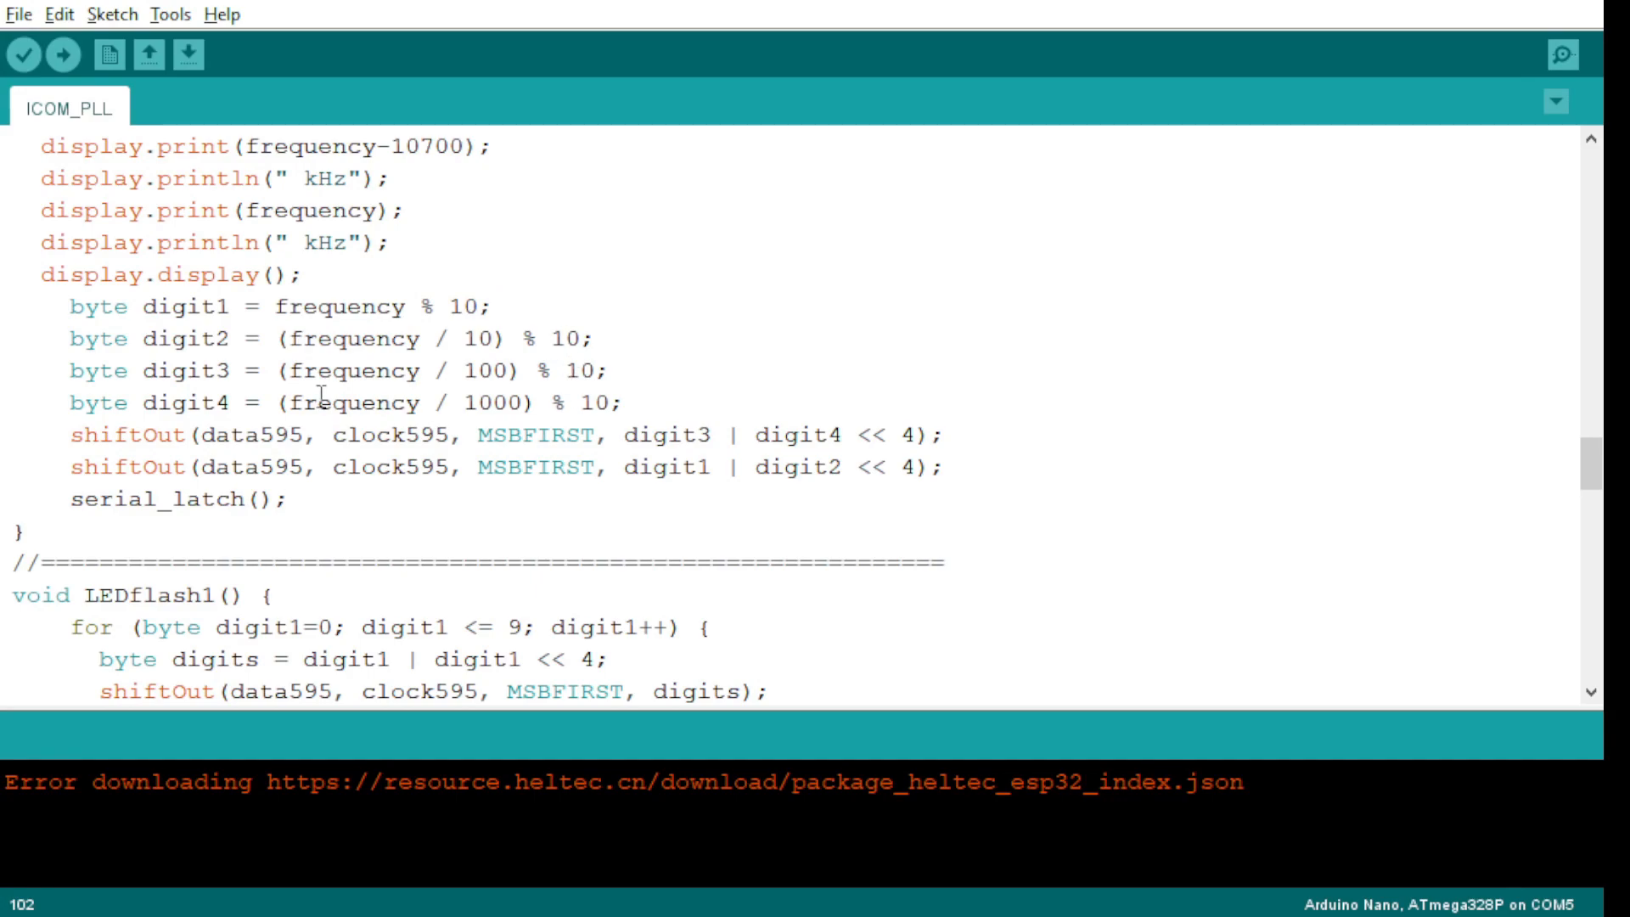
pyautogui.moveTo(393, 358)
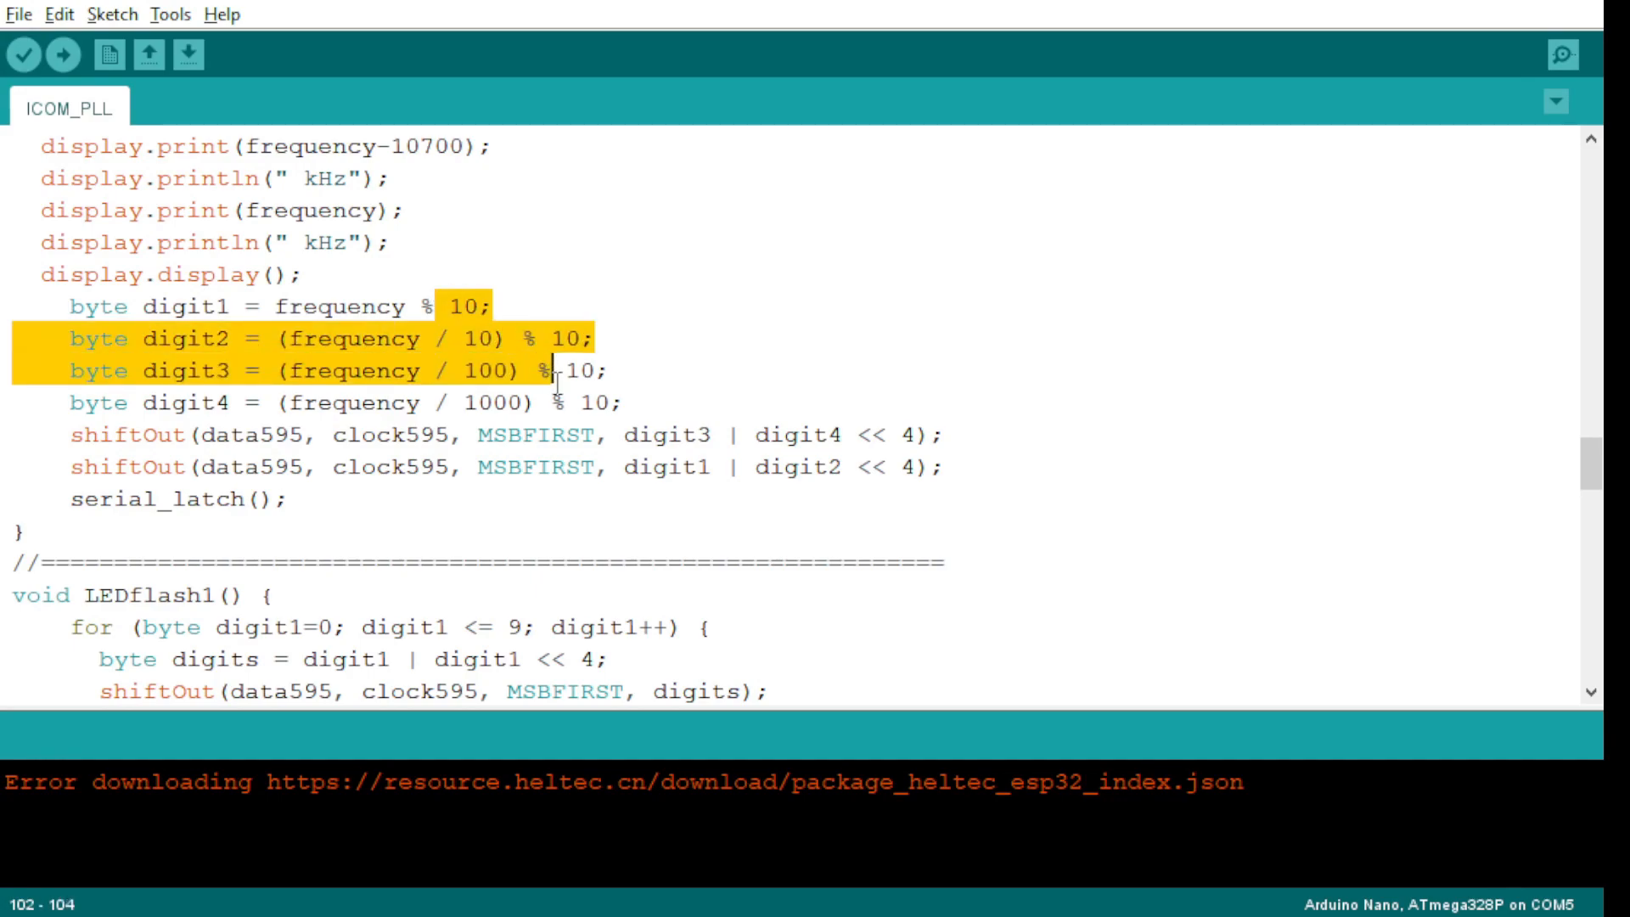
pyautogui.click(599, 340)
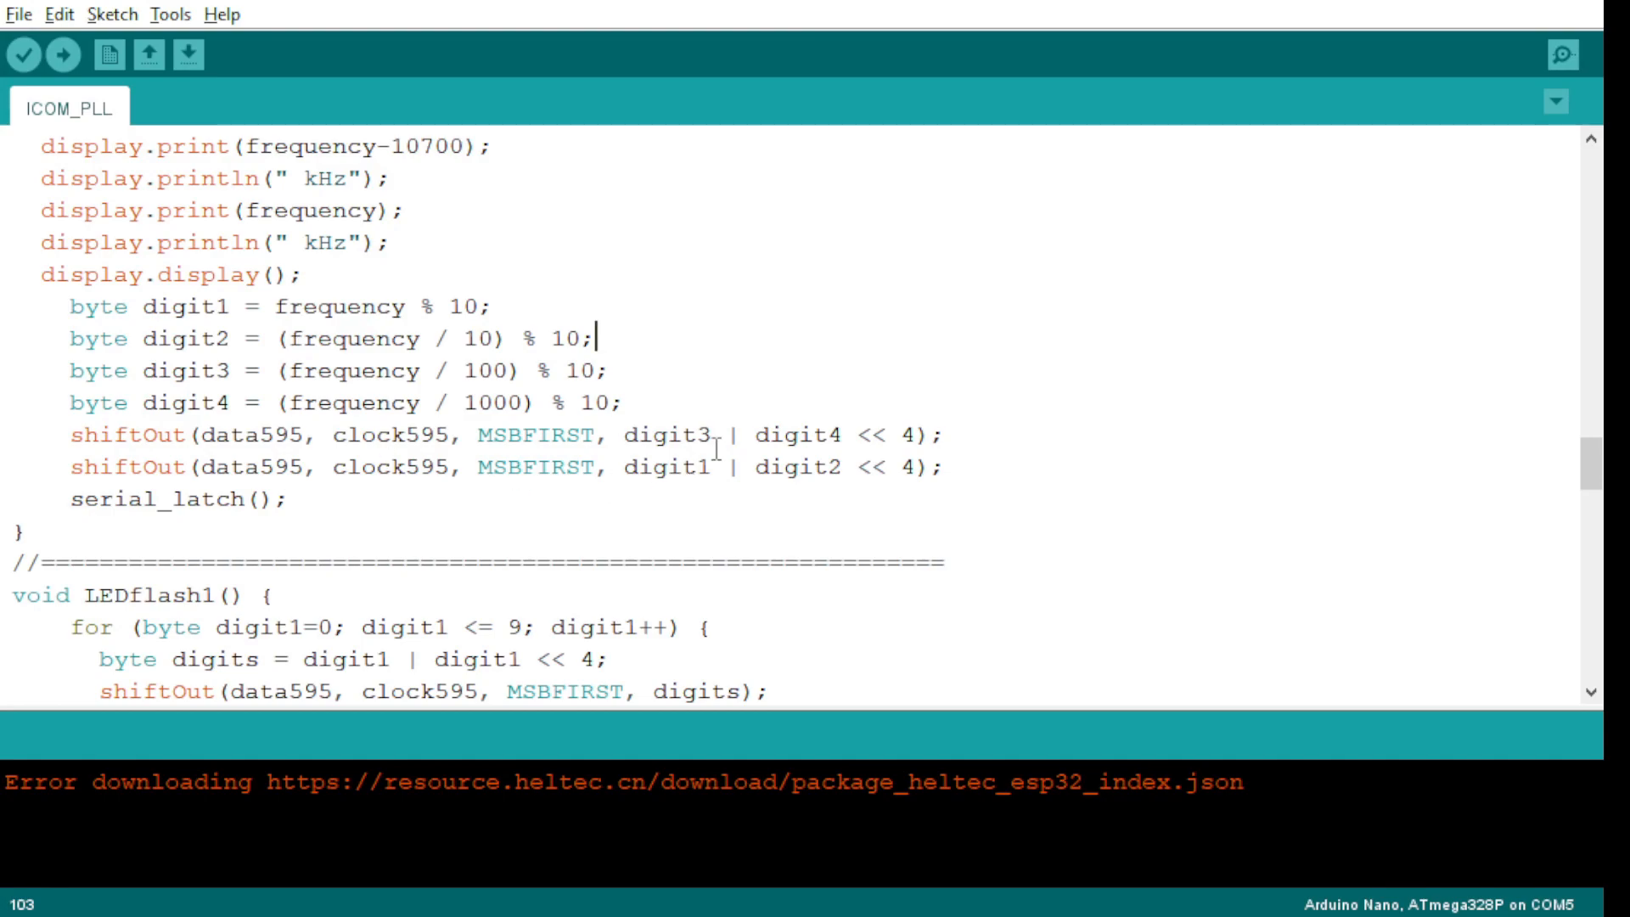
pyautogui.moveTo(679, 487)
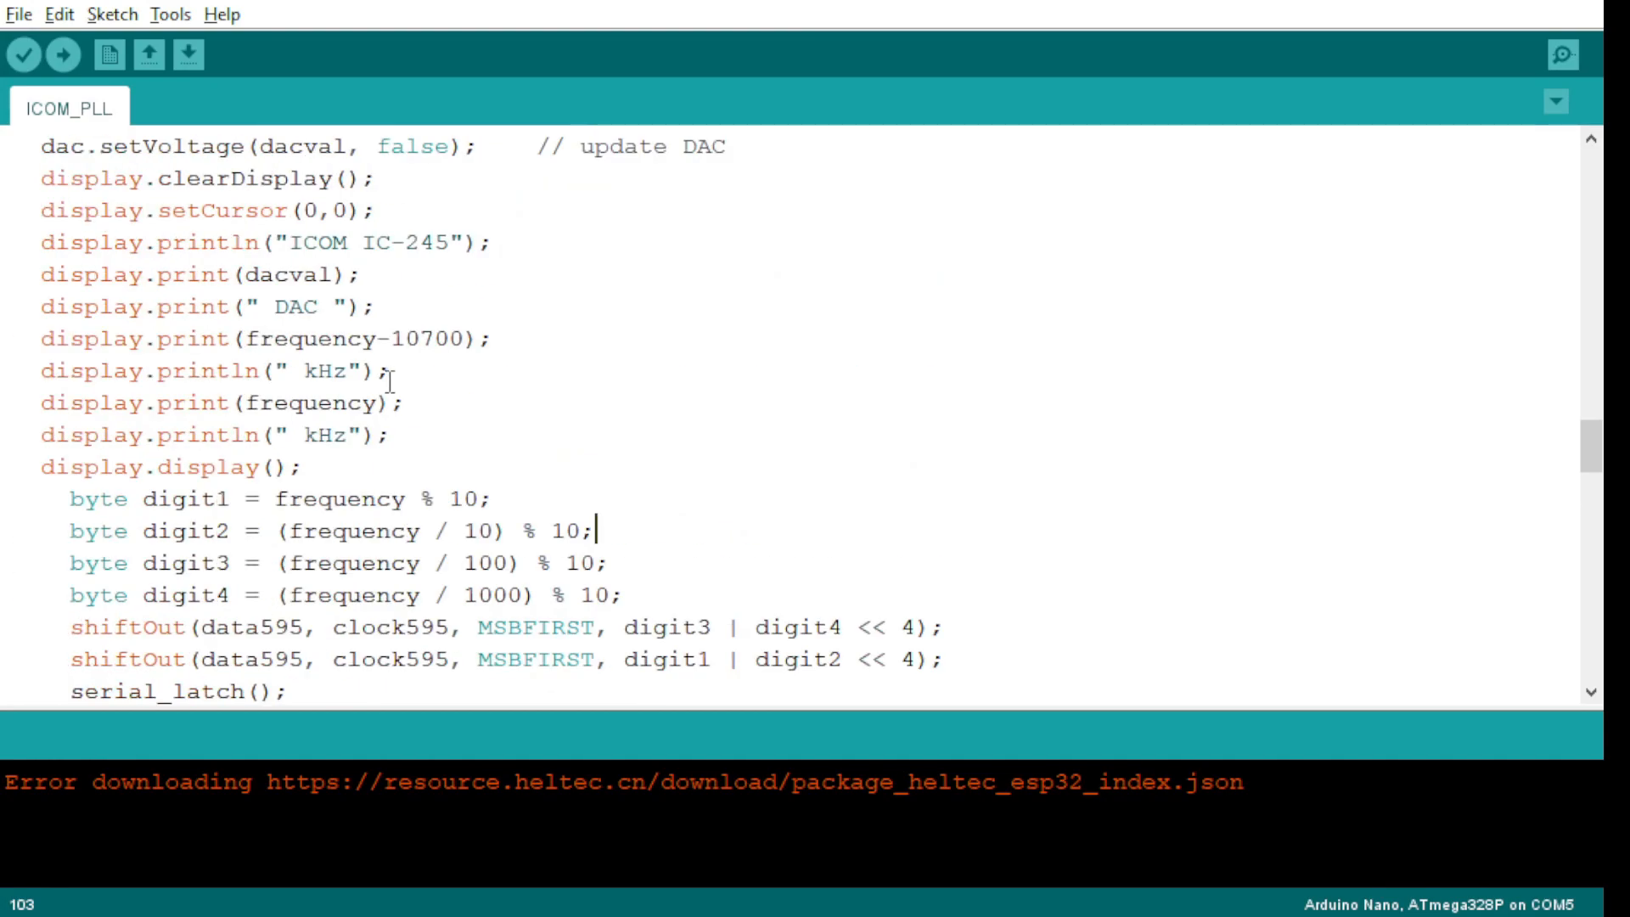
pyautogui.scroll(-3)
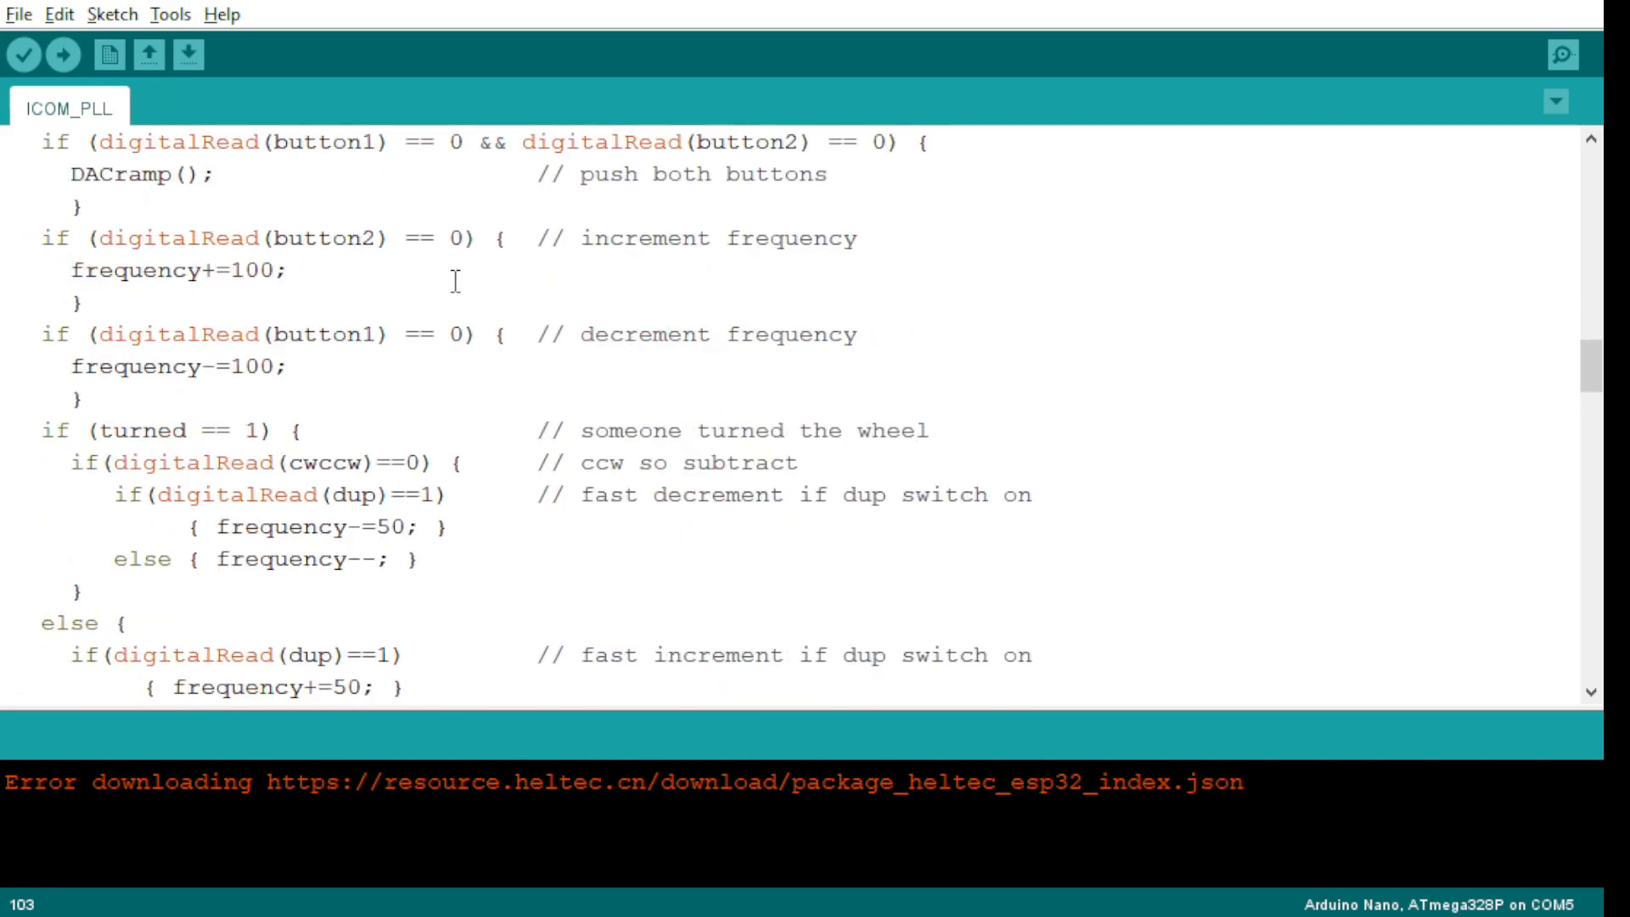
pyautogui.scroll(-3)
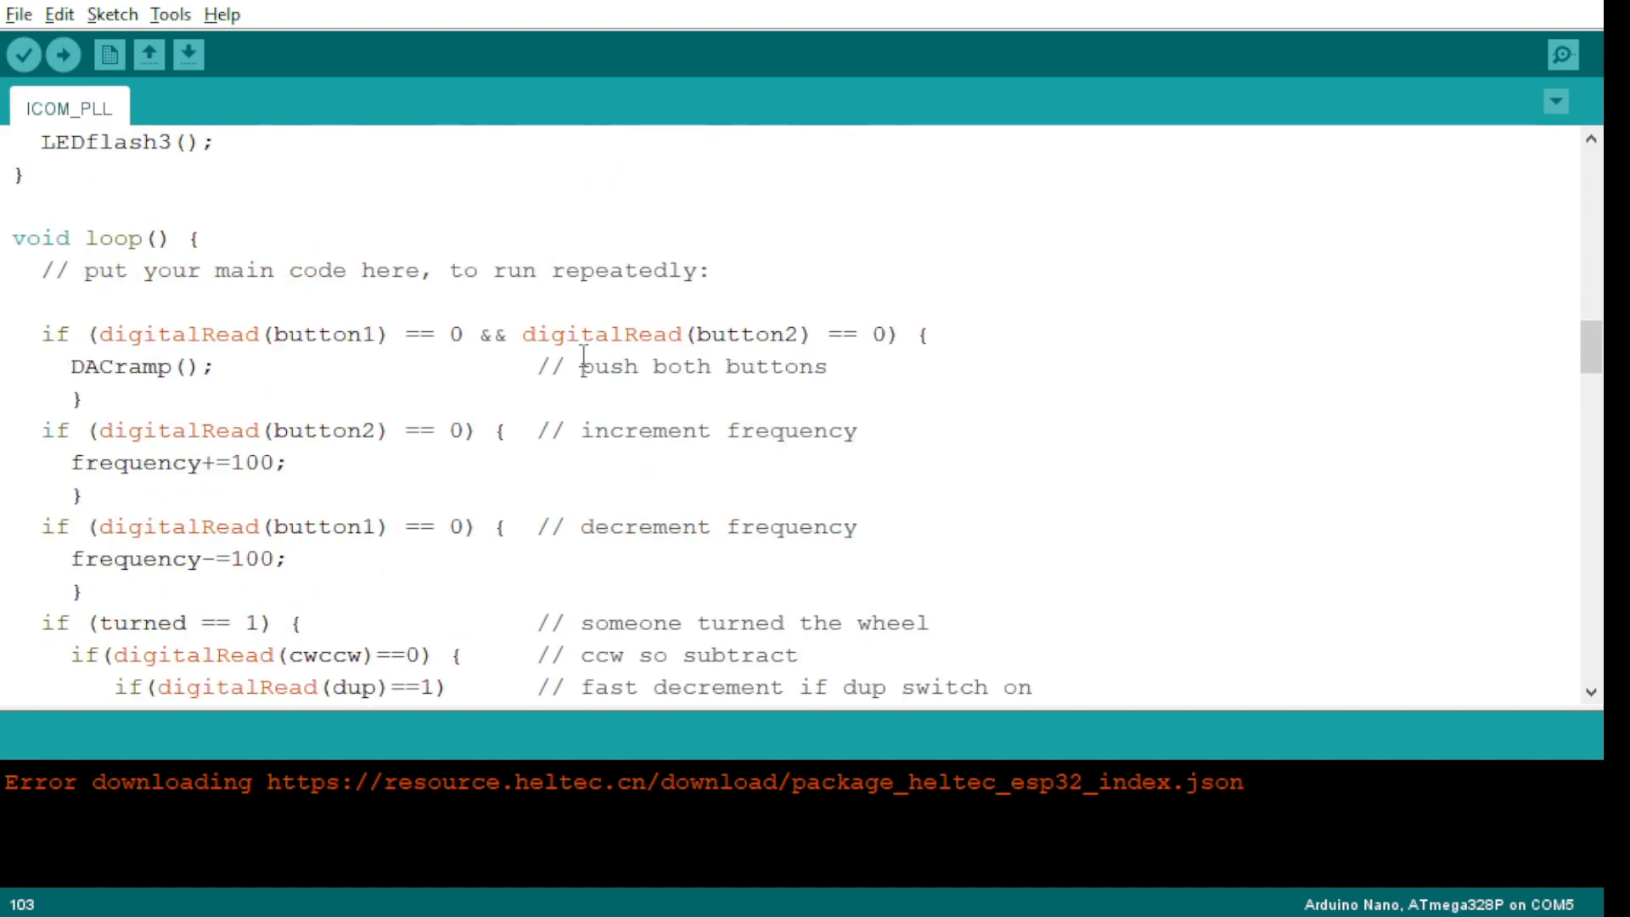
pyautogui.scroll(-3)
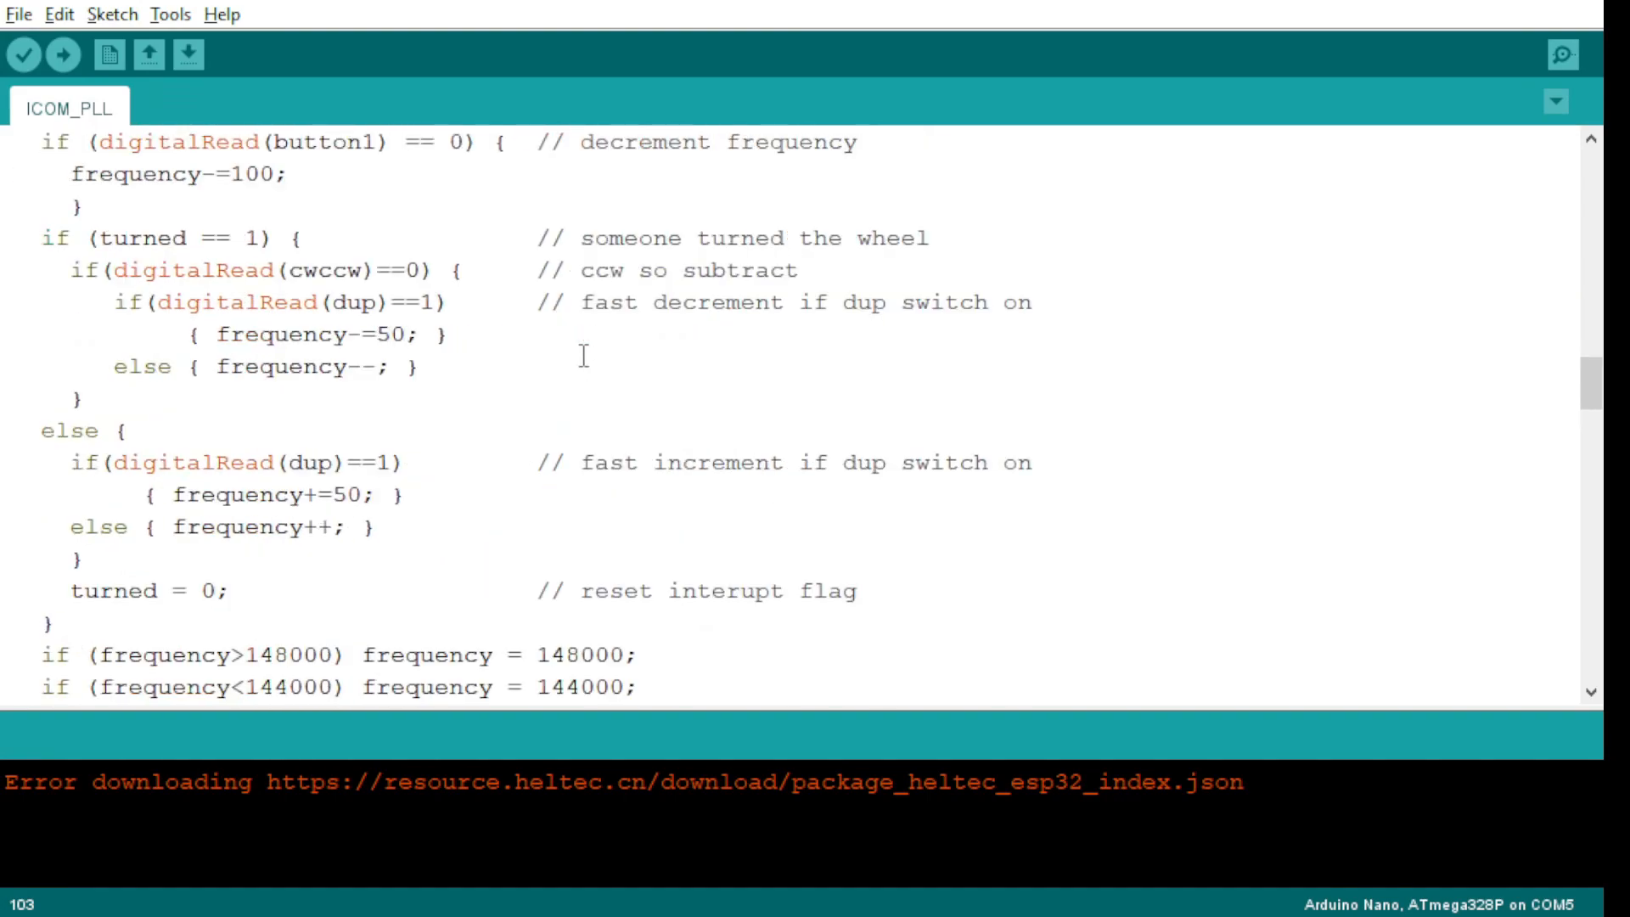